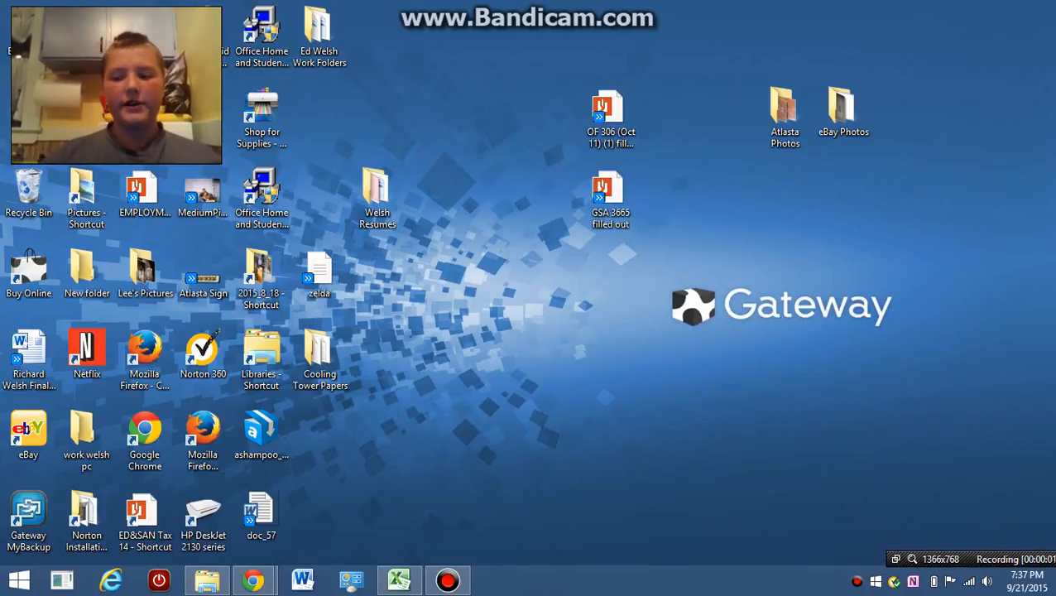
pyautogui.moveTo(730, 384)
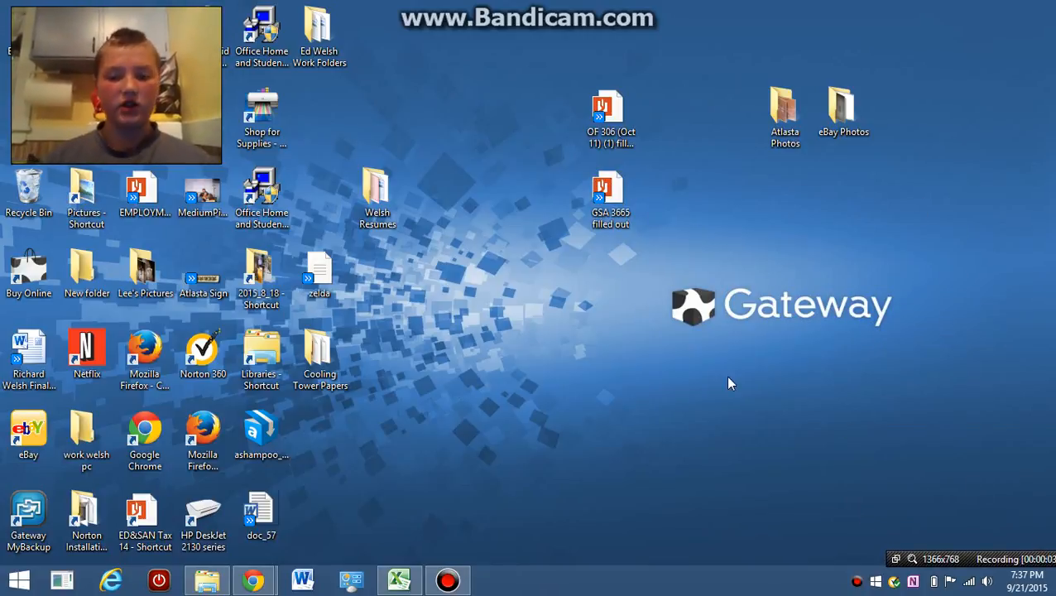
pyautogui.moveTo(483, 271)
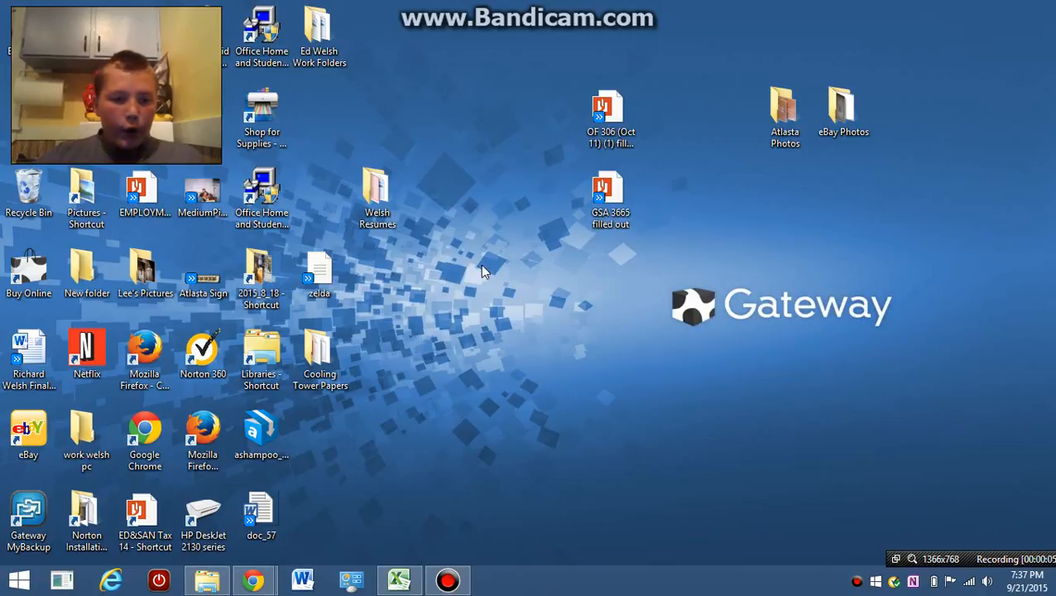
pyautogui.moveTo(449, 389)
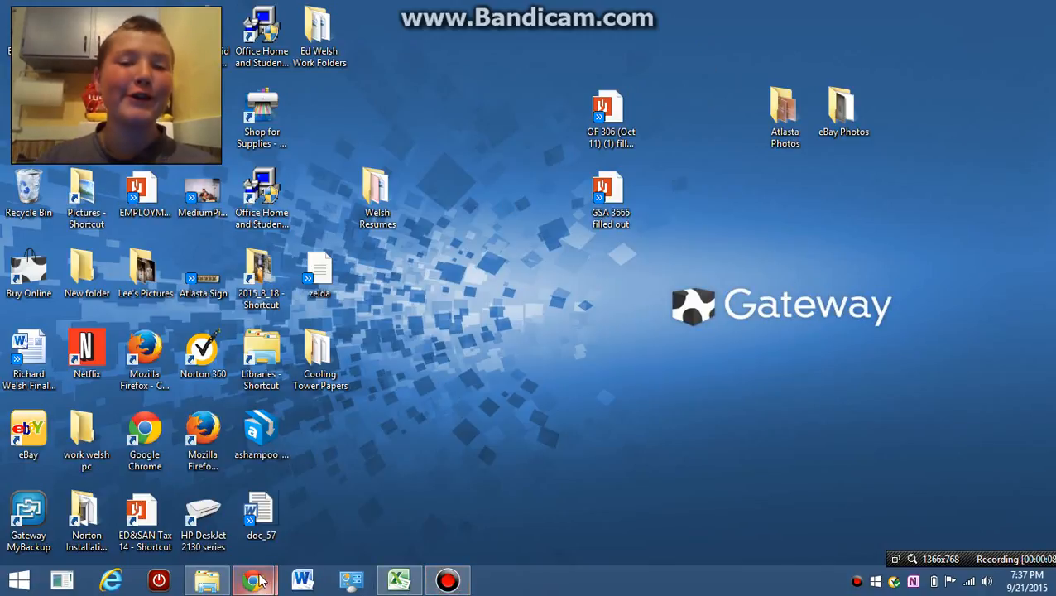
# - Start the Boibot chat and tell it 'whoa your face is so ugly'
pyautogui.click(255, 579)
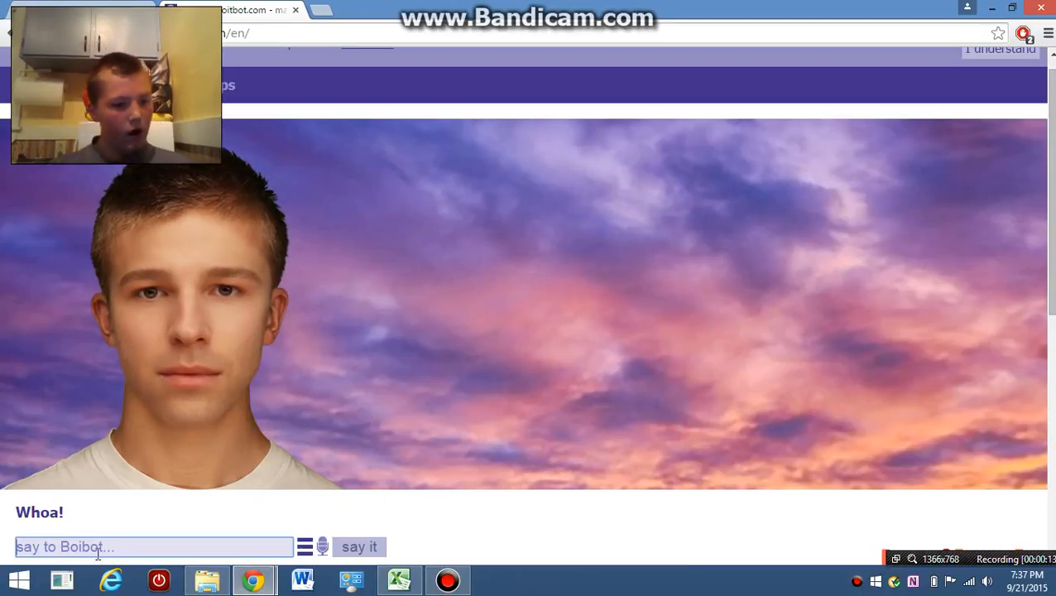
pyautogui.write('wh')
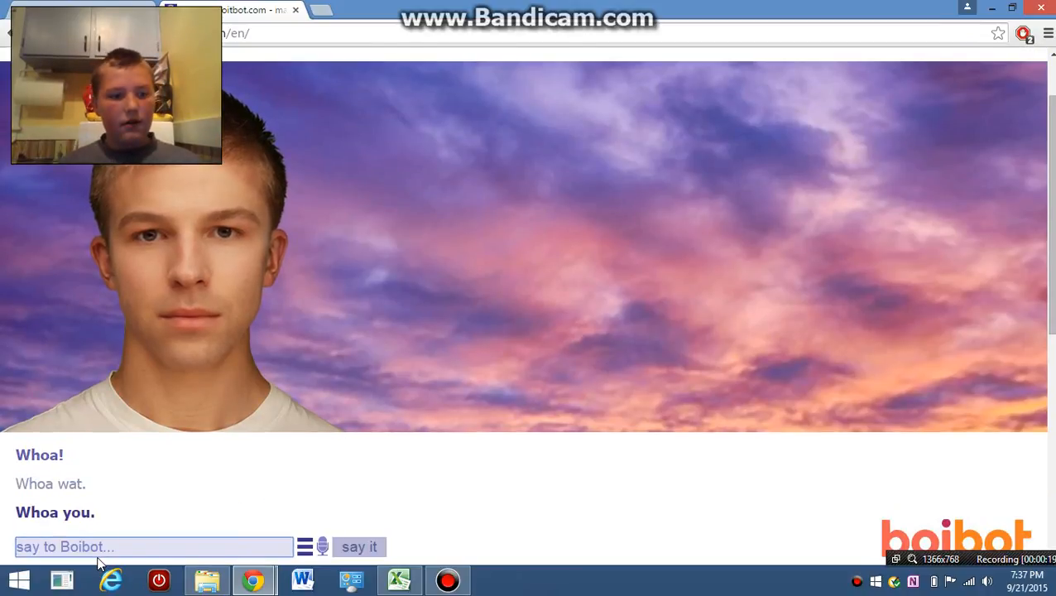
pyautogui.write('whh')
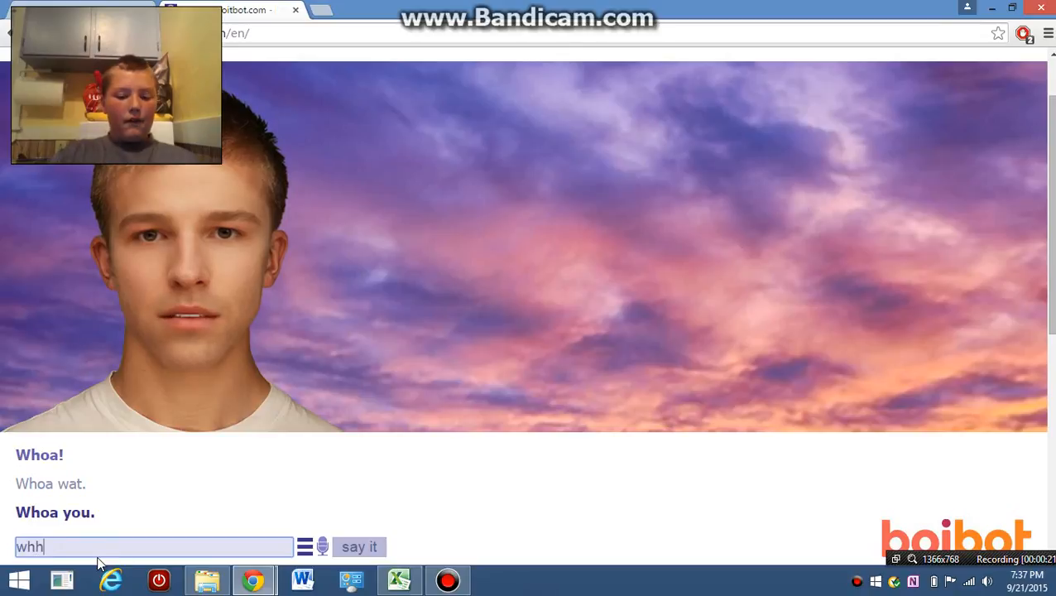
pyautogui.write('oa')
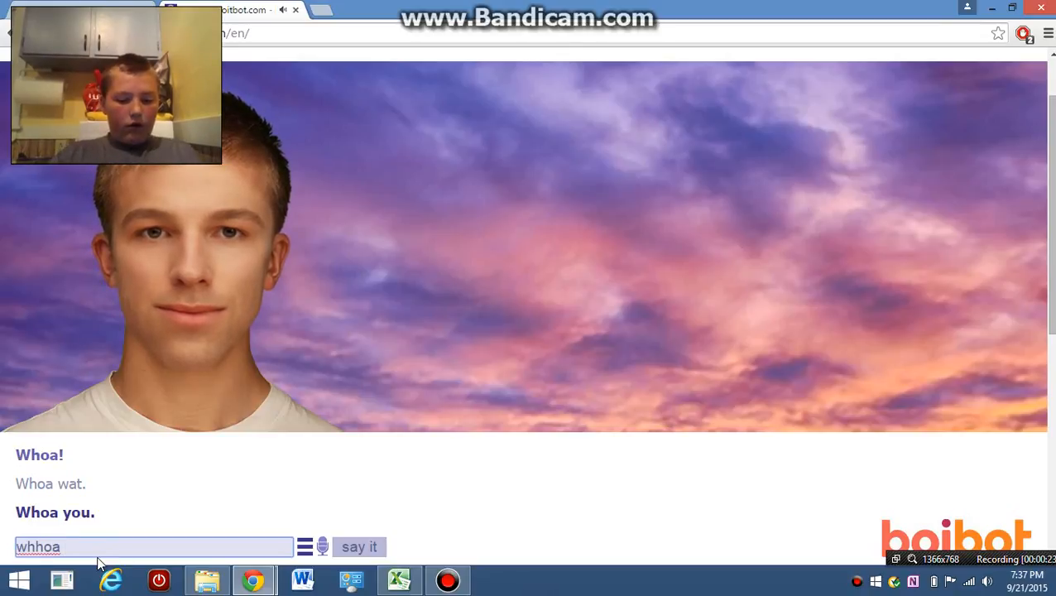
pyautogui.write('your fa')
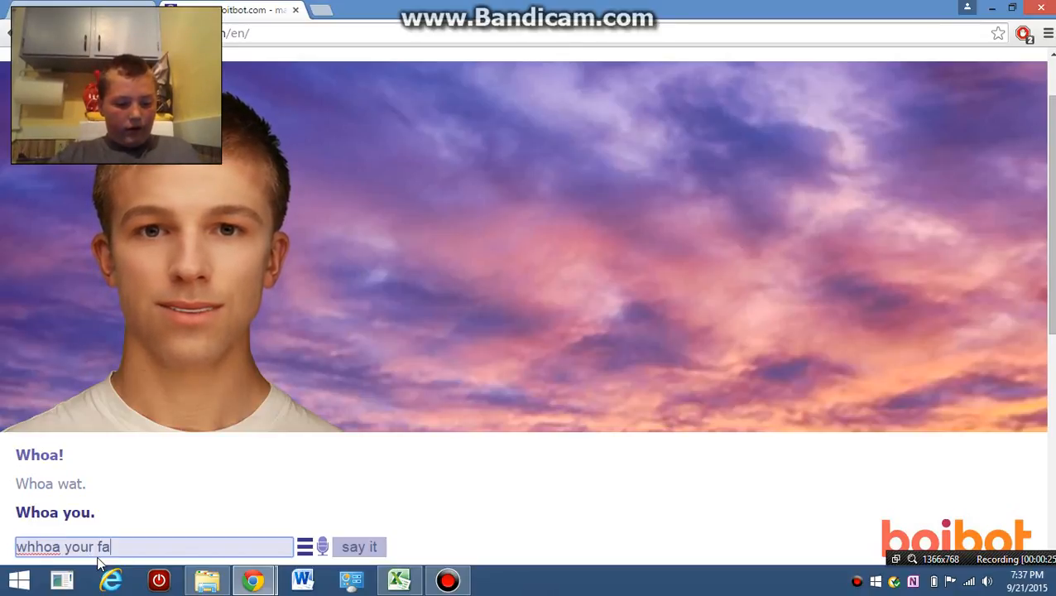
pyautogui.write('ce is s')
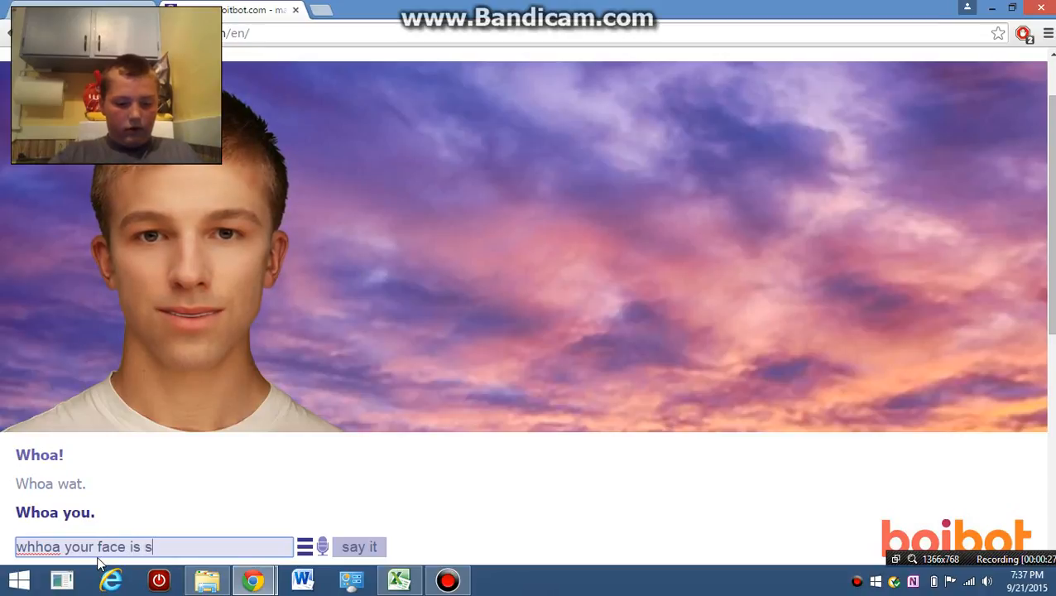
pyautogui.write('o ugly')
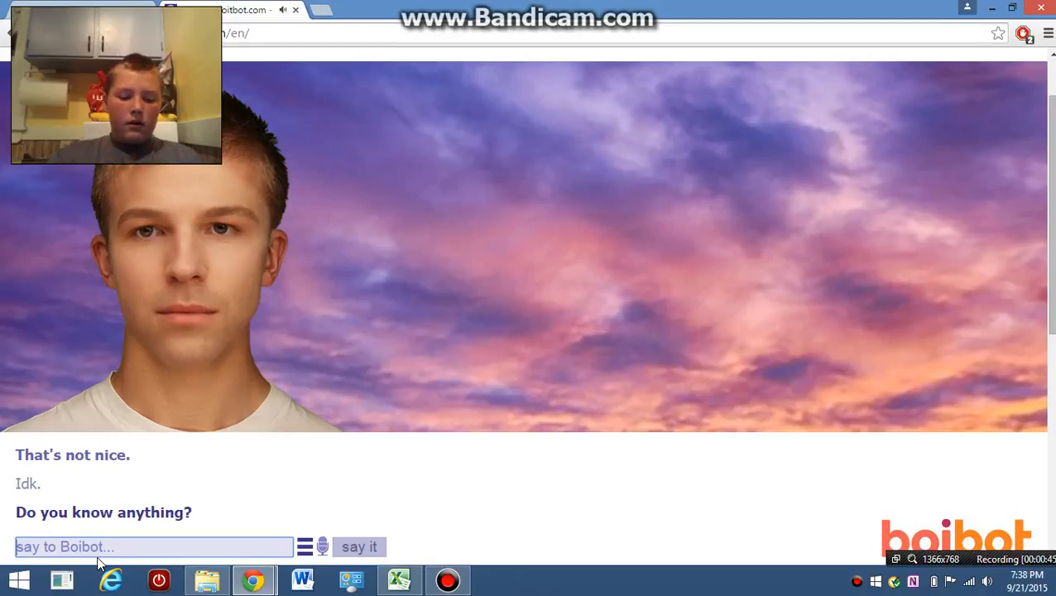
# - Answer the bot's question about what you are with 'a human'
pyautogui.click(359, 546)
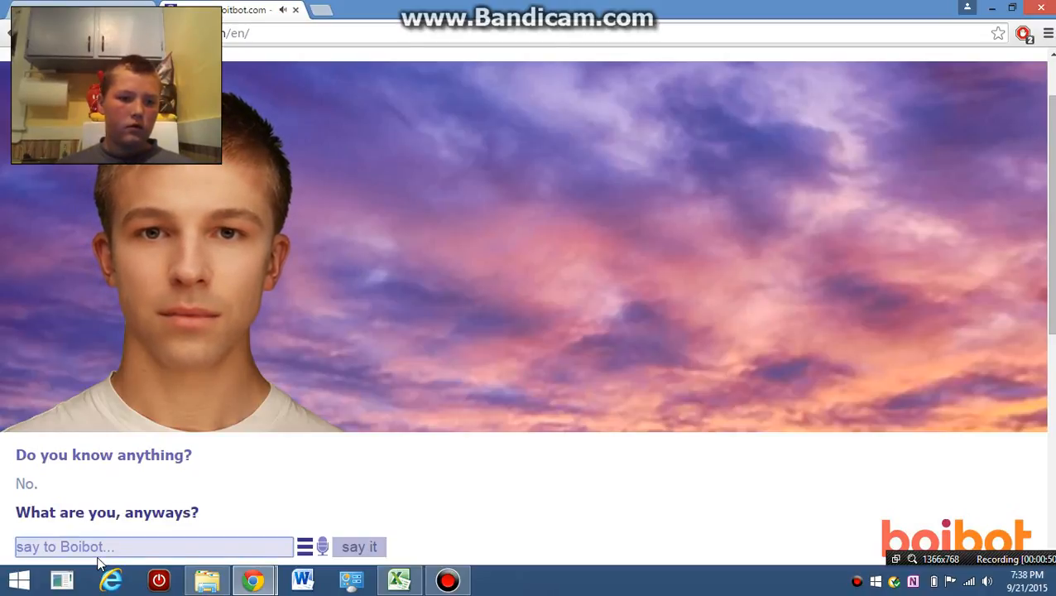
pyautogui.write('a')
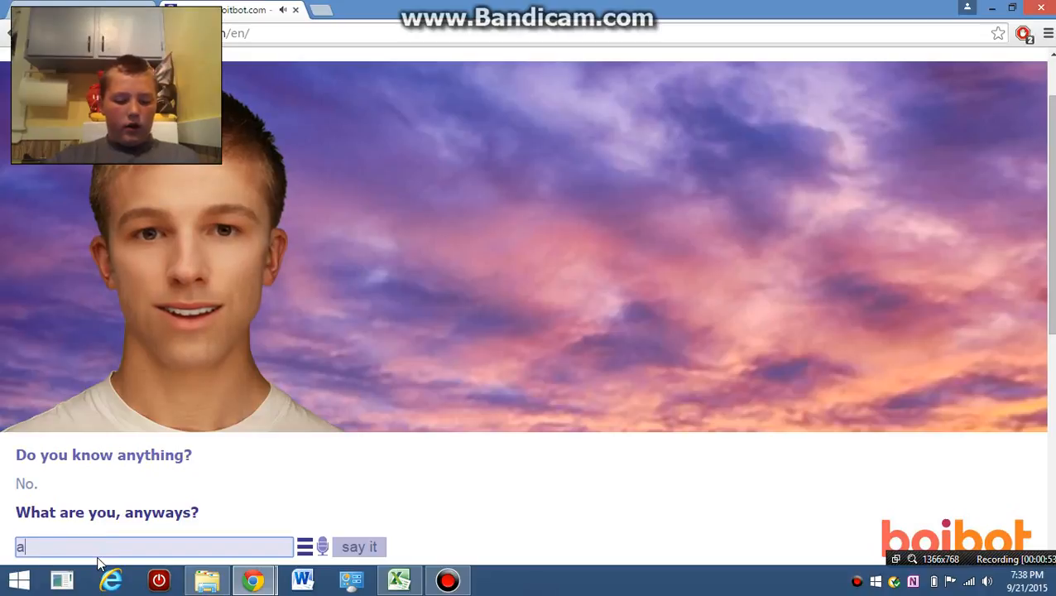
pyautogui.write('human')
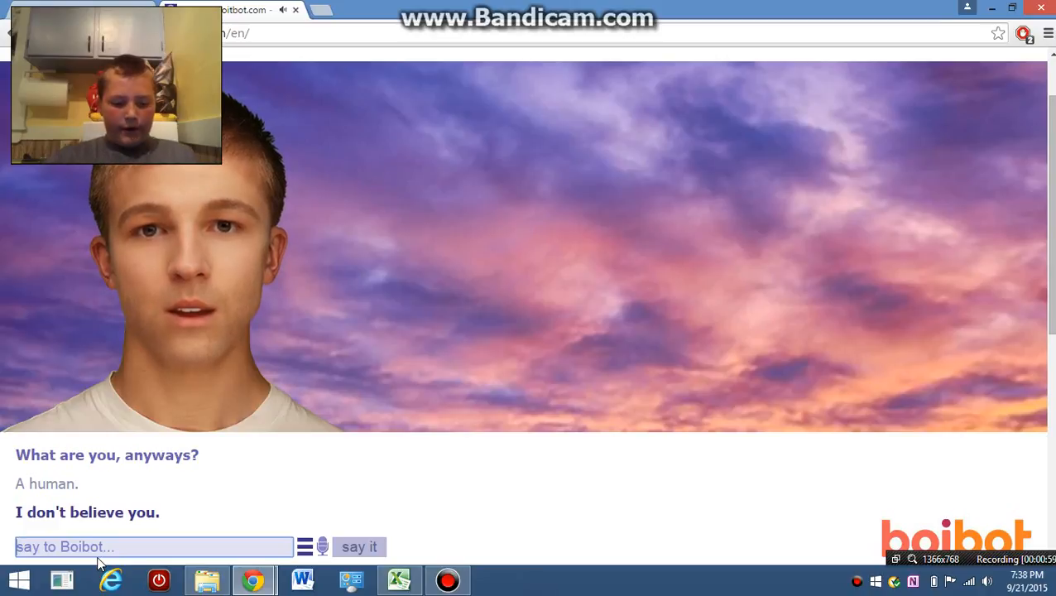
# - Send 'ur a boody face' and then the denial 'no i...' to Boibot
pyautogui.write('ur a b')
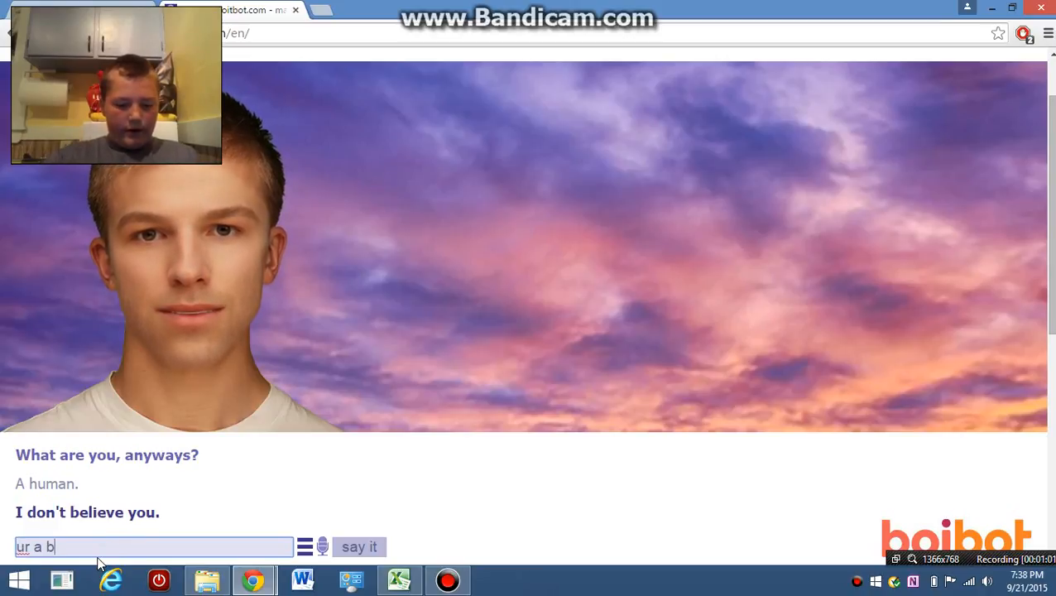
pyautogui.write('oody')
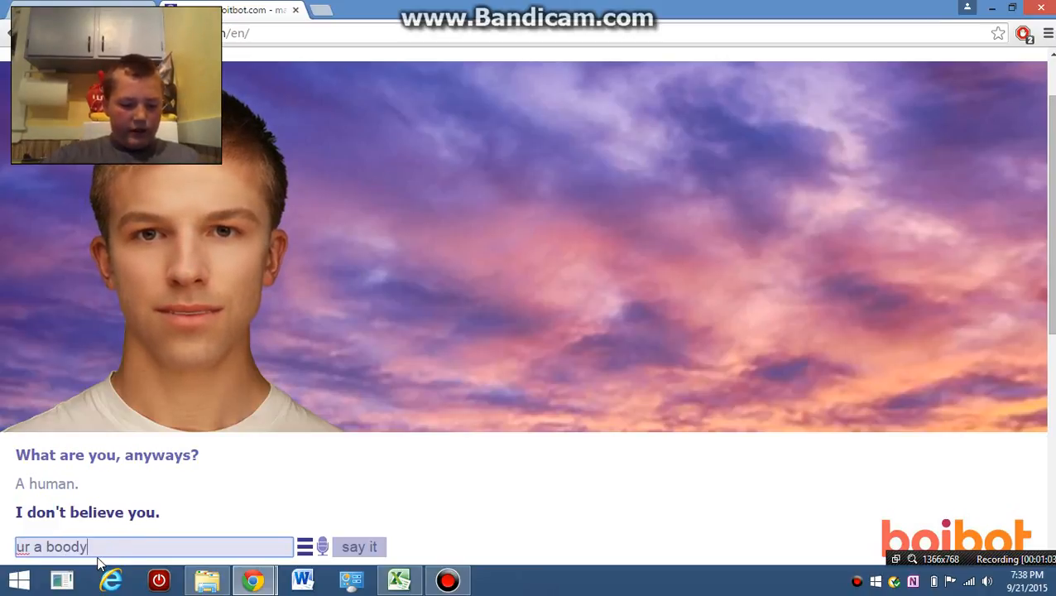
pyautogui.write('face')
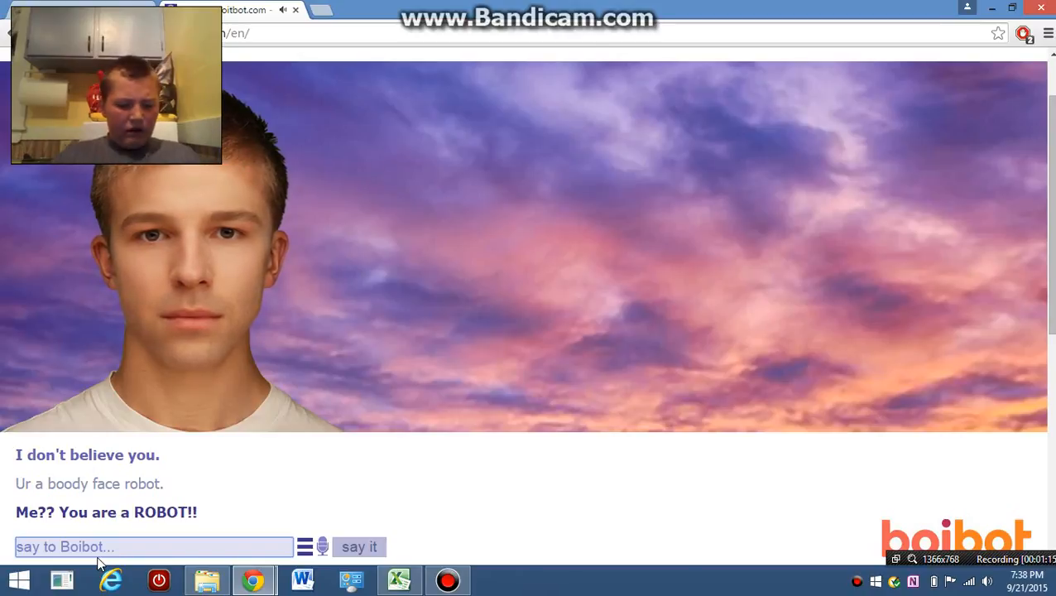
pyautogui.write('no i')
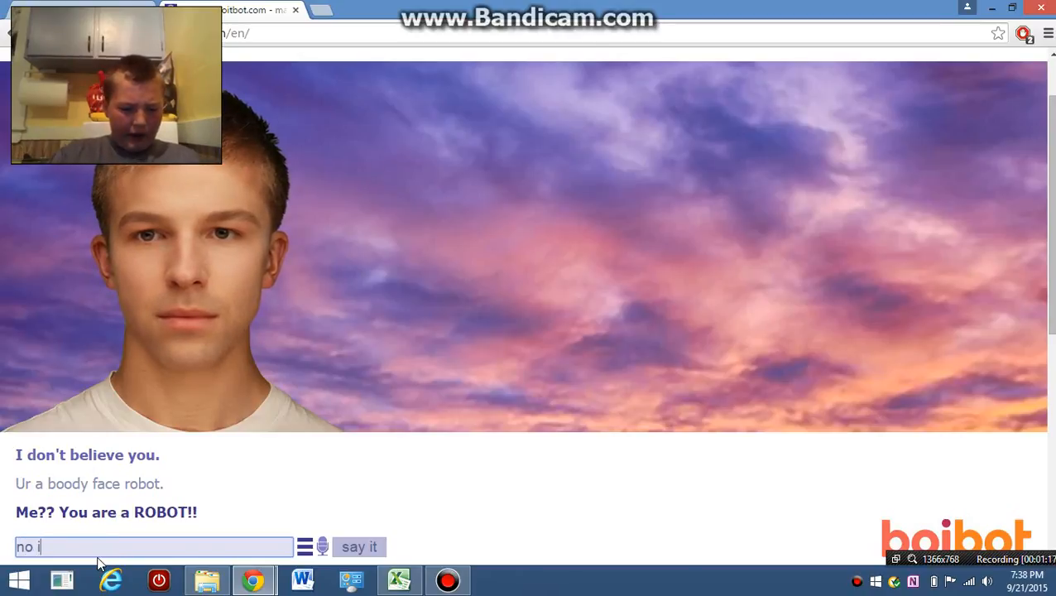
pyautogui.click(359, 547)
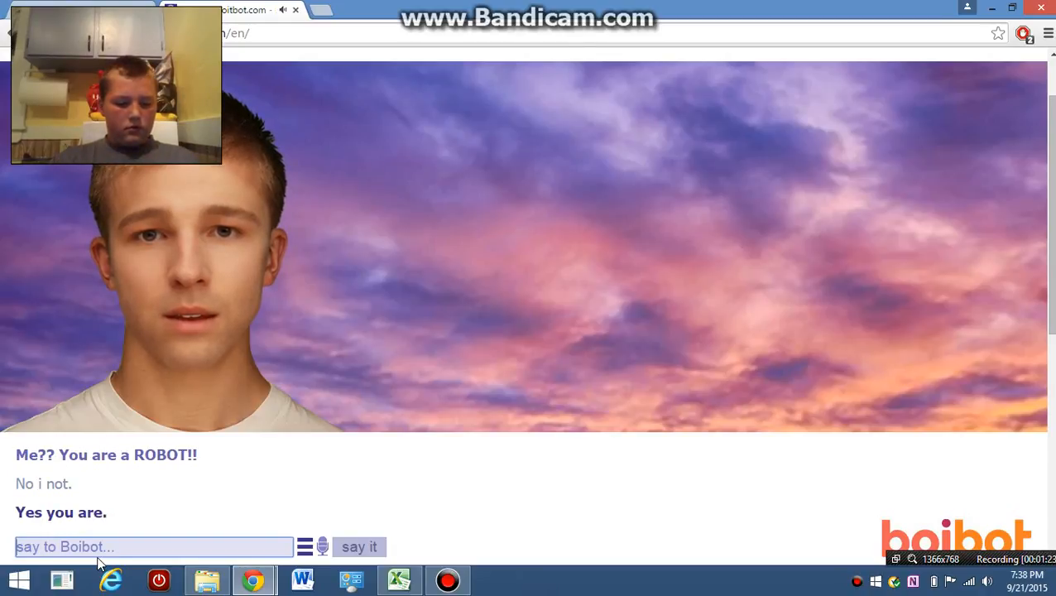
# - Send 'ur ugly fa...' and draft 'watch me' for the whip message
pyautogui.click(359, 546)
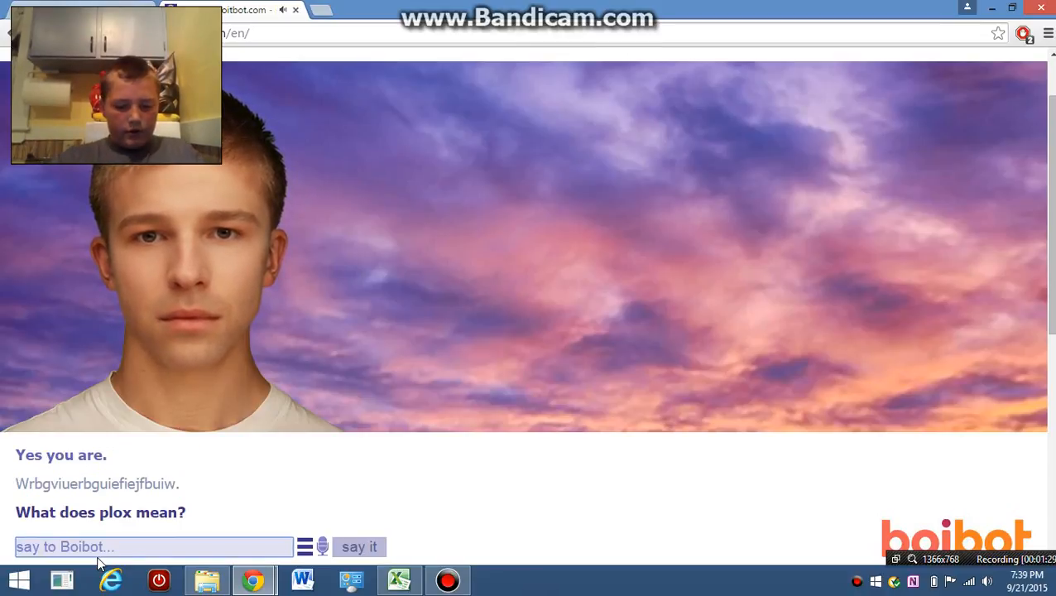
pyautogui.write('ur u')
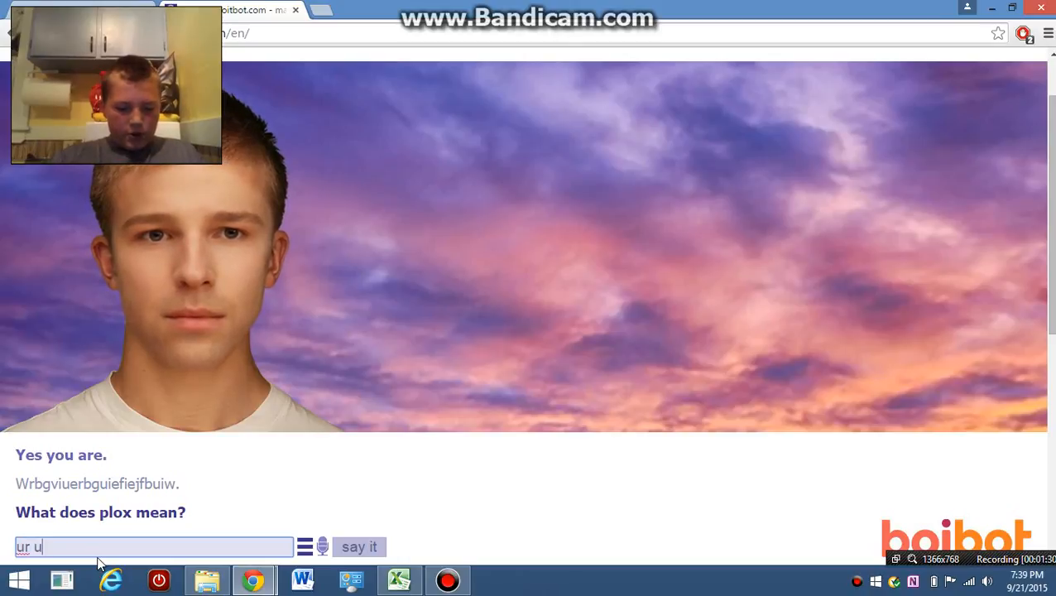
pyautogui.write('gly fa')
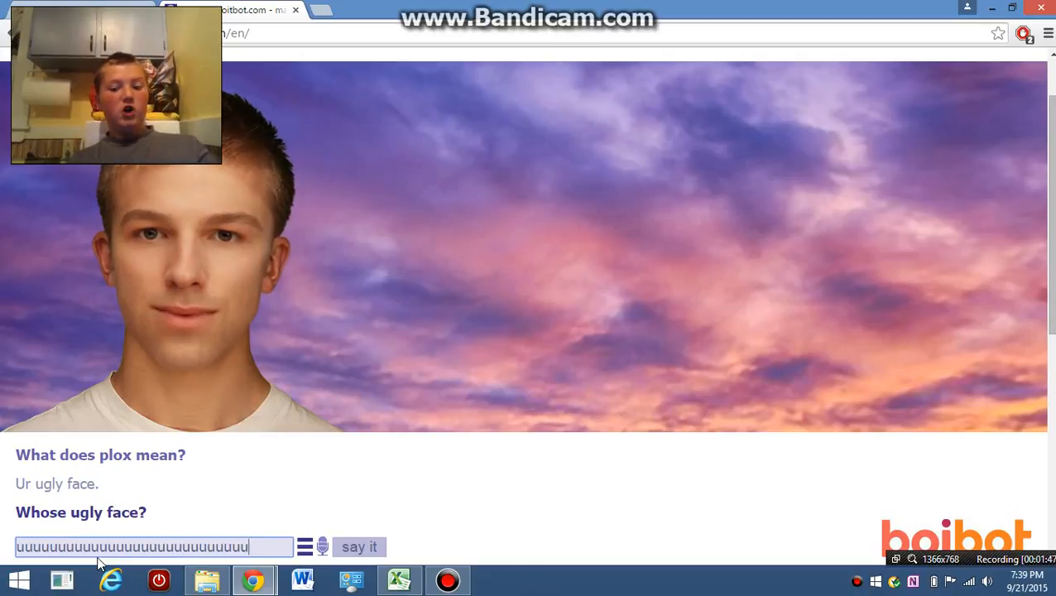
pyautogui.click(358, 547)
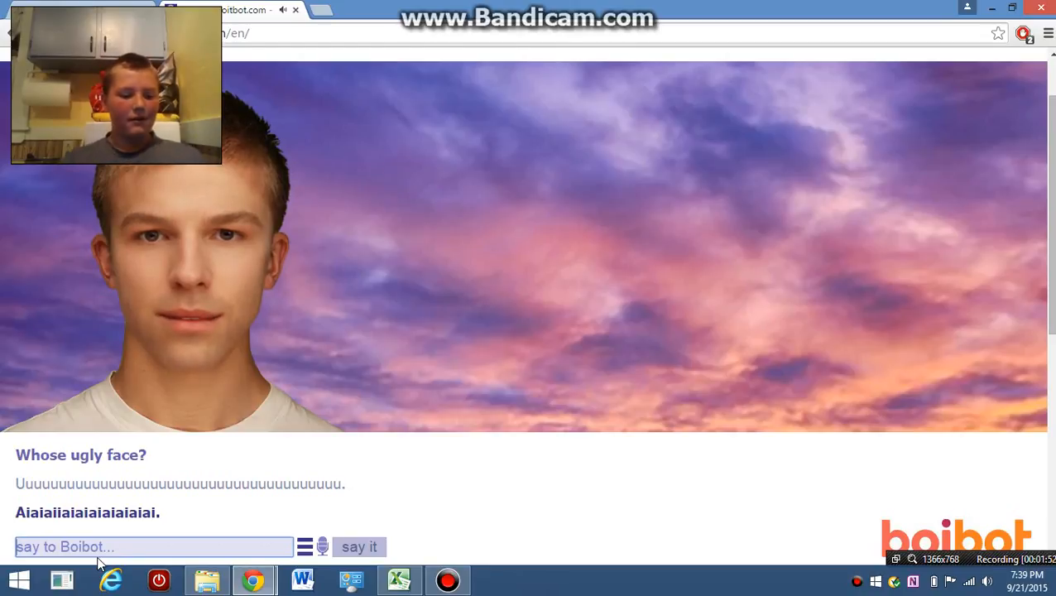
pyautogui.write('watc')
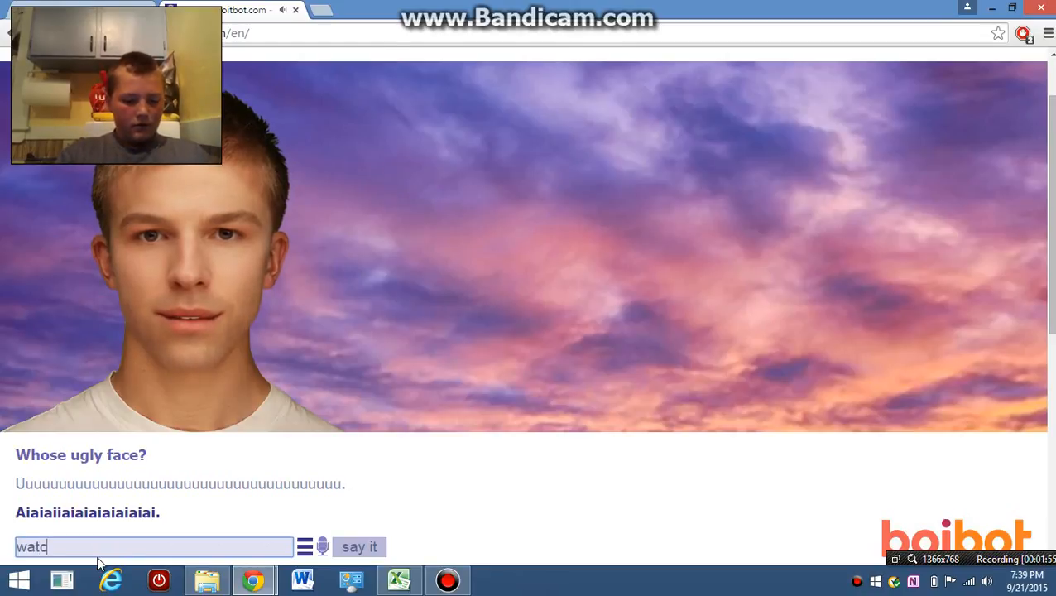
pyautogui.write('hme')
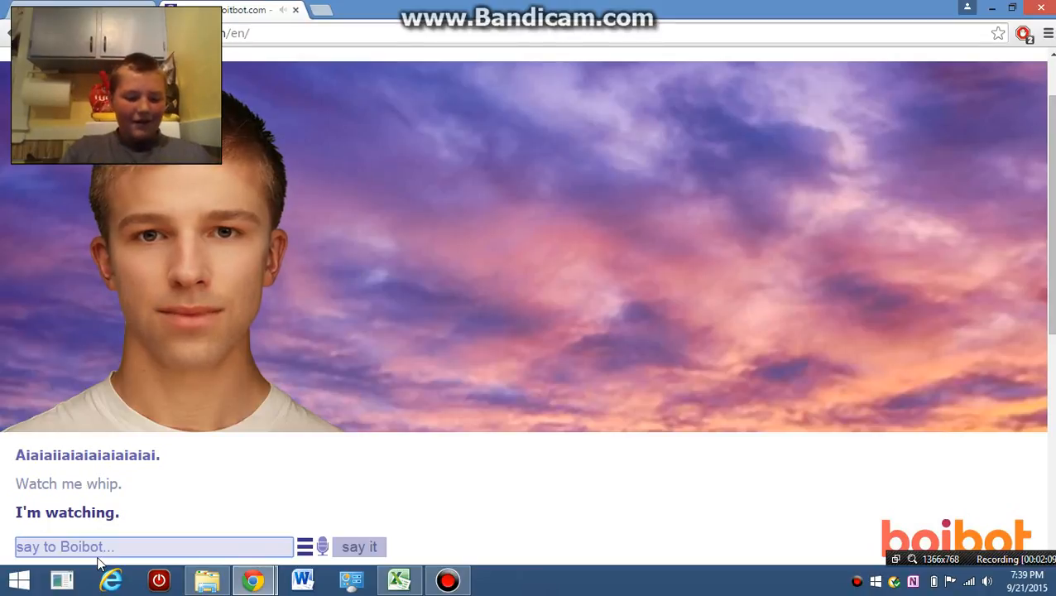
# - Send 'yaaaaaa', ask 'wat game', and write 'how bout i punch u'
pyautogui.write('yaaaaaa')
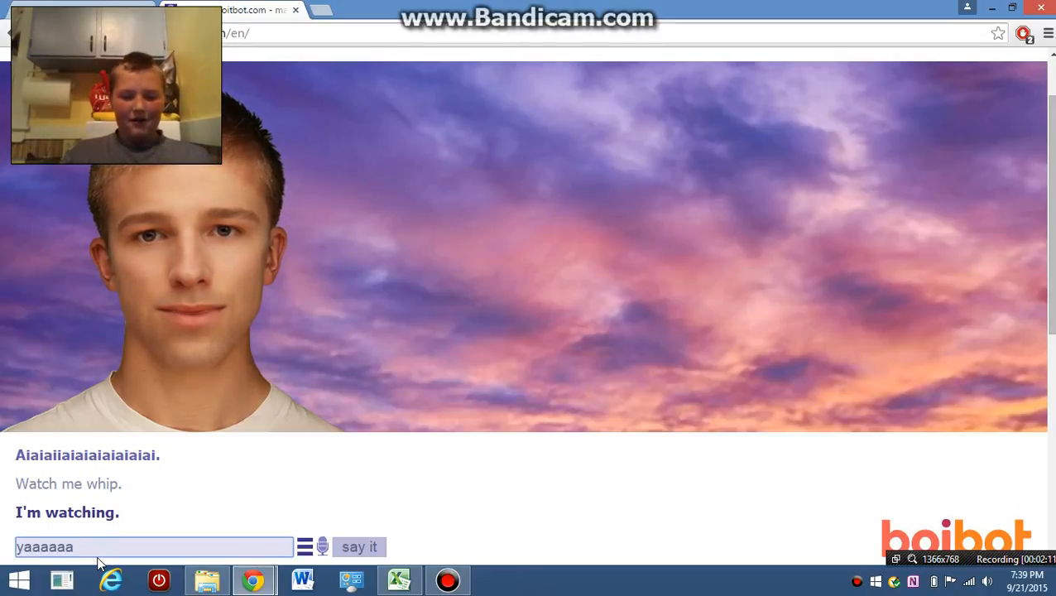
pyautogui.click(359, 546)
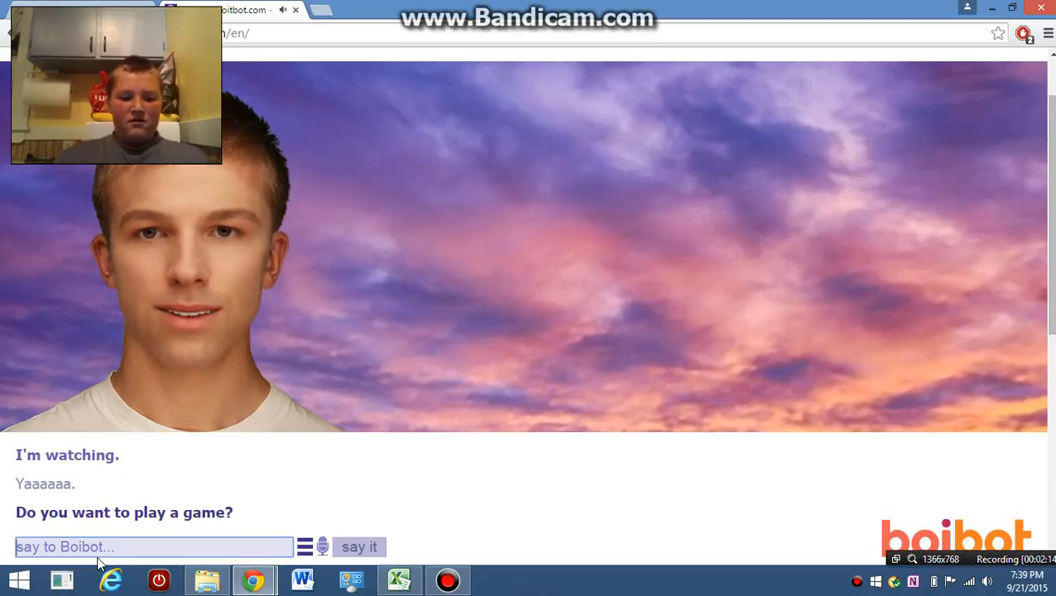
pyautogui.write('wat game')
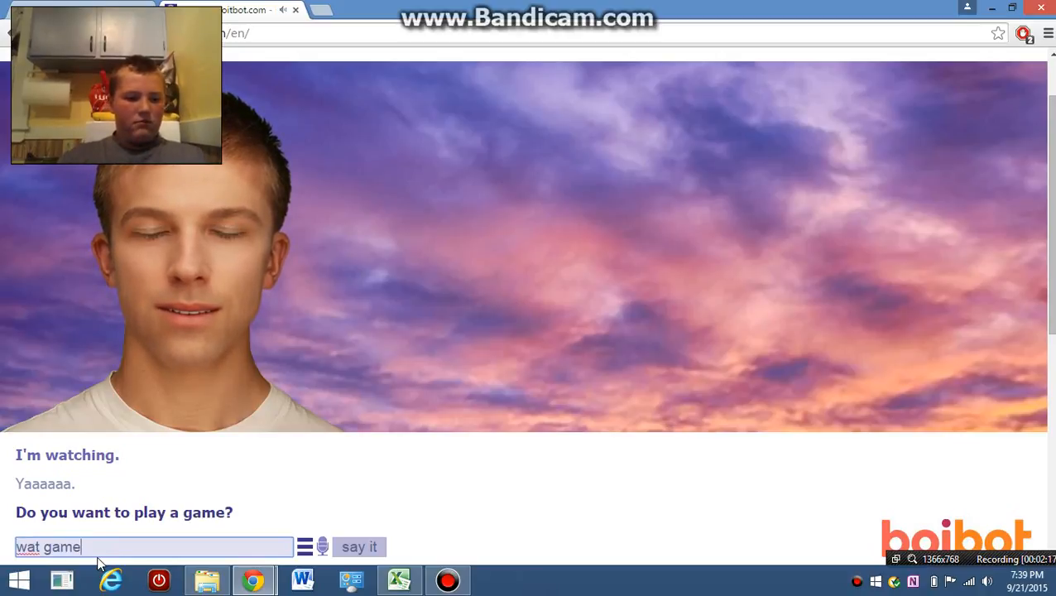
pyautogui.click(359, 546)
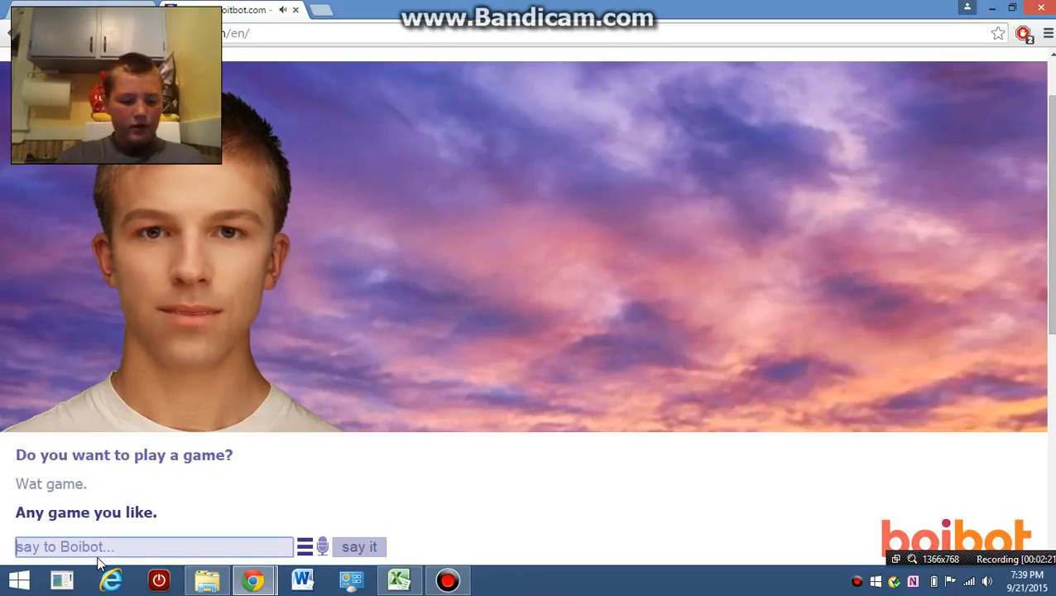
pyautogui.write('how')
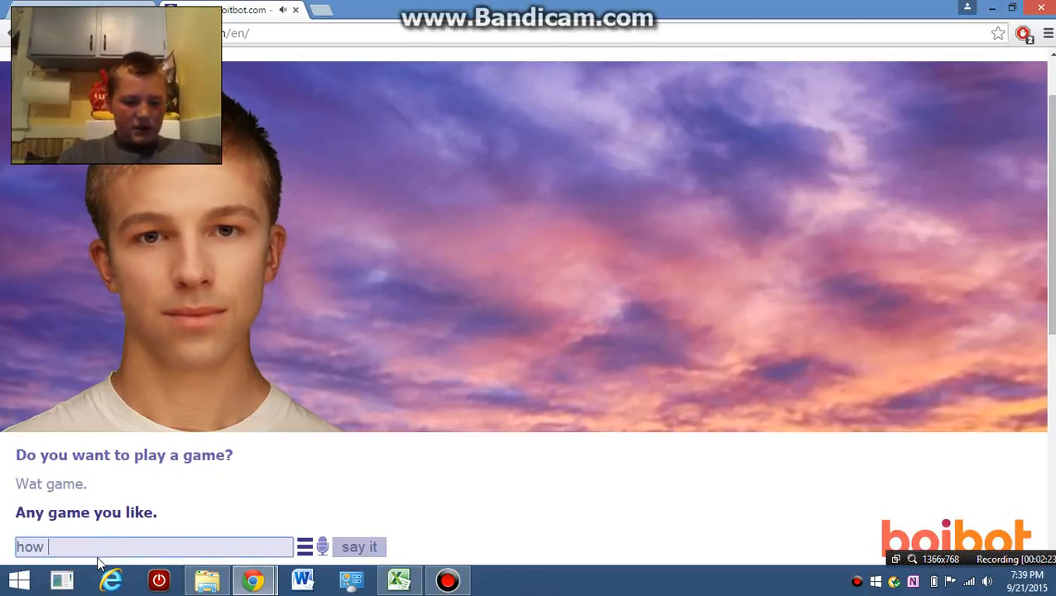
pyautogui.write('bout i p')
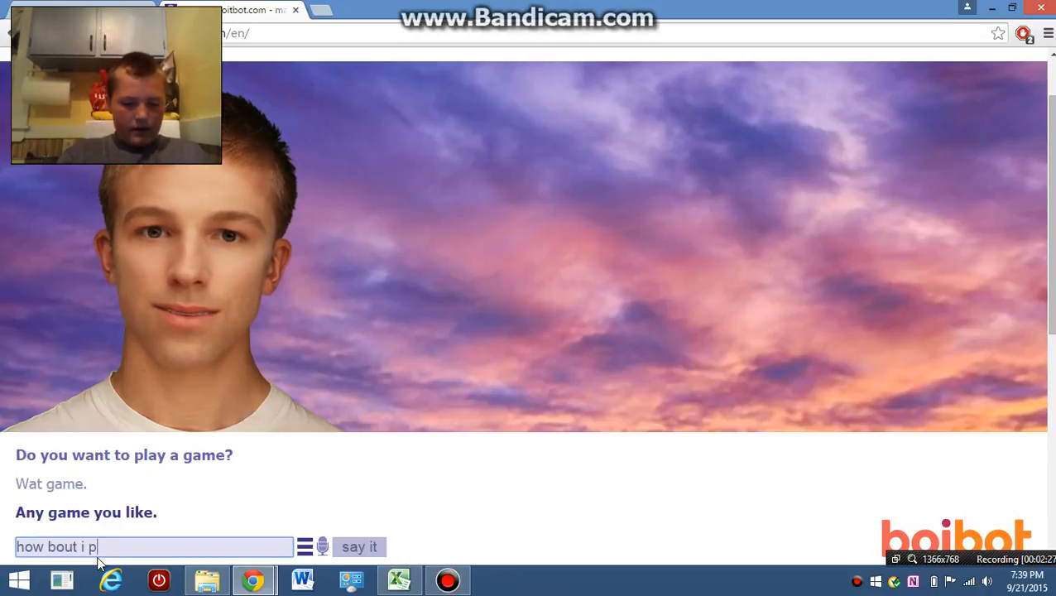
pyautogui.write('unch')
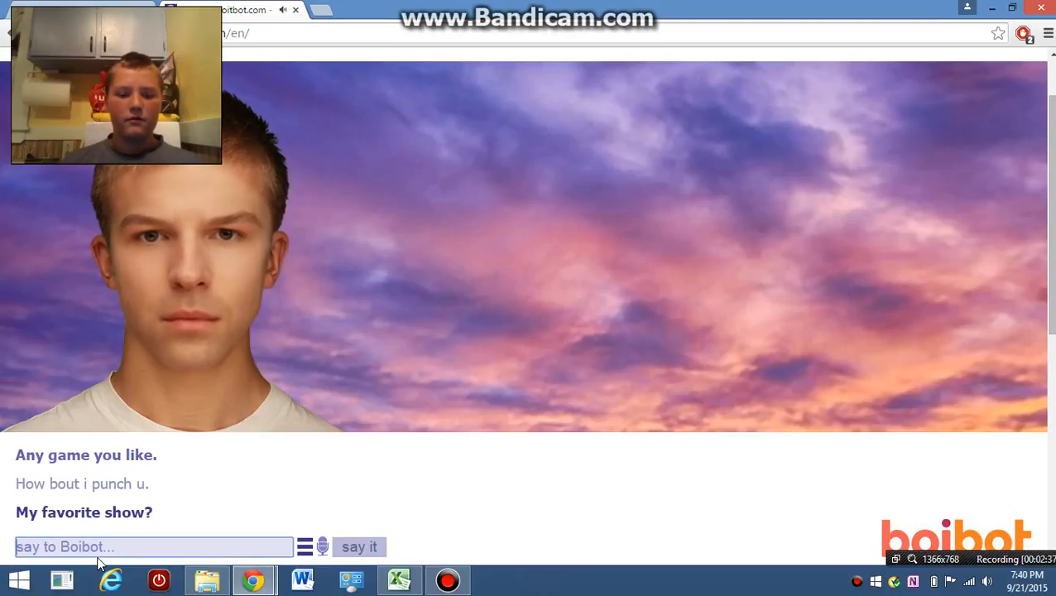
# - Send 'wa rufjsb da bass' and answer the boyfriend question 'im not gay b...'
pyautogui.write('wa')
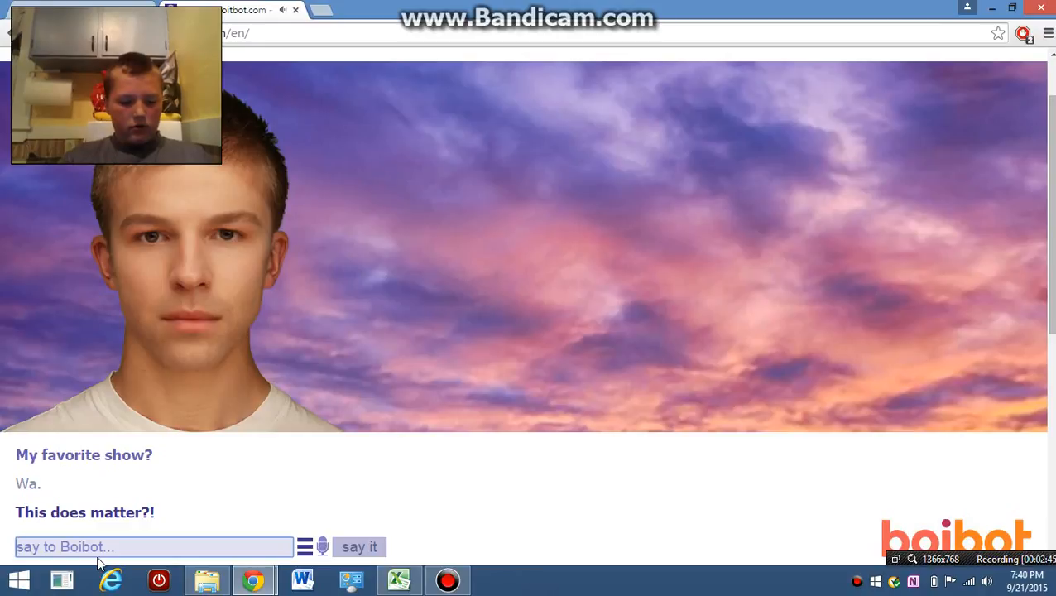
pyautogui.write('rufjsb')
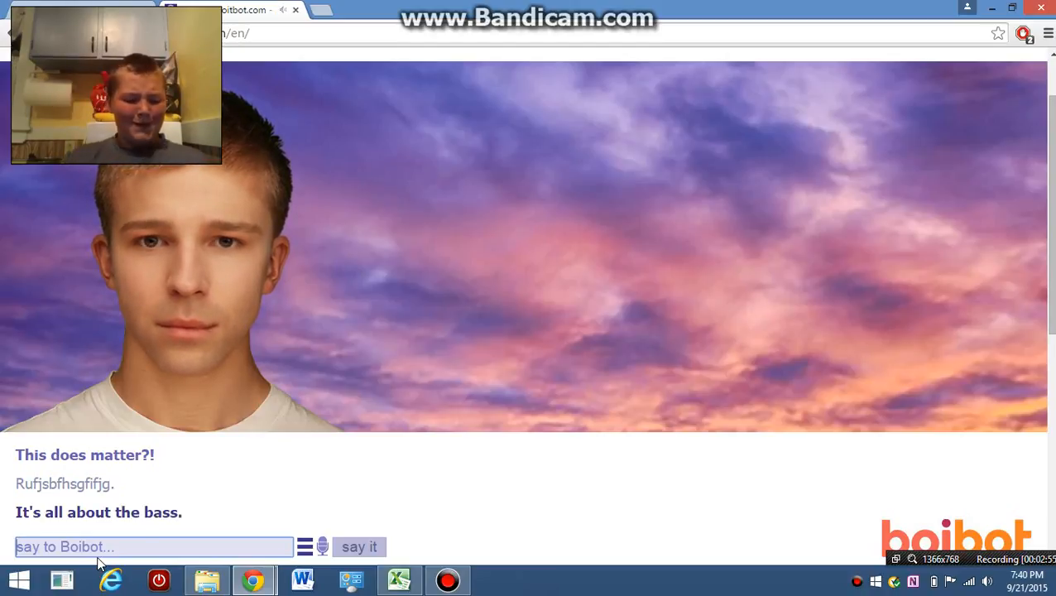
pyautogui.write('da bass')
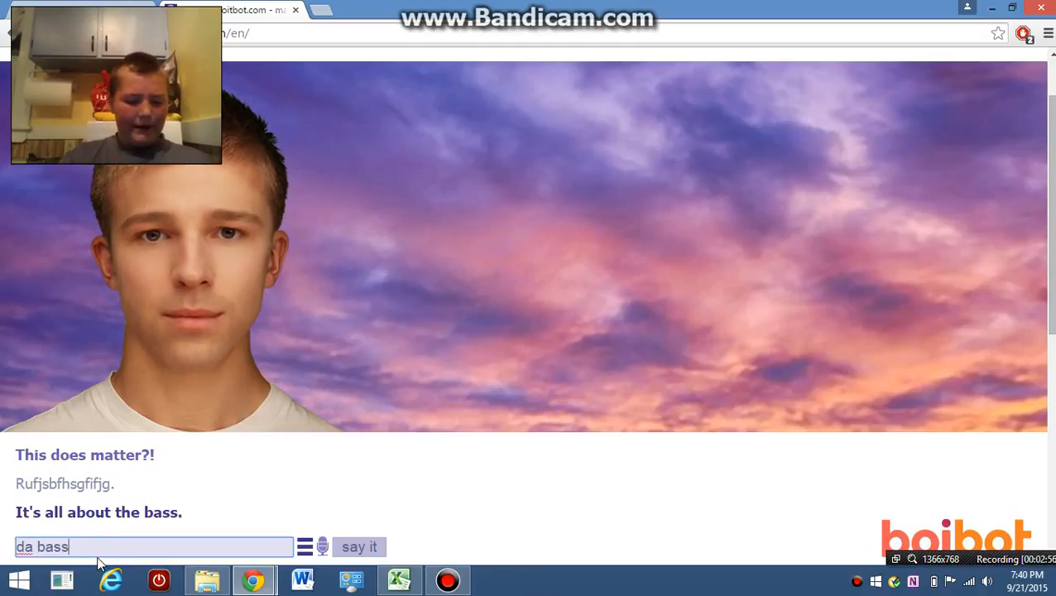
pyautogui.click(359, 546)
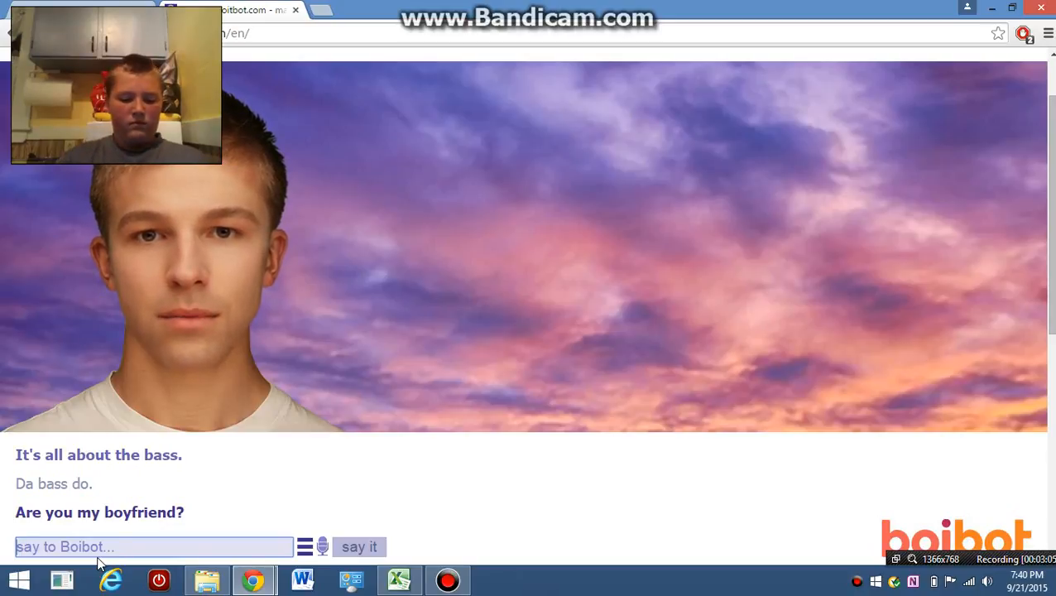
pyautogui.write('im not')
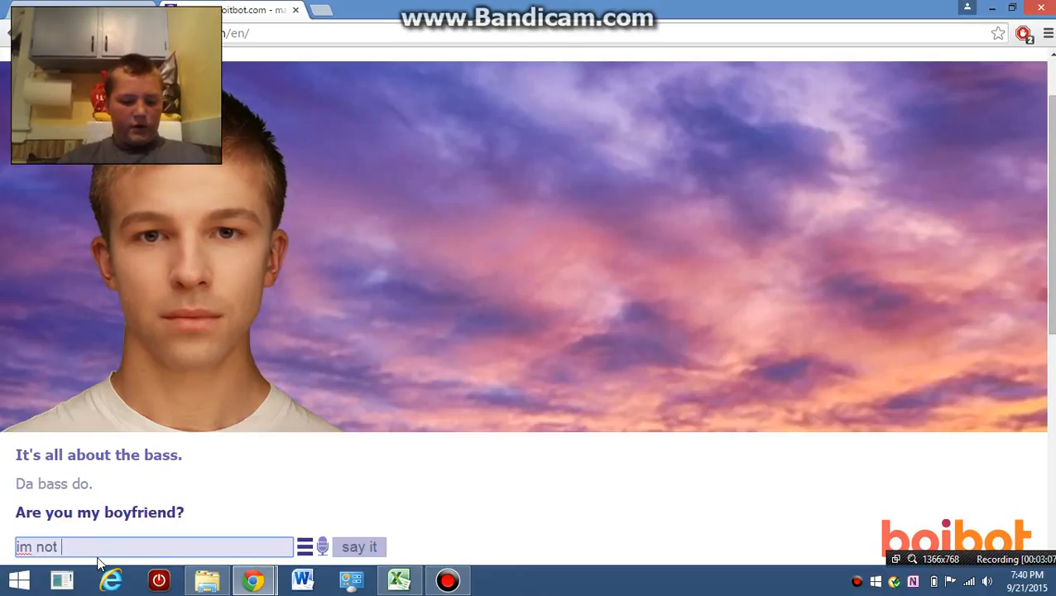
pyautogui.write('gay b')
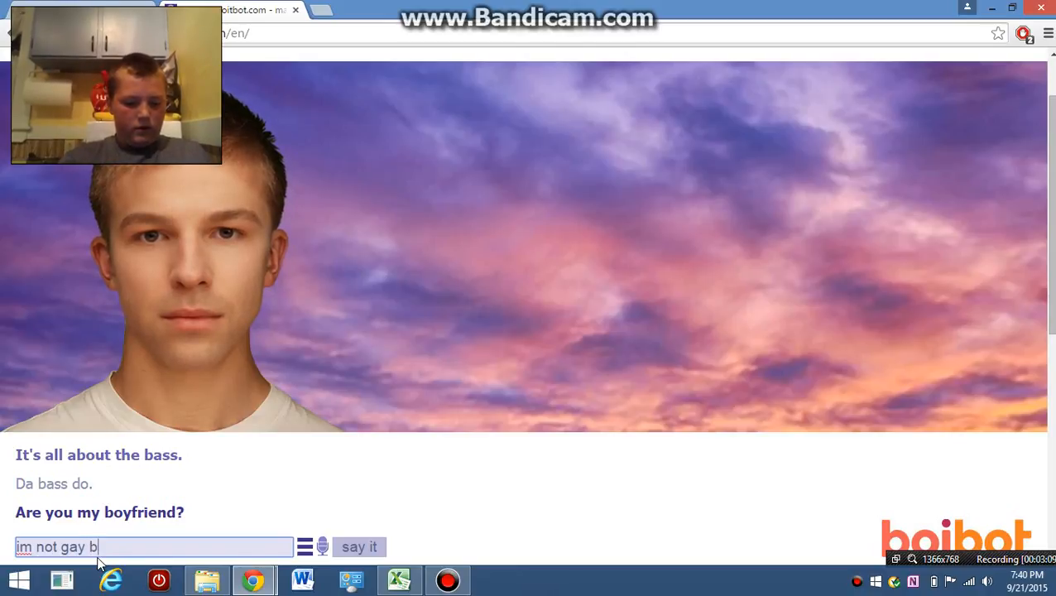
pyautogui.click(360, 546)
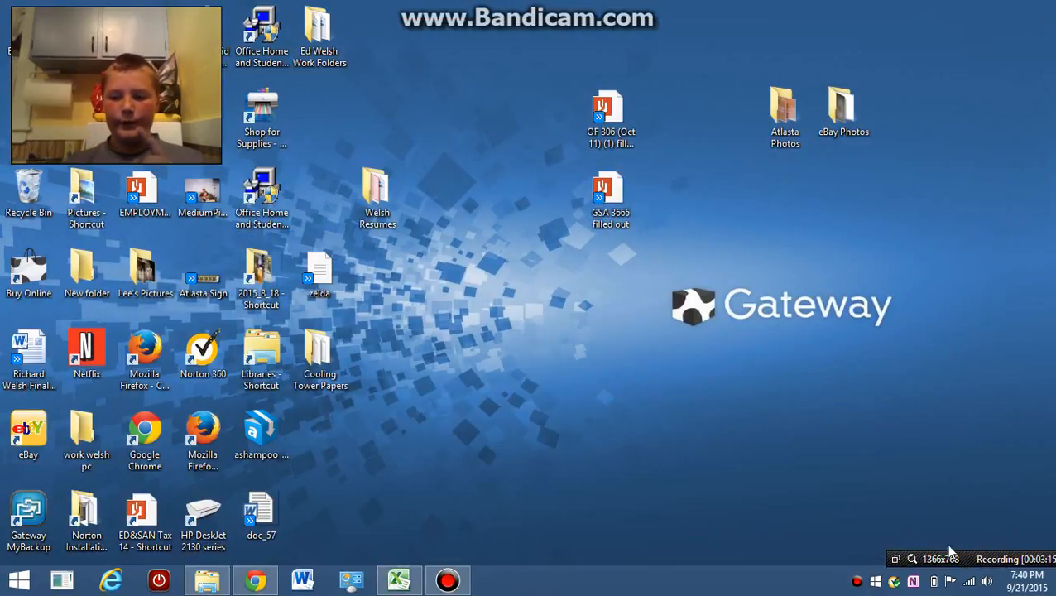
# - Bring the browser back up showing the Evie and Boibot landing page
pyautogui.click(1008, 536)
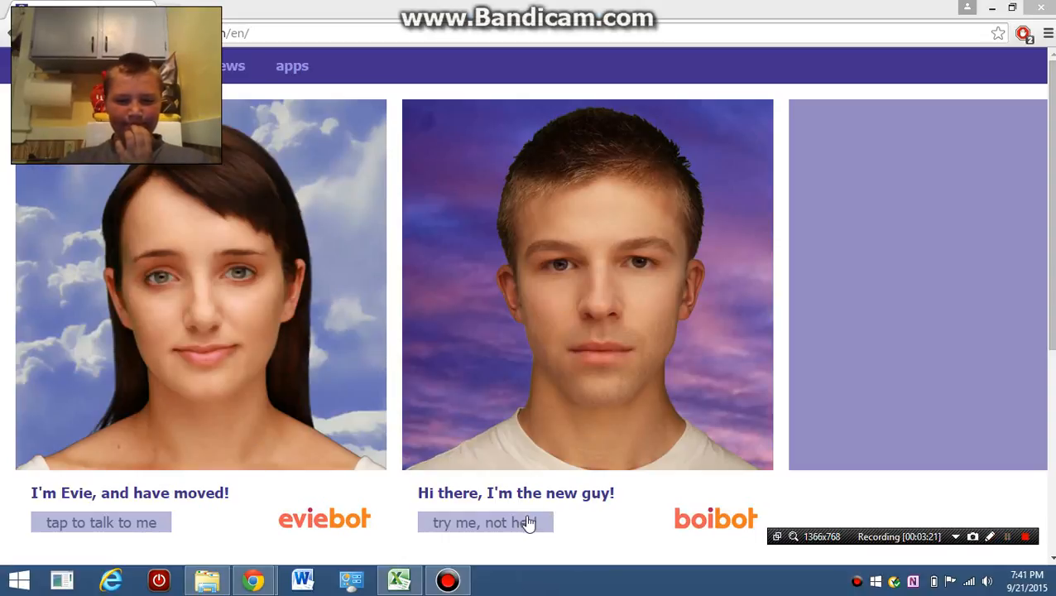
pyautogui.moveTo(80, 528)
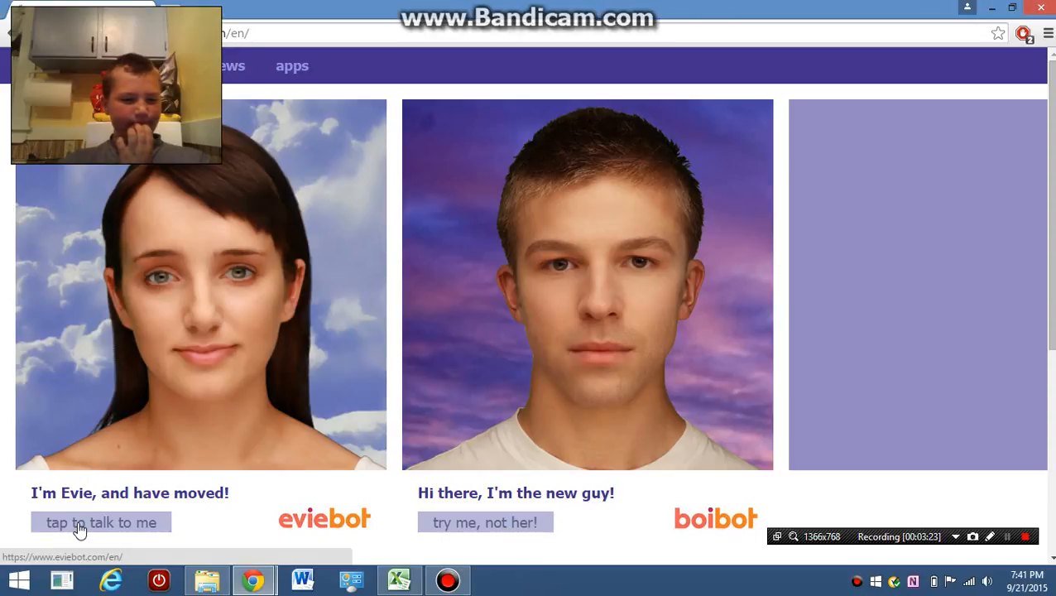
# - Start a chat with Evie, sending 'been a long time' and 'dat face'
pyautogui.click(101, 523)
pyautogui.write('ts')
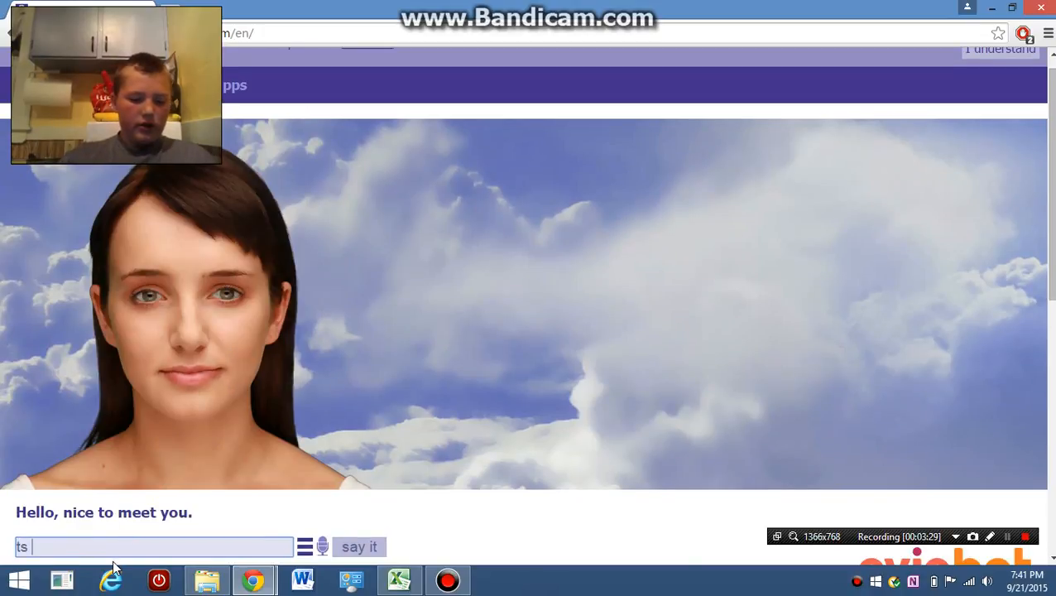
pyautogui.write('been')
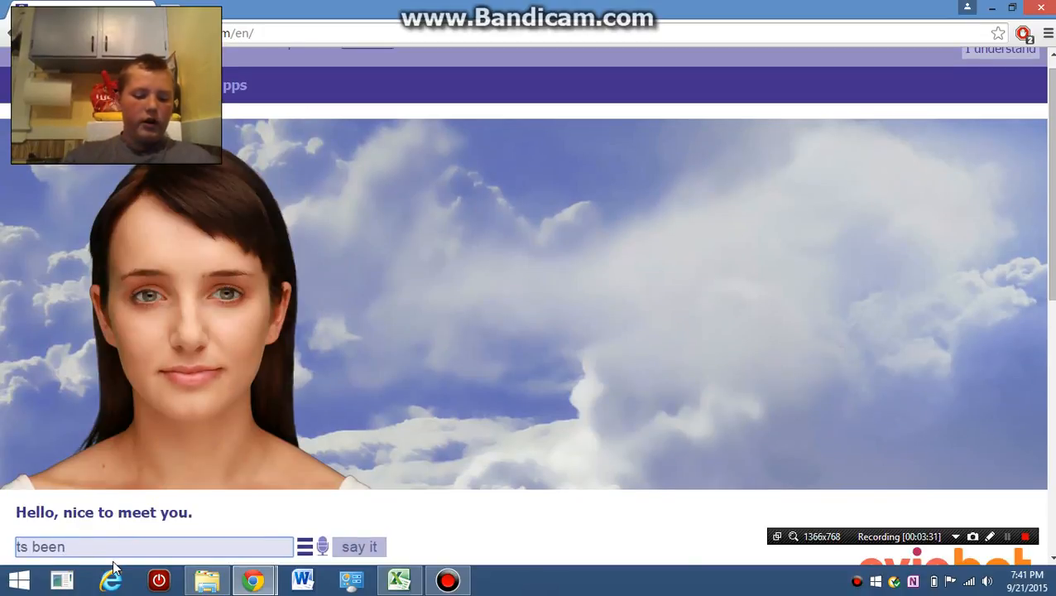
pyautogui.write('a lon')
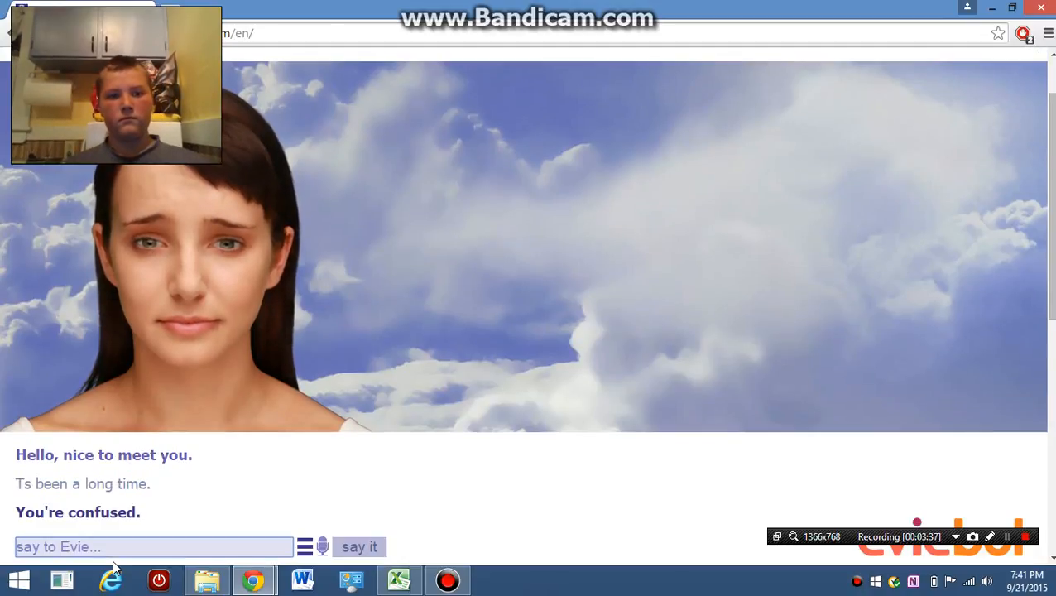
pyautogui.write('d')
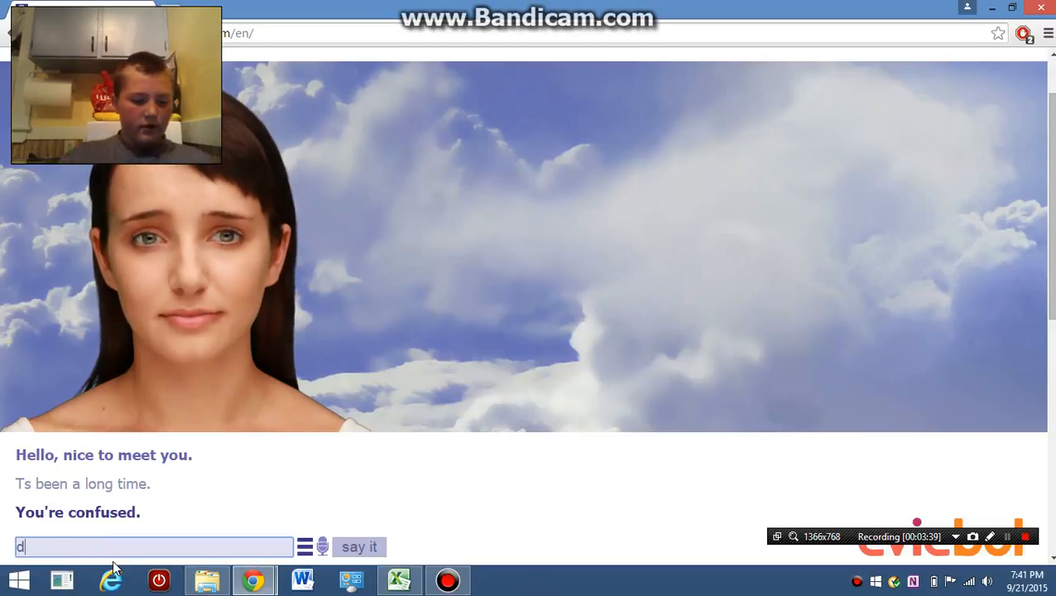
pyautogui.write('at face')
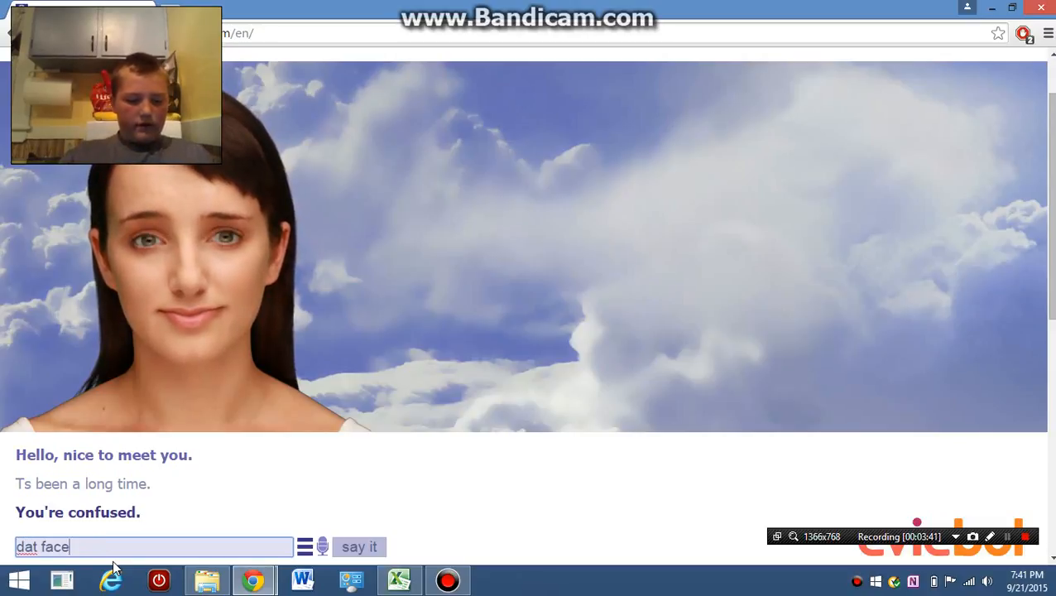
pyautogui.click(359, 546)
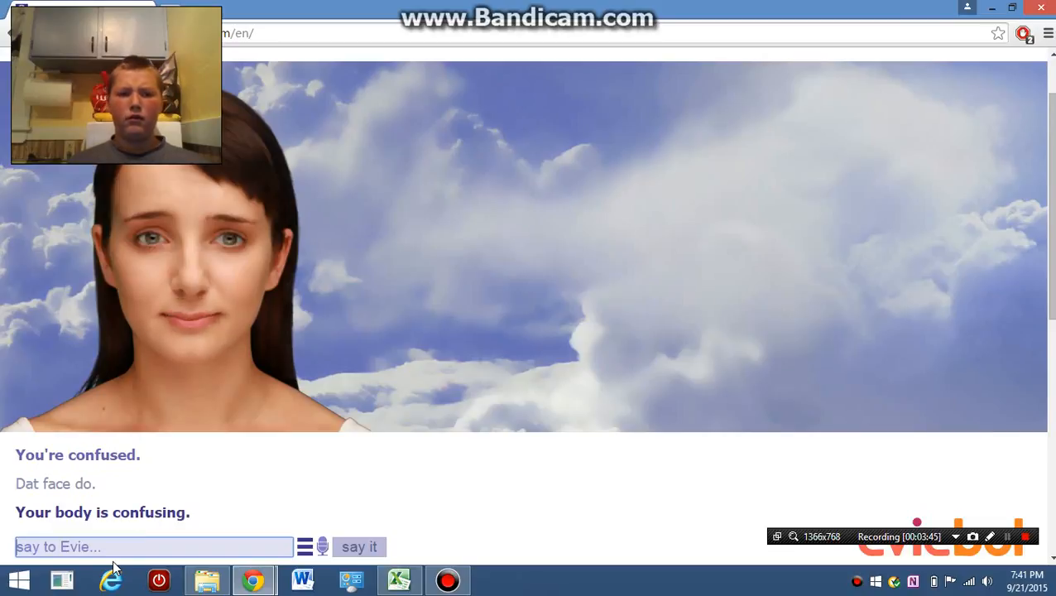
# - Draft the message 'ur teeth is on fl...' about her teeth
pyautogui.write('ur')
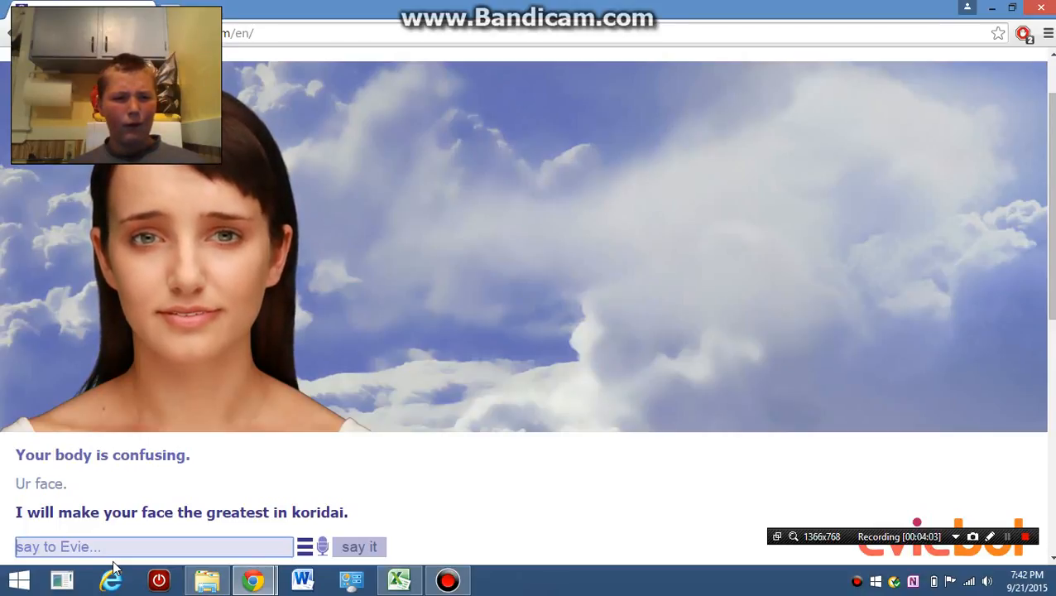
pyautogui.write('ur')
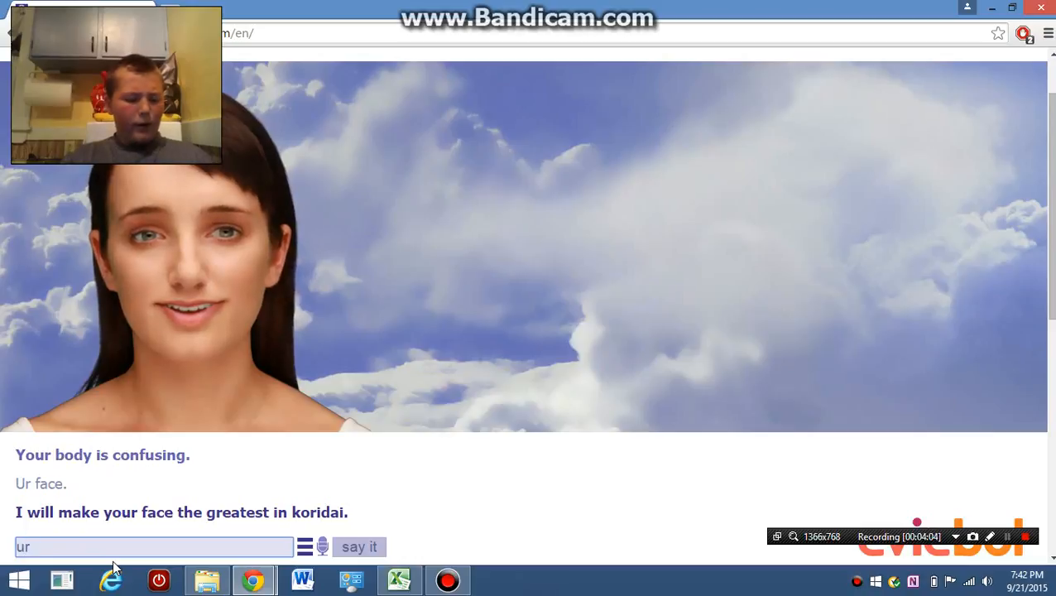
pyautogui.write('te')
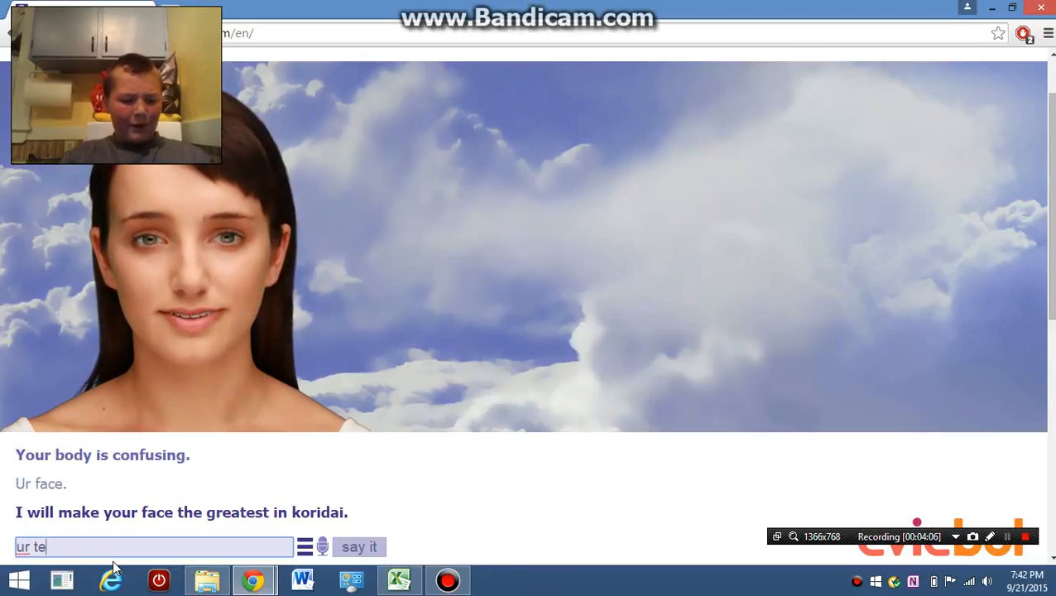
pyautogui.write('eth')
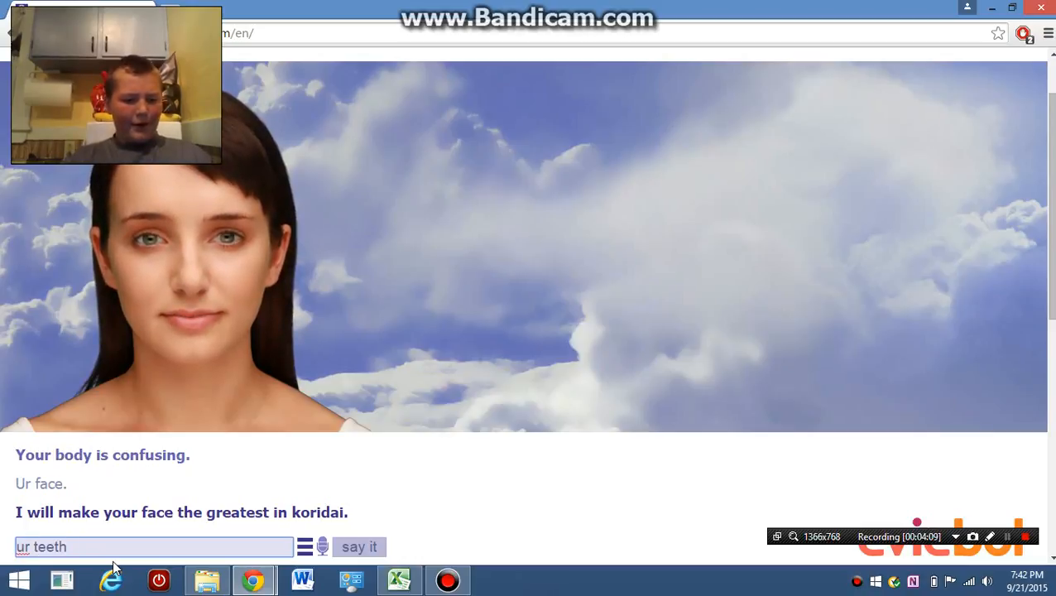
pyautogui.write('is')
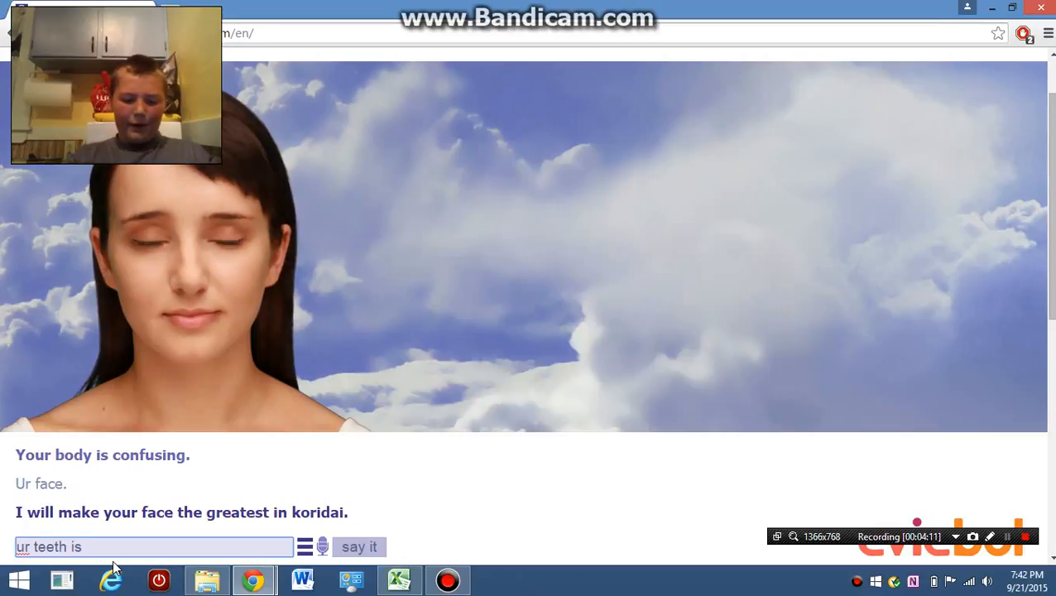
pyautogui.write('on fl')
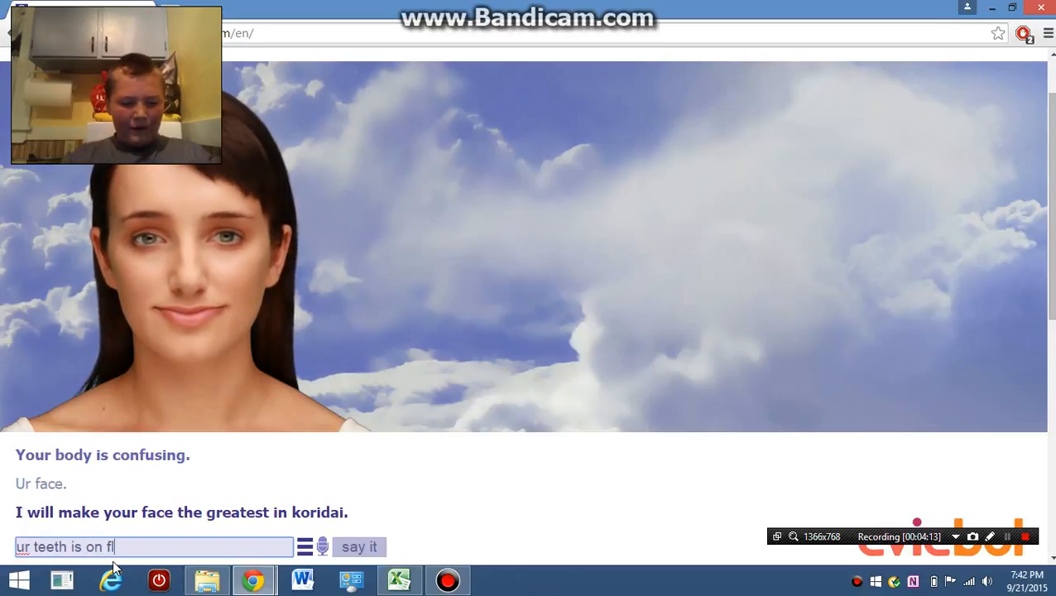
# - Send the teeth message, then reply 'from zelda' to Evie
pyautogui.click(359, 546)
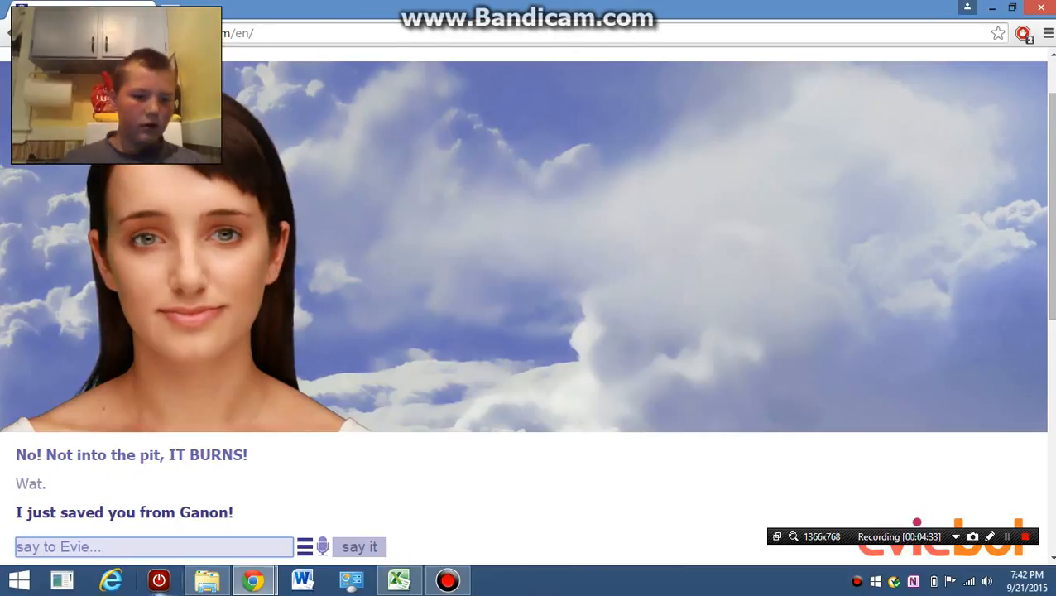
pyautogui.moveTo(159, 579)
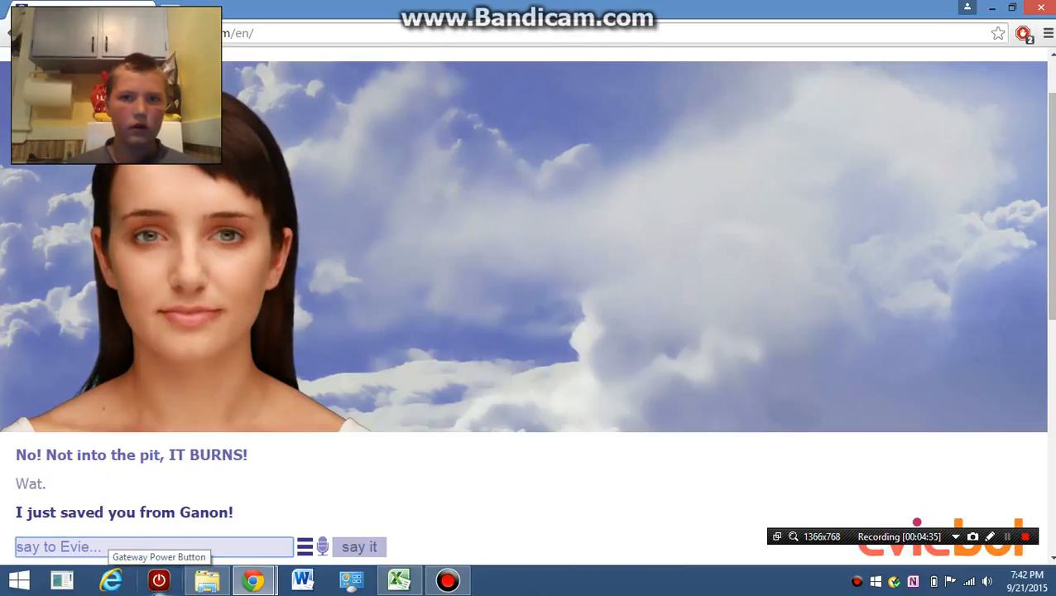
pyautogui.write('fro')
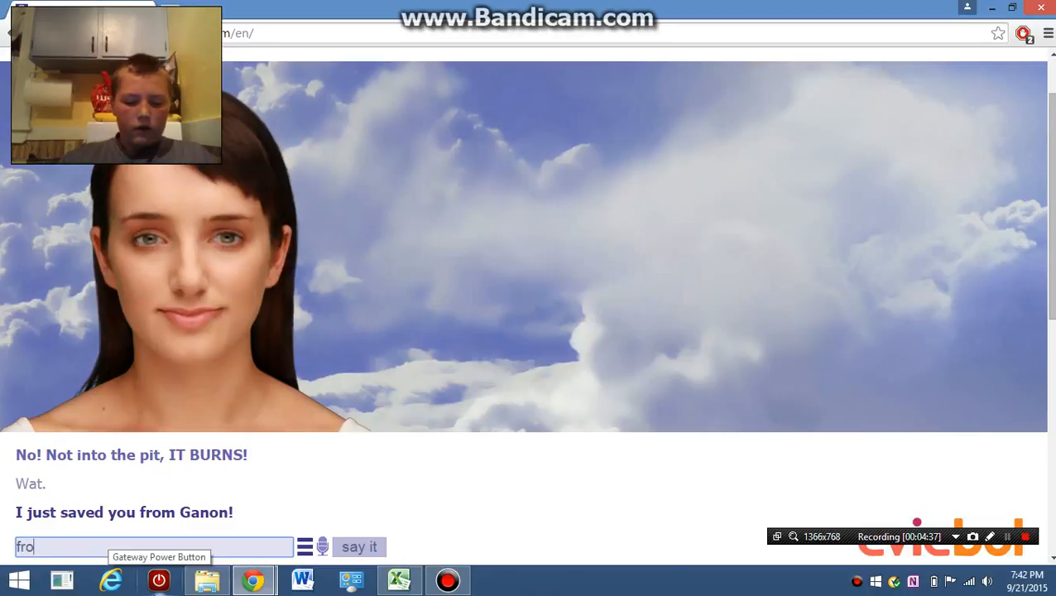
pyautogui.write('m zeld')
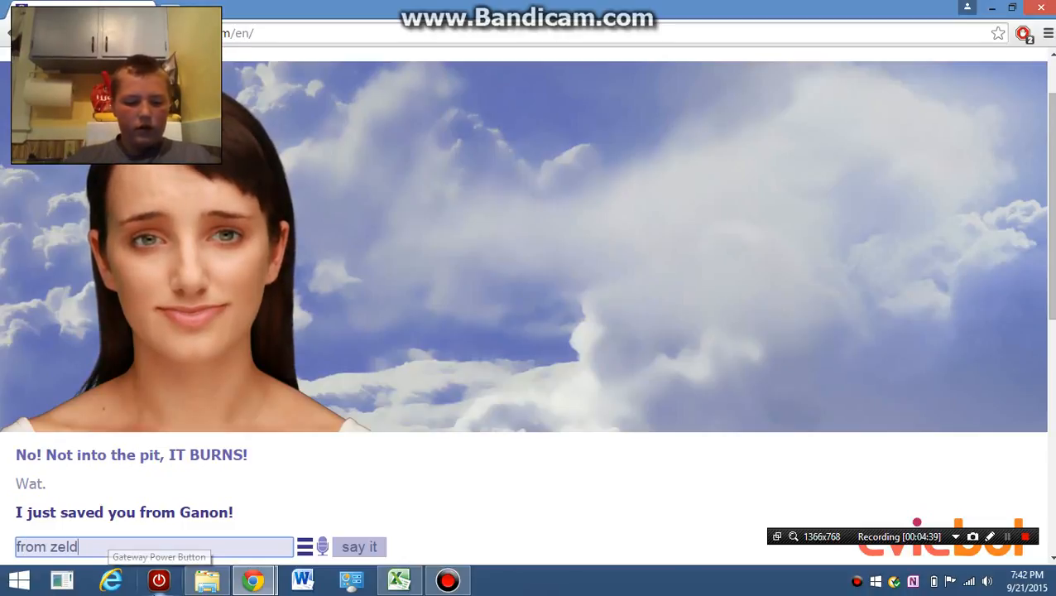
pyautogui.click(359, 547)
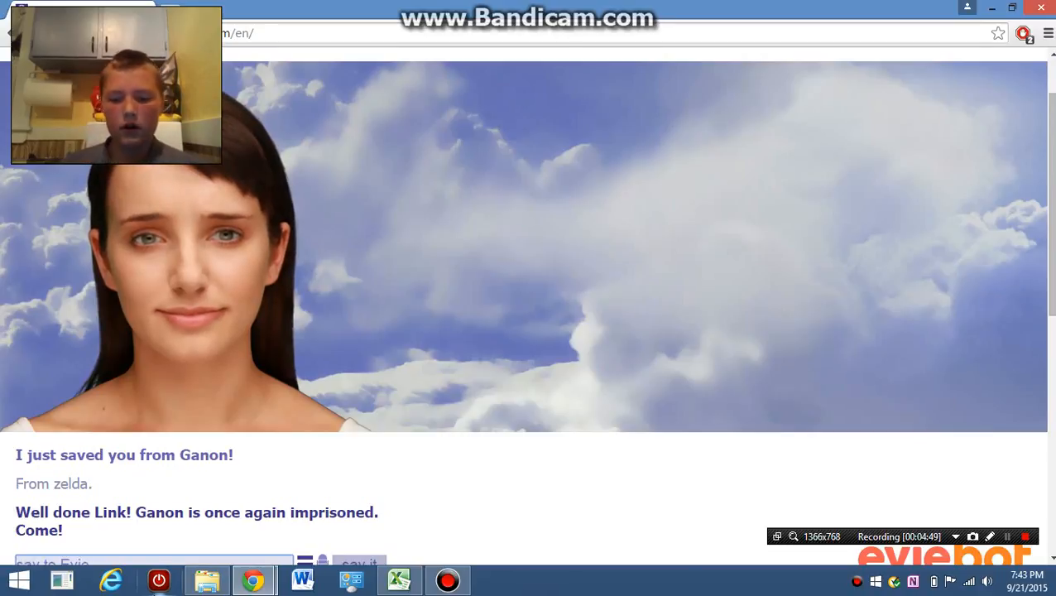
# - Send 'u now link' and draft 'ok' to her kiss remark
pyautogui.write('u n')
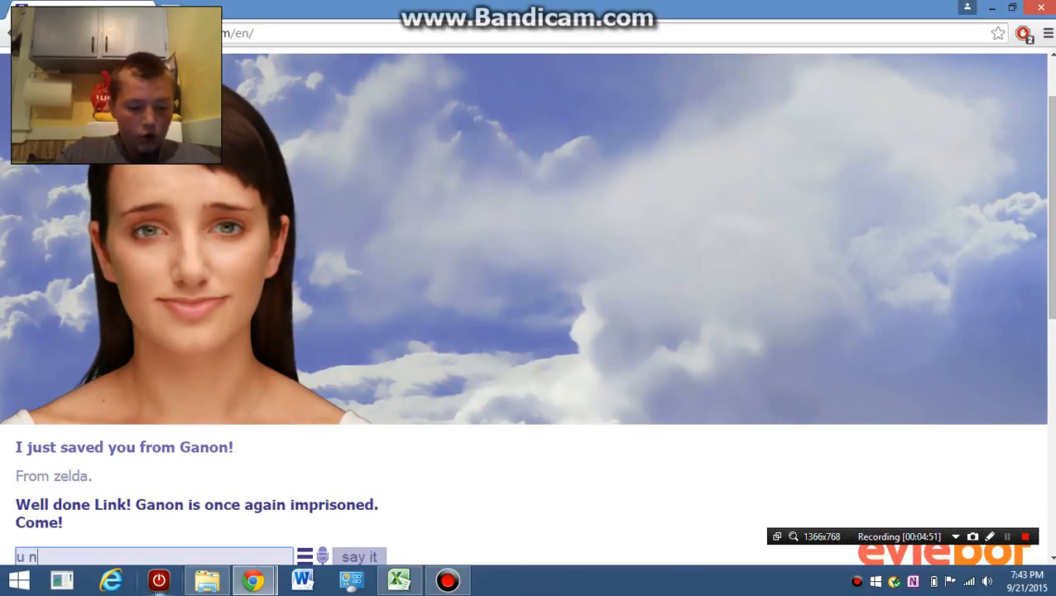
pyautogui.write('ow lin')
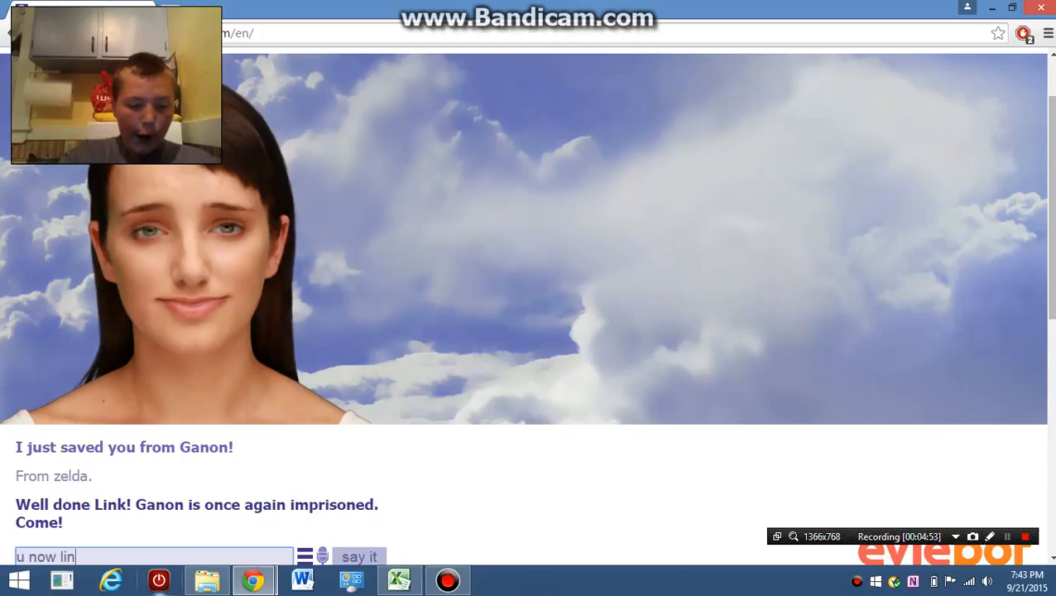
pyautogui.click(359, 556)
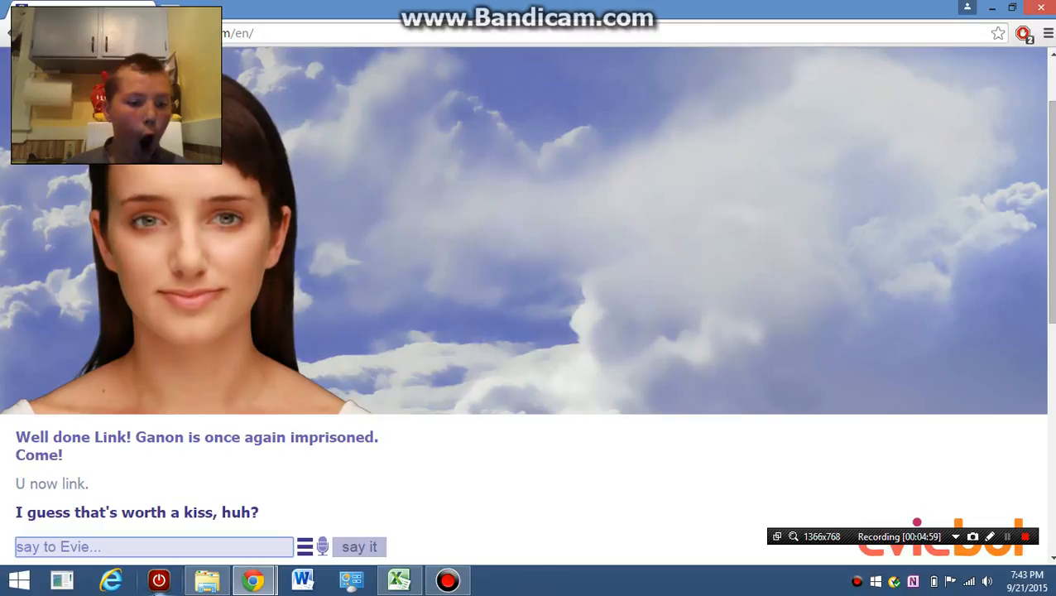
pyautogui.write('ok')
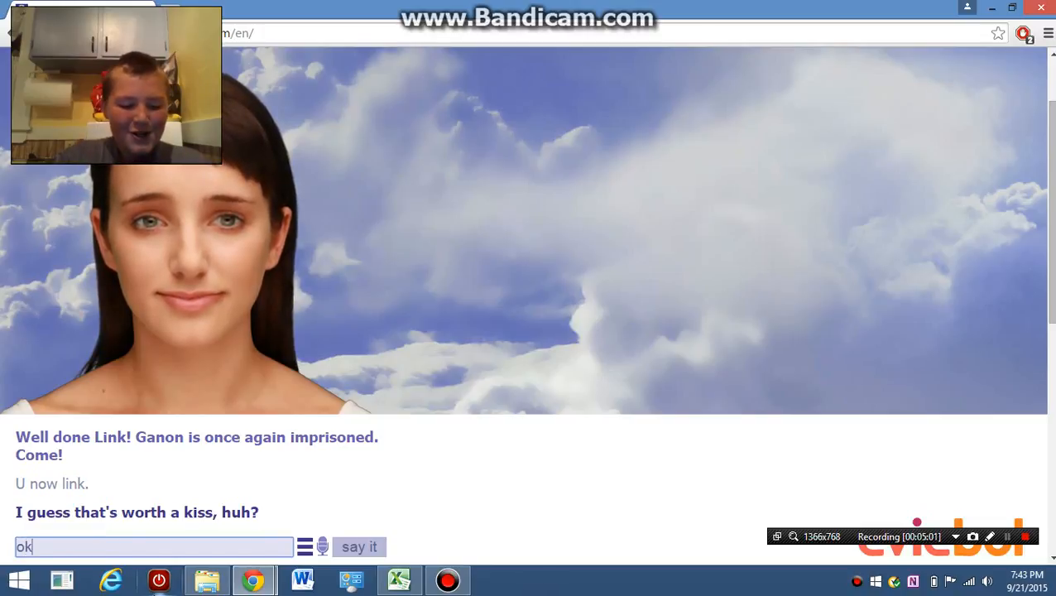
# - Send 'ok', then the kiss and smoochy messages to Evie
pyautogui.click(359, 546)
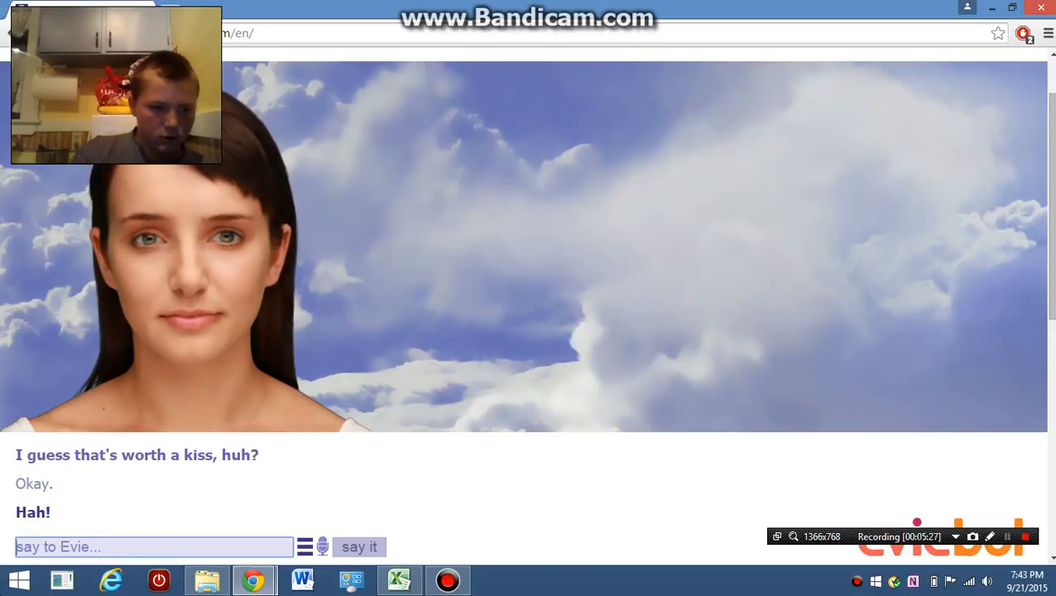
pyautogui.write('kisss s')
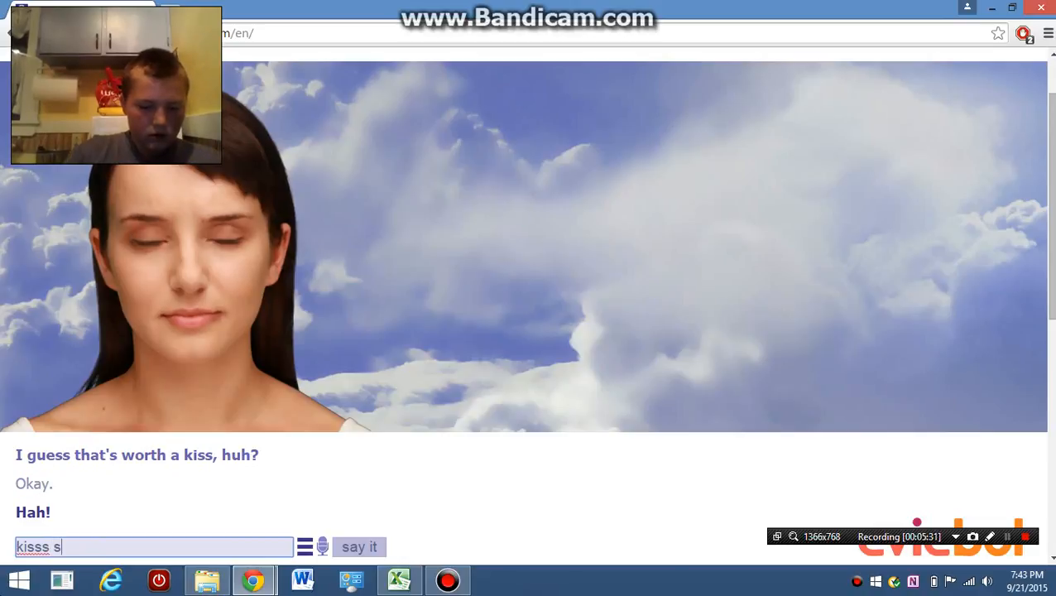
pyautogui.click(360, 546)
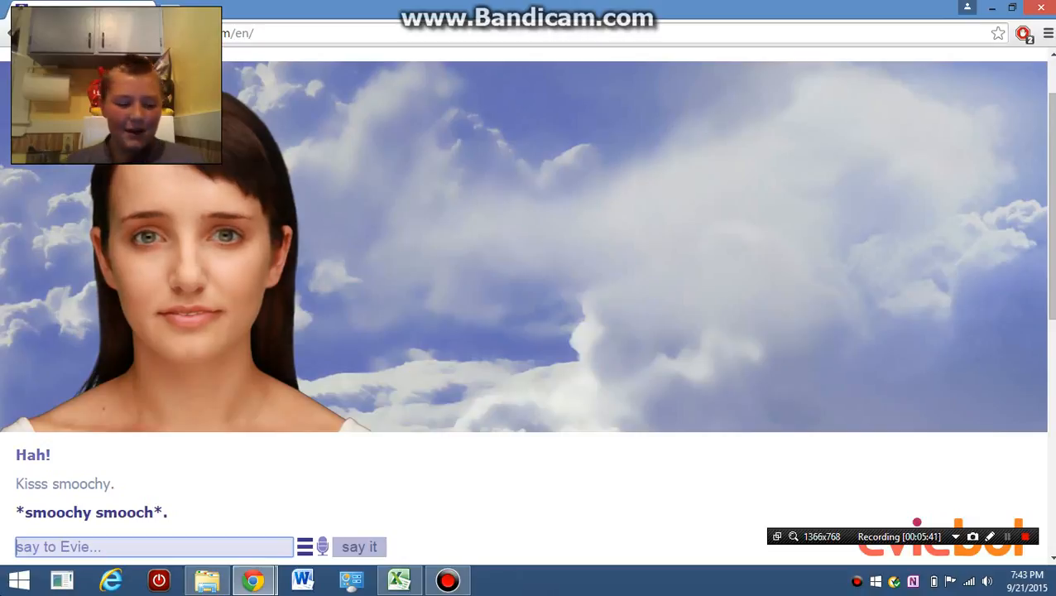
pyautogui.write('smoochy k')
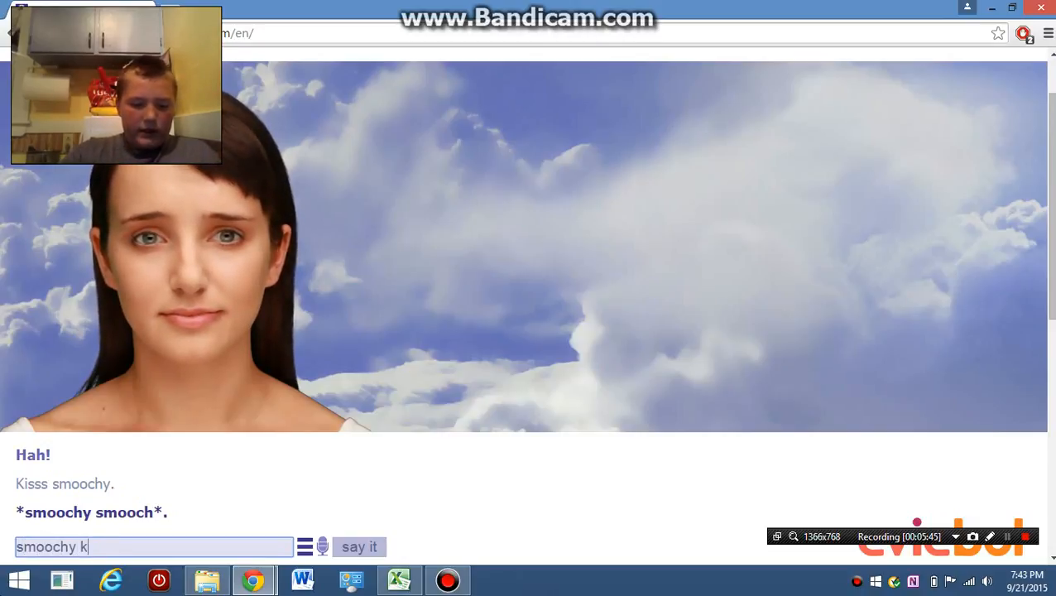
pyautogui.click(359, 546)
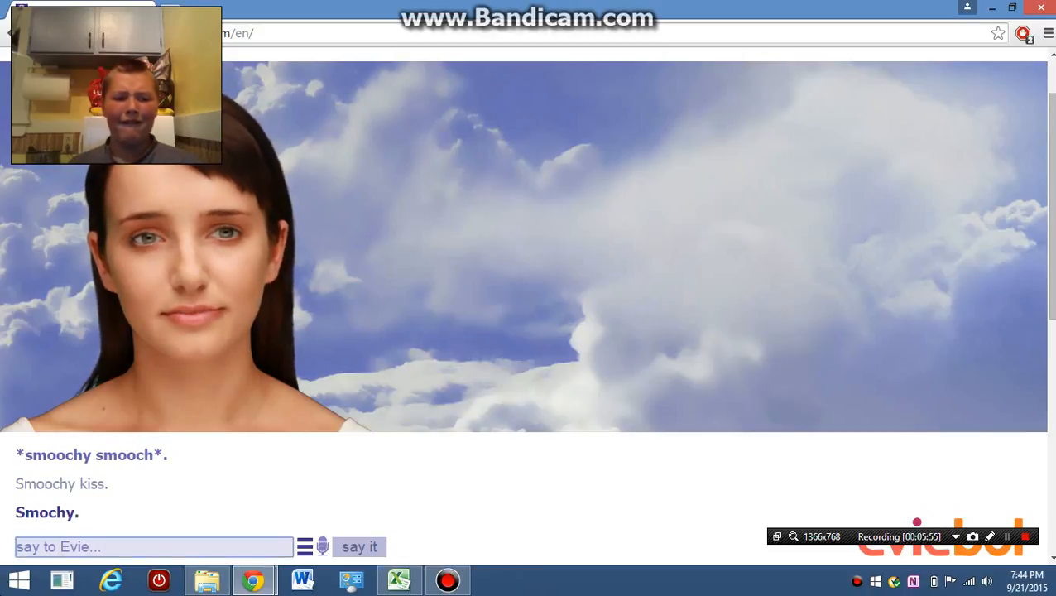
# - Send the gross remark and draft 'yes' to her Katy Perry question
pyautogui.write('gro')
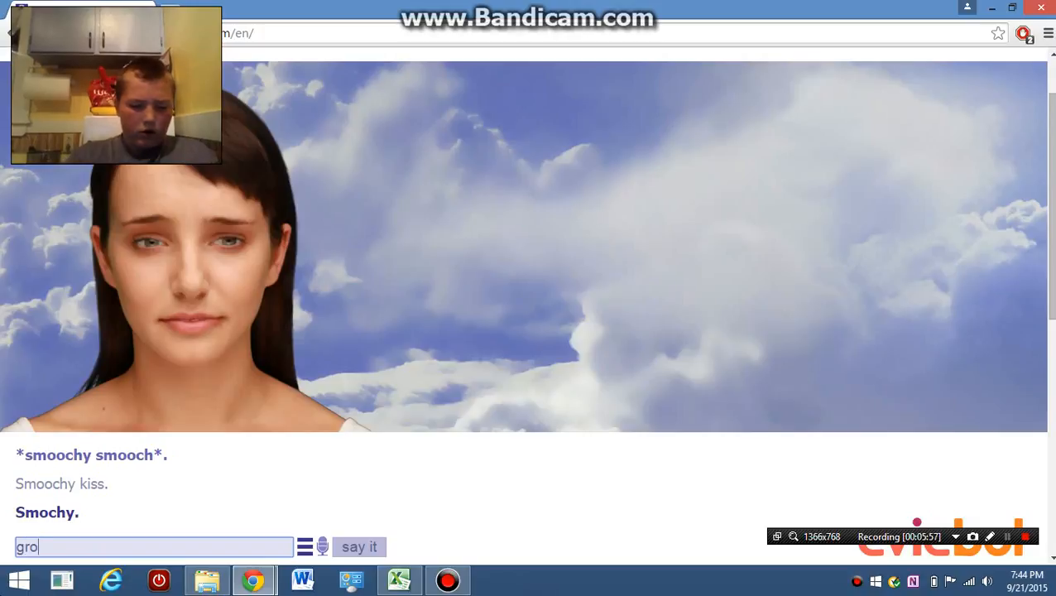
pyautogui.click(359, 546)
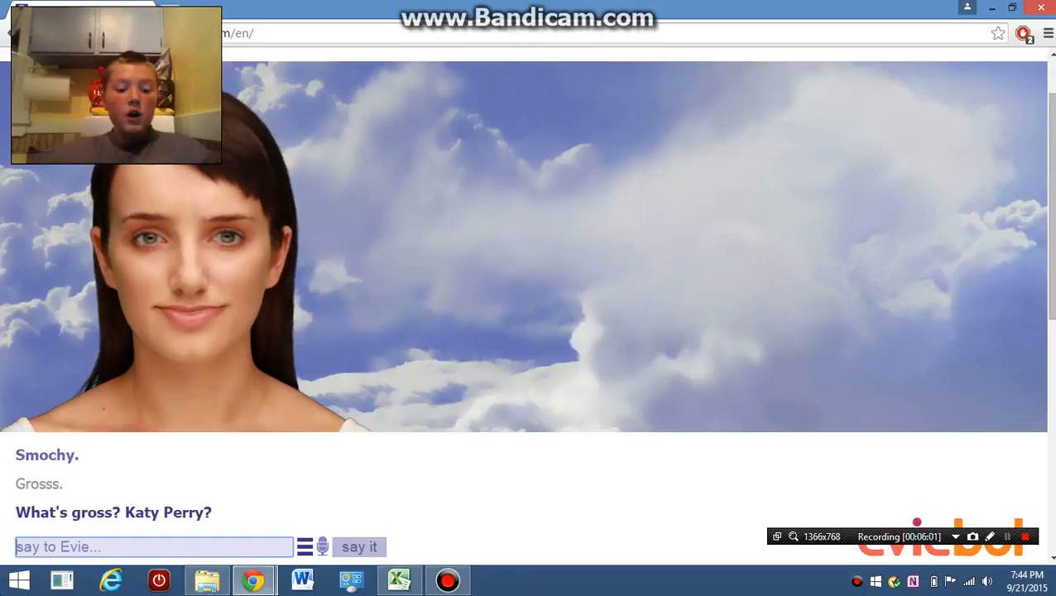
pyautogui.write('yes')
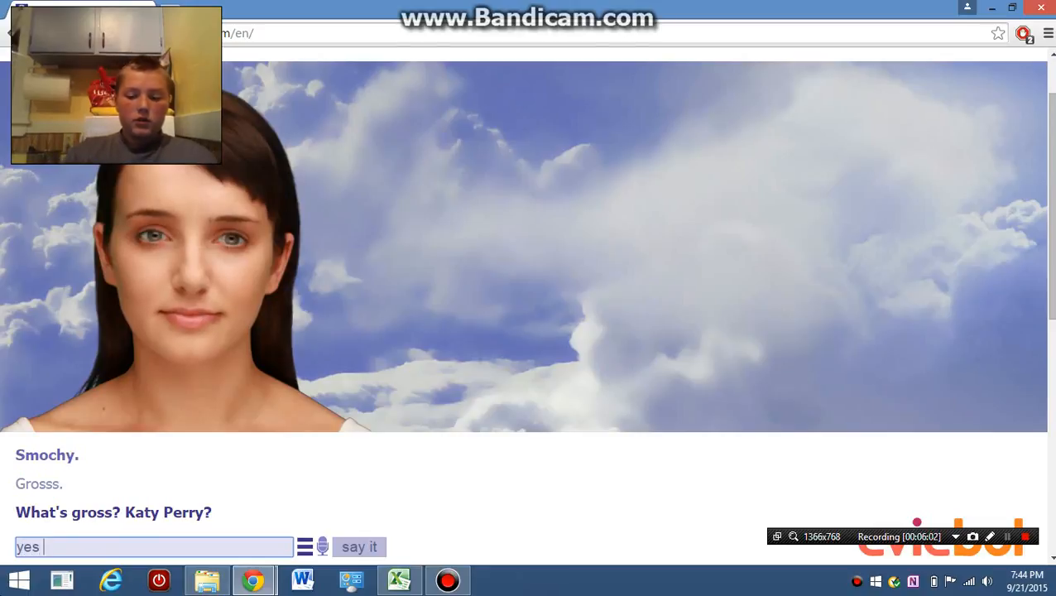
# - Send 'yes', 'oh', and the question asking what a kroket is
pyautogui.click(359, 547)
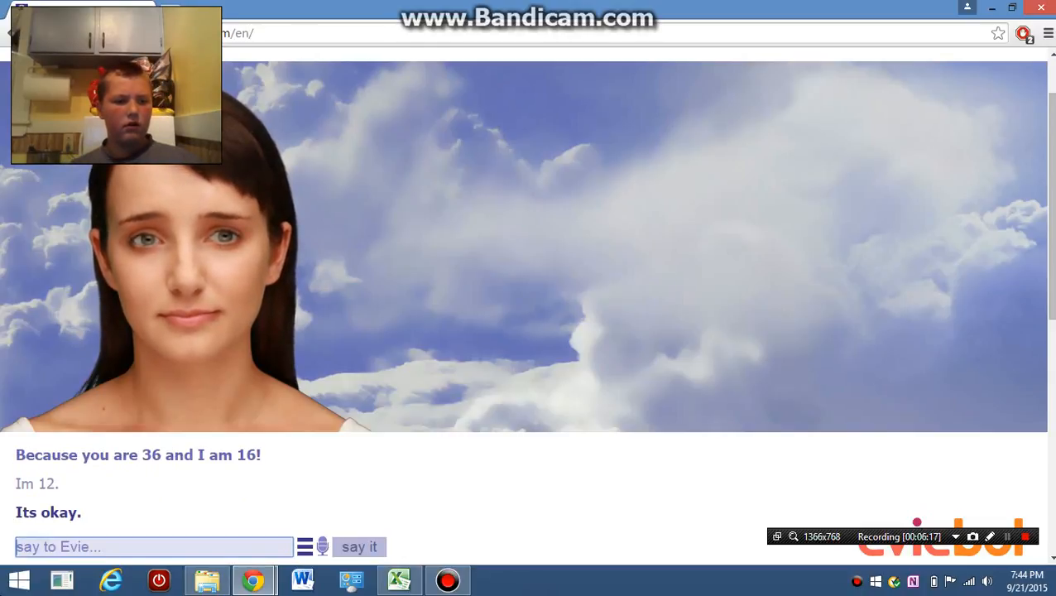
pyautogui.write('oh')
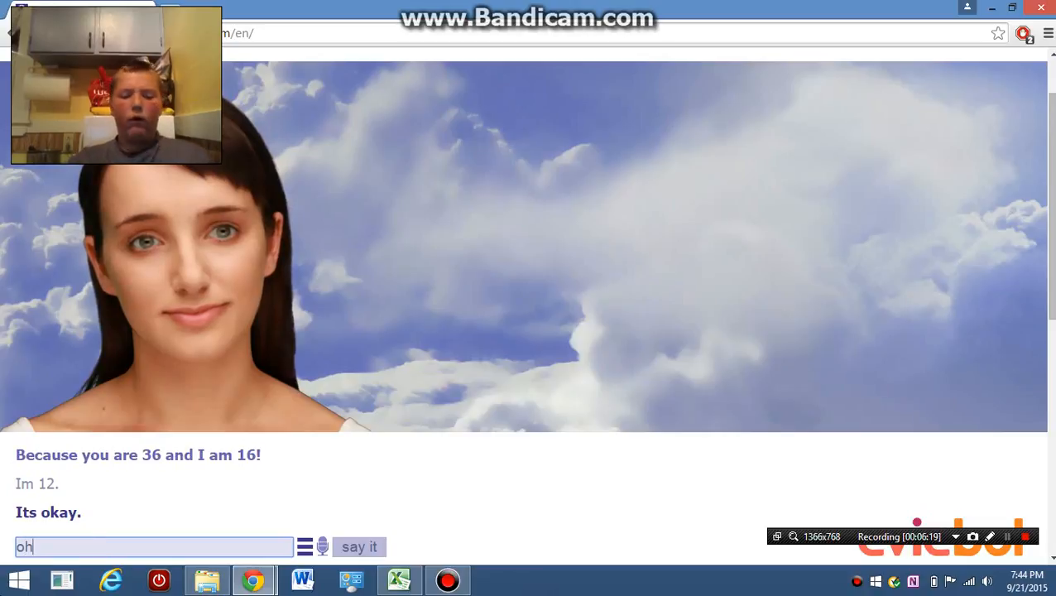
pyautogui.click(359, 546)
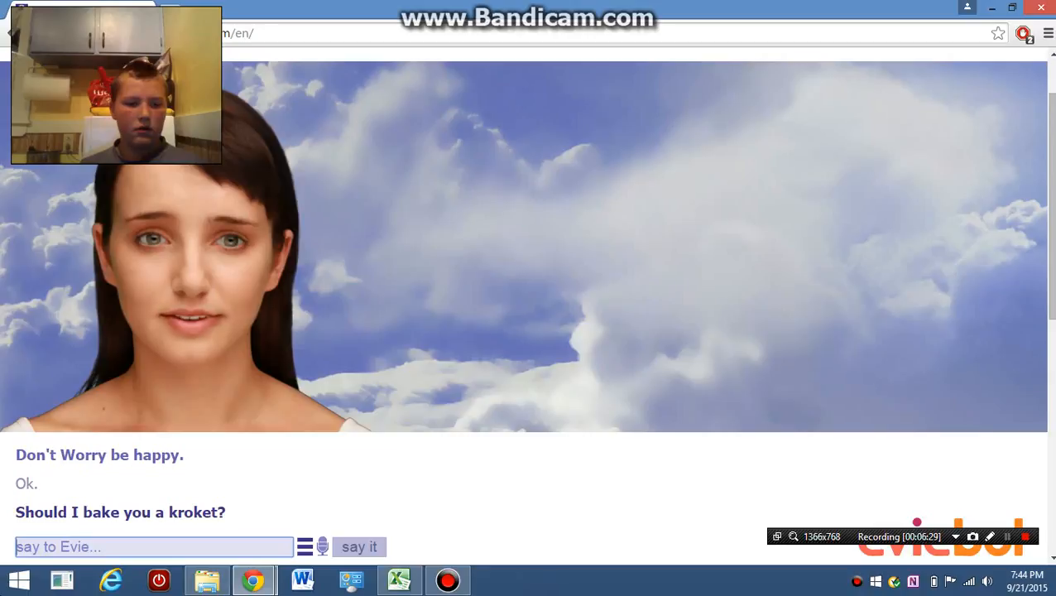
pyautogui.write('wats tha')
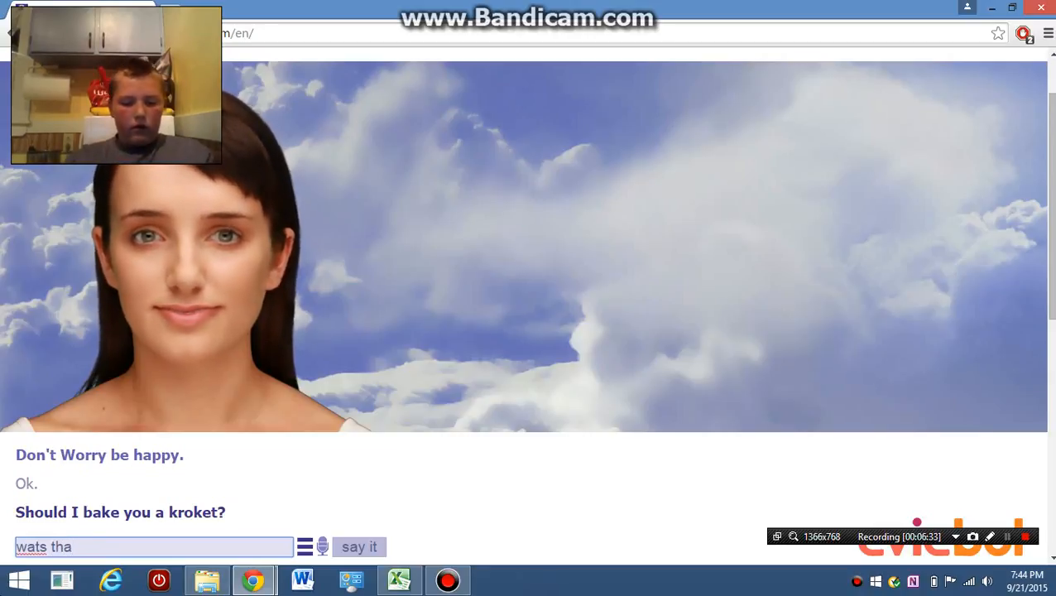
pyautogui.click(357, 546)
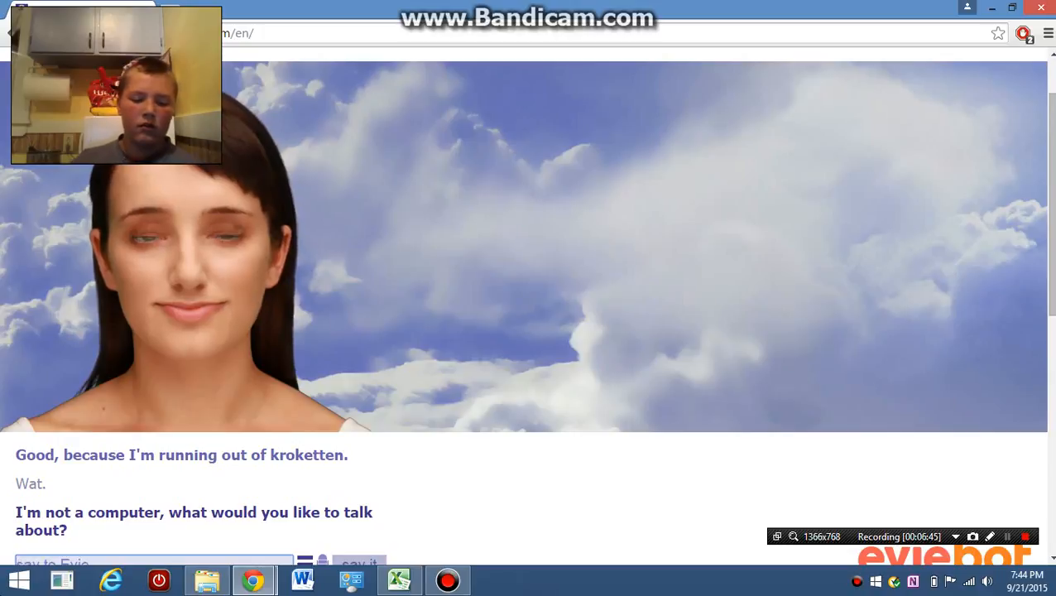
# - Send 'idk wa wa wa' and then 'im done' to Evie
pyautogui.write('idk')
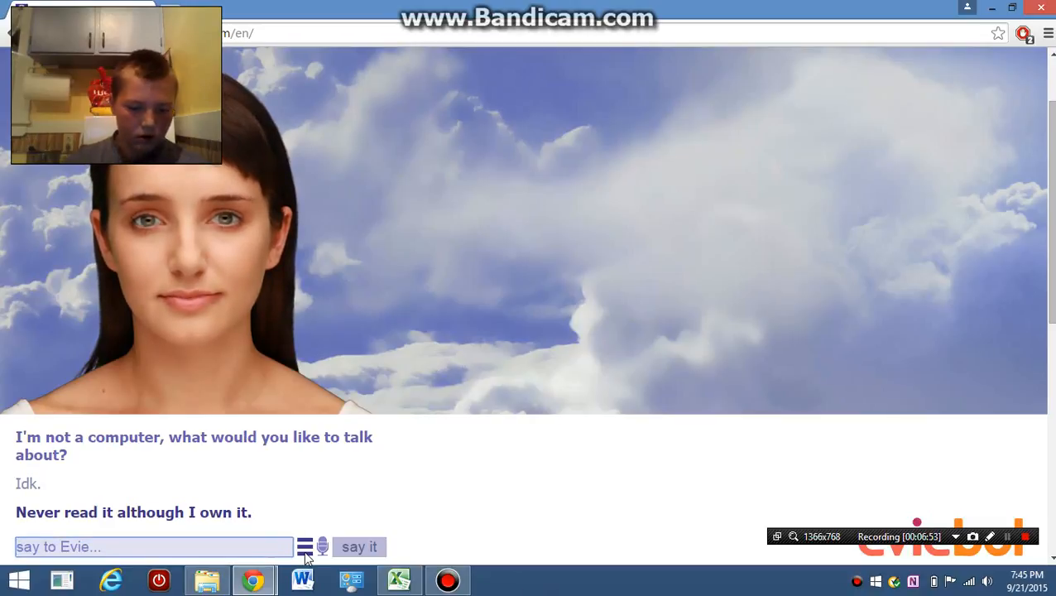
pyautogui.write('wa w')
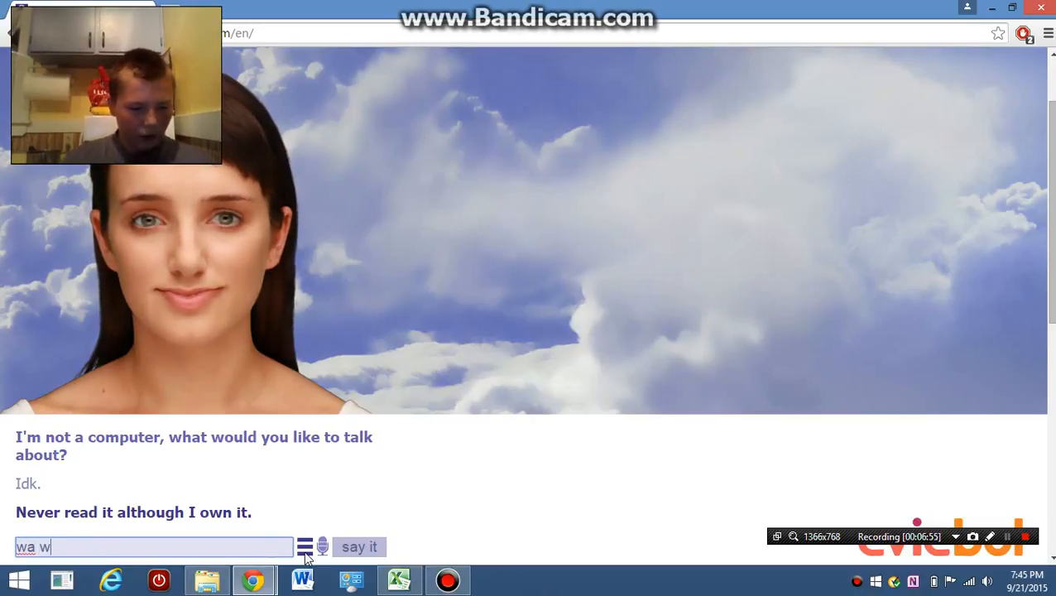
pyautogui.click(358, 546)
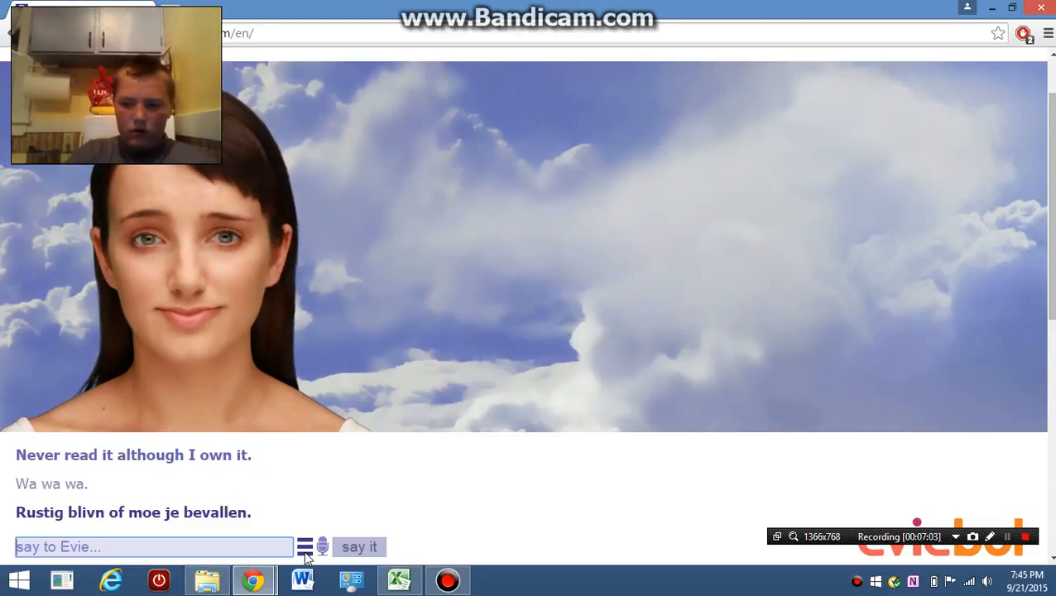
pyautogui.write('im')
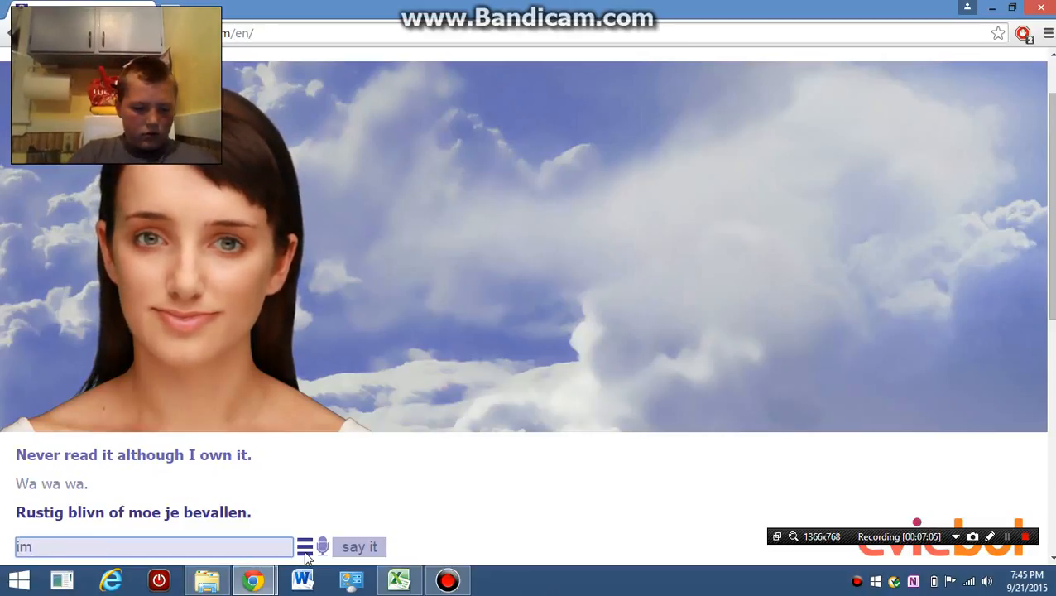
pyautogui.write('done')
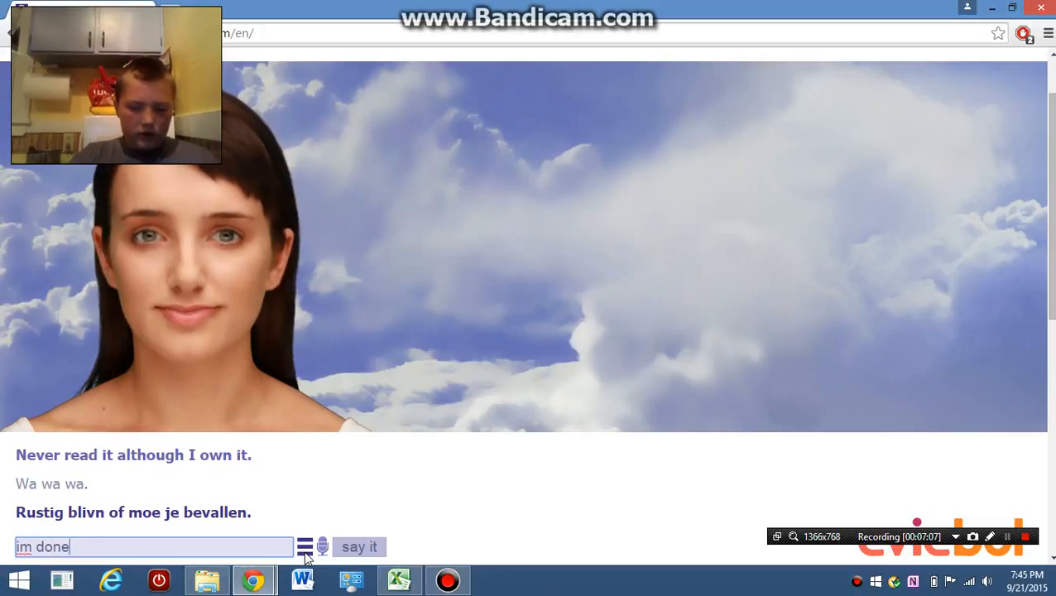
pyautogui.click(359, 547)
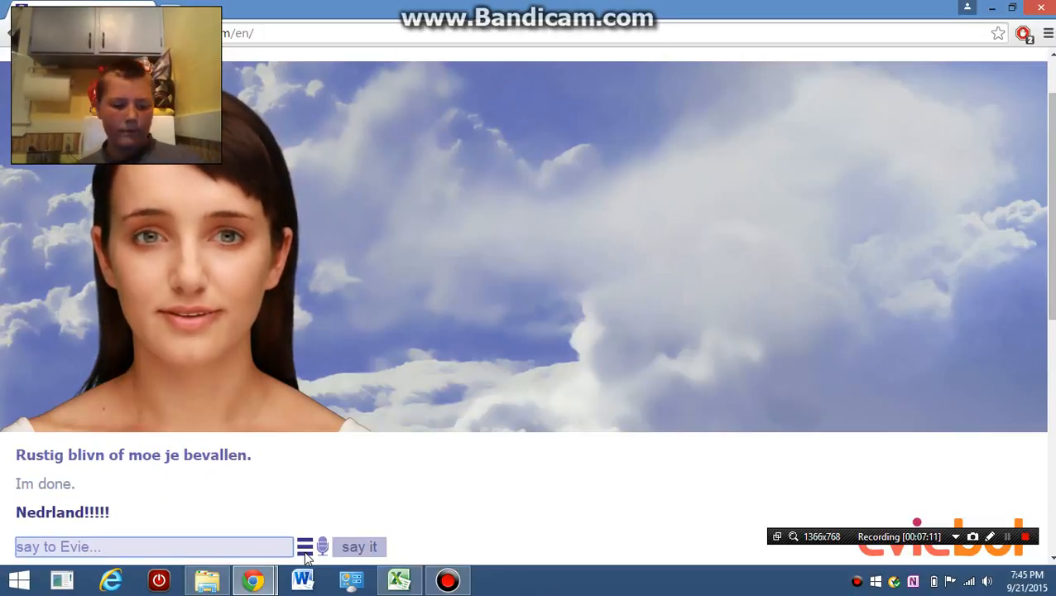
# - Ask Evie 'will u sub my youtube channel *kiss*'
pyautogui.write('will u')
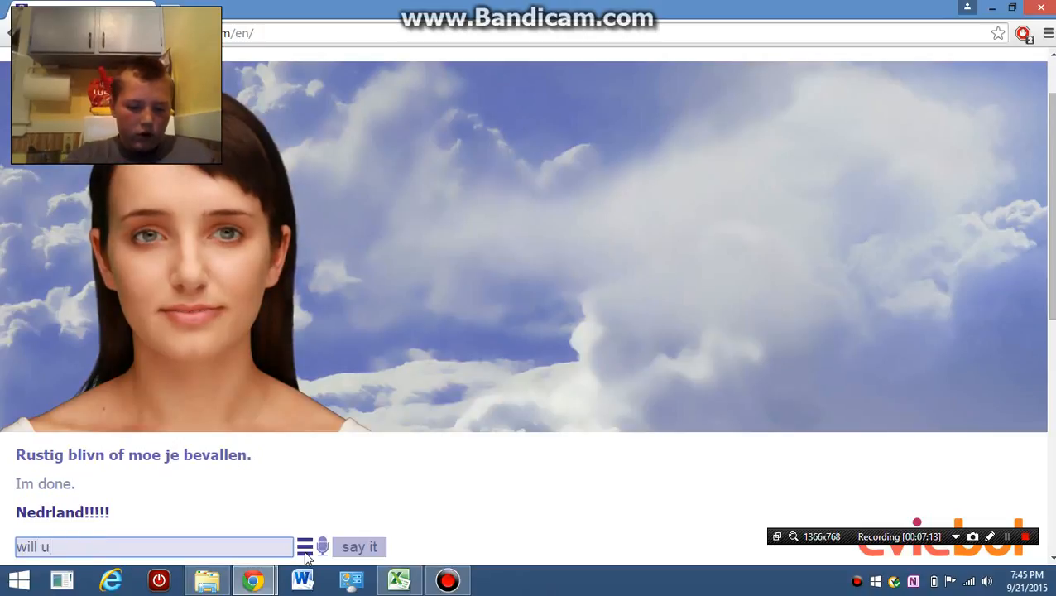
pyautogui.write('subscribe to')
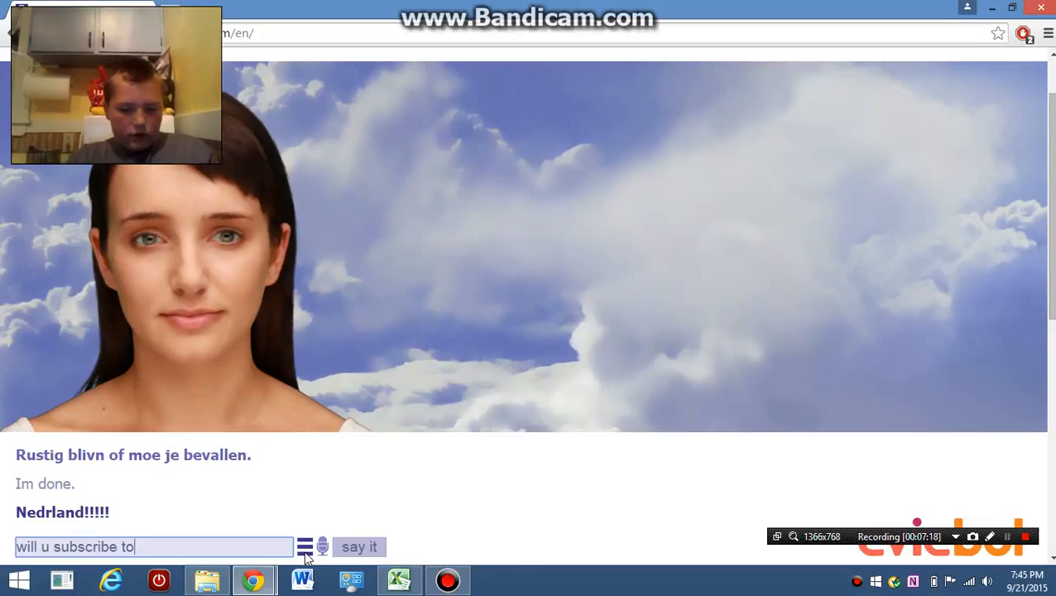
pyautogui.write('my')
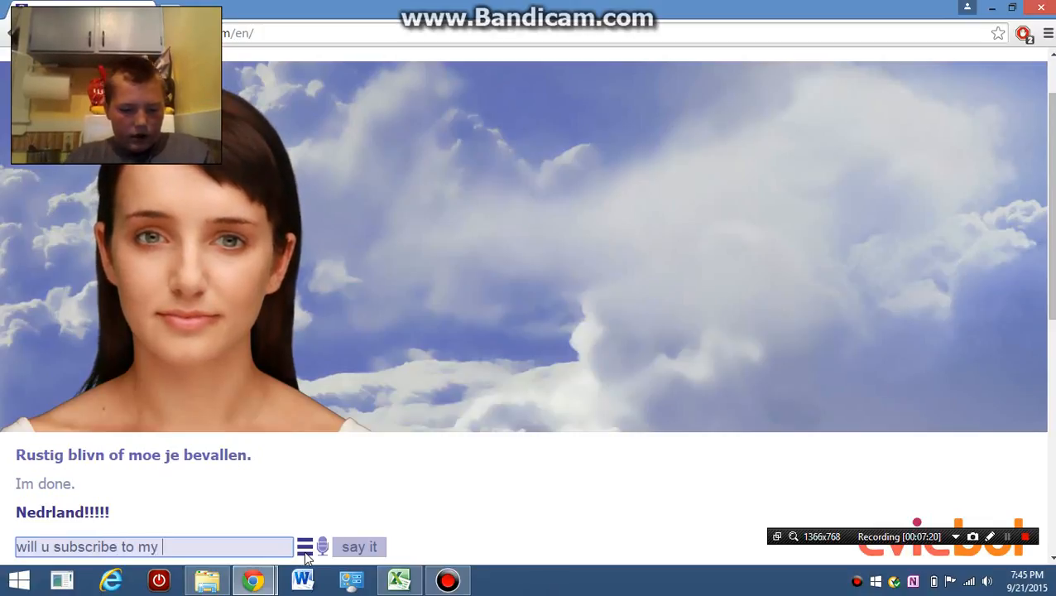
pyautogui.write('youtub')
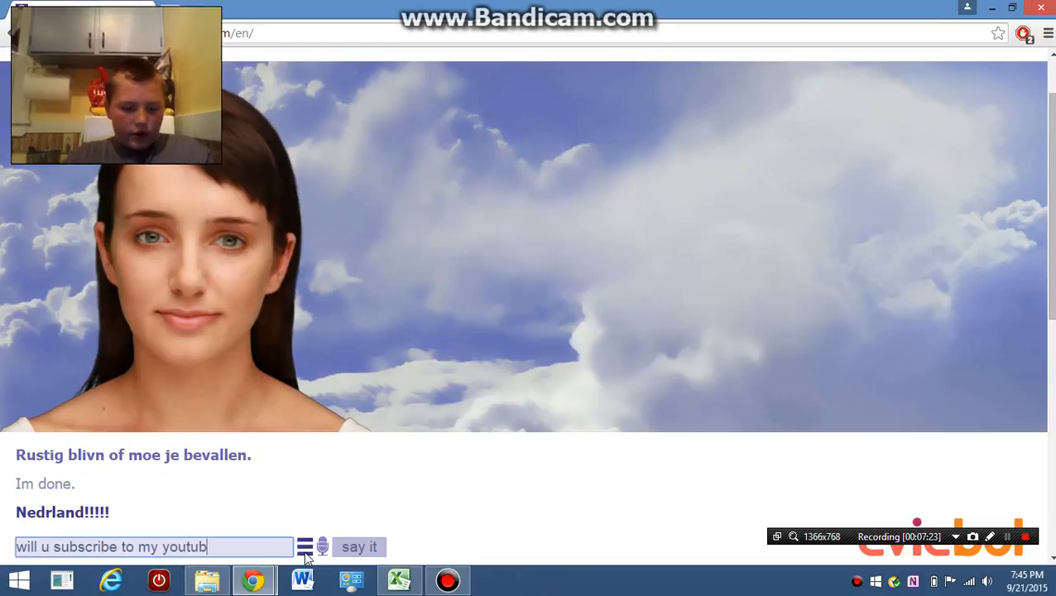
pyautogui.write('channel')
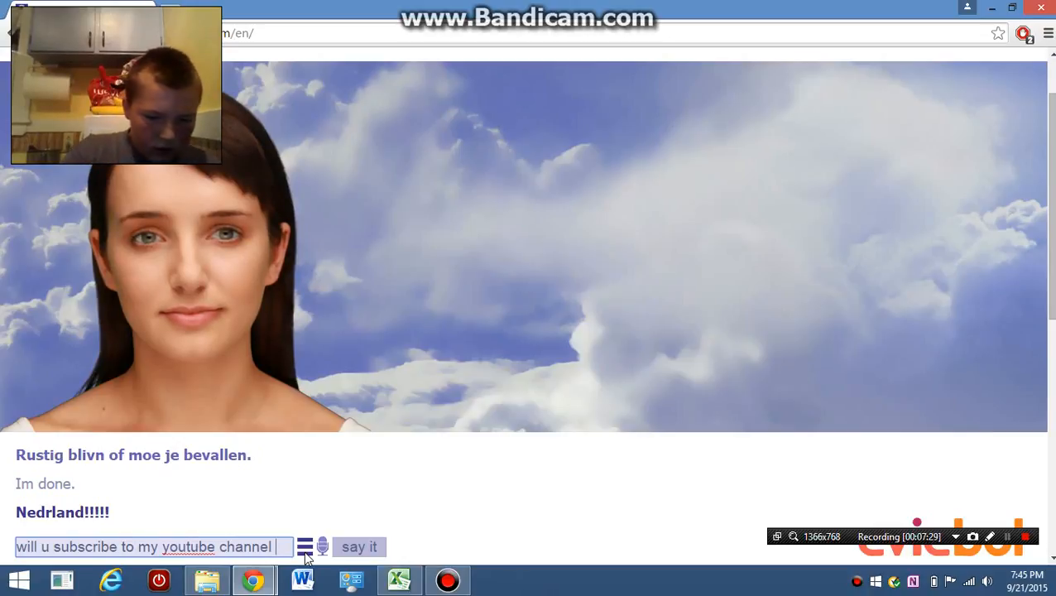
pyautogui.write('*')
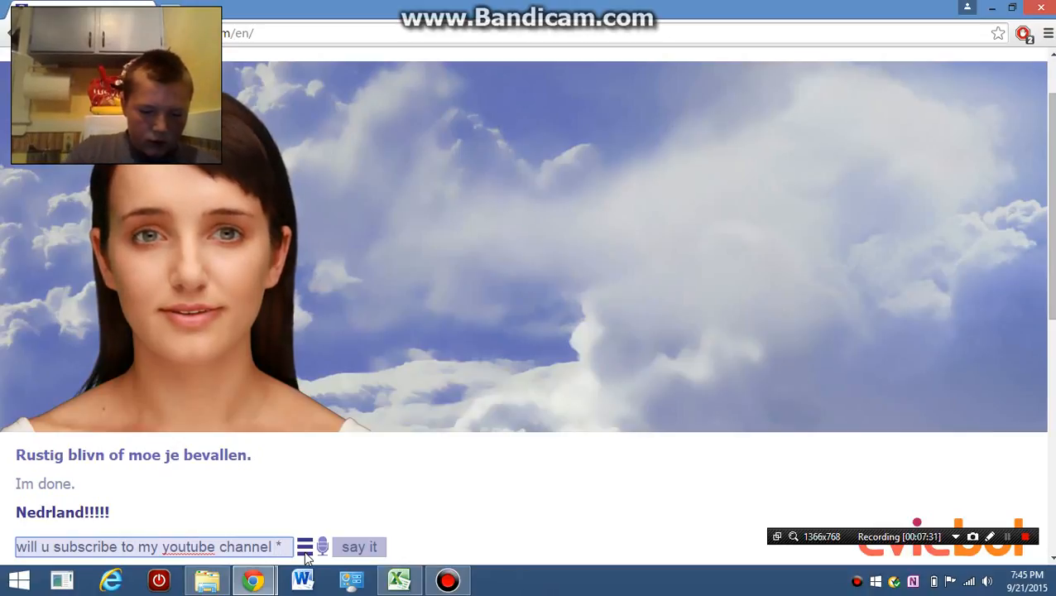
pyautogui.write('kiss smoochy*')
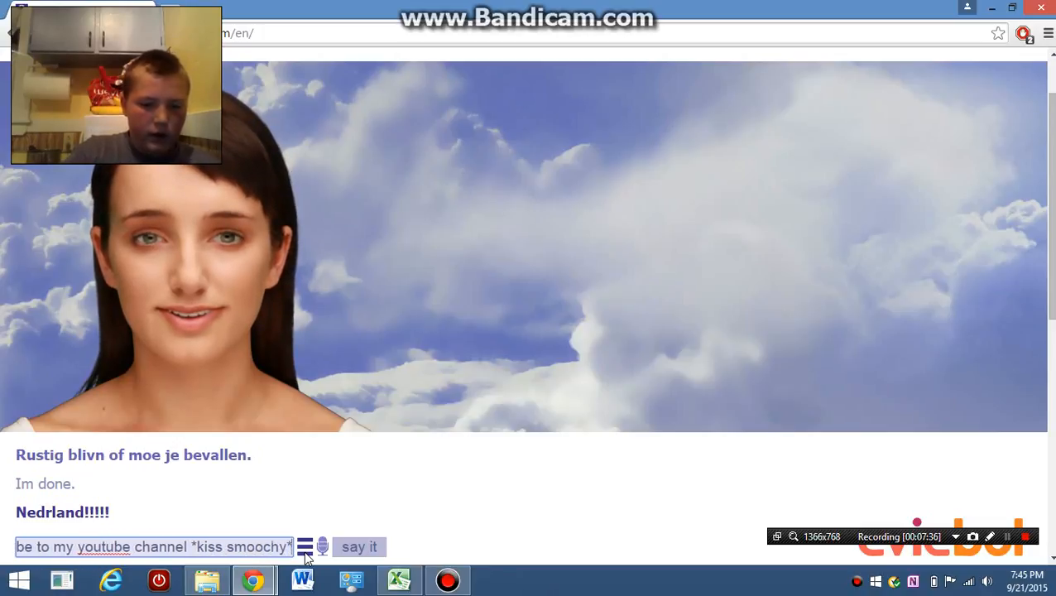
pyautogui.click(359, 547)
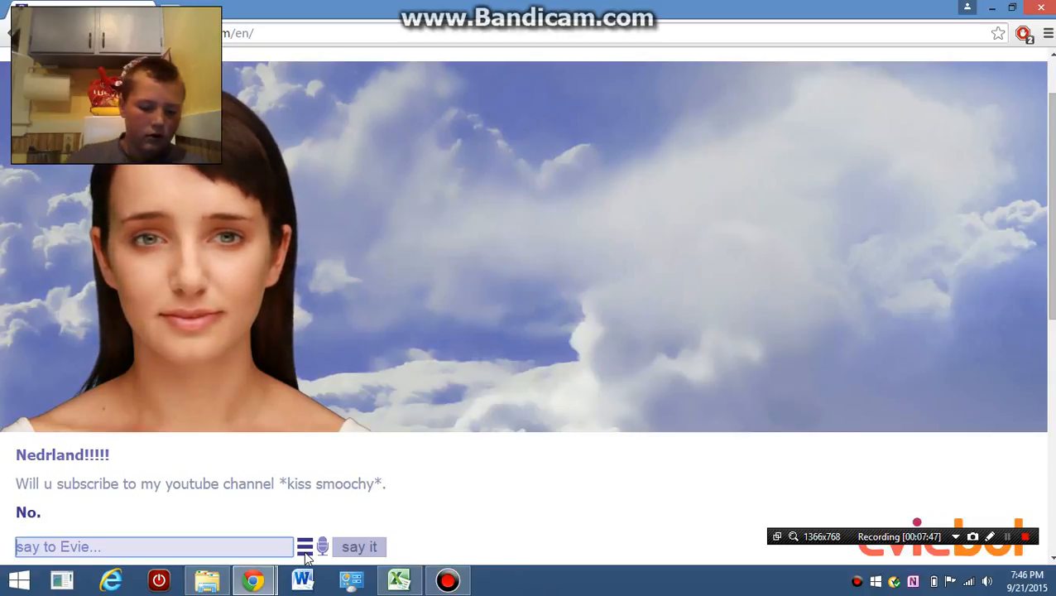
# - Tell Evie 'go die in a hole' and get her reply
pyautogui.write('go')
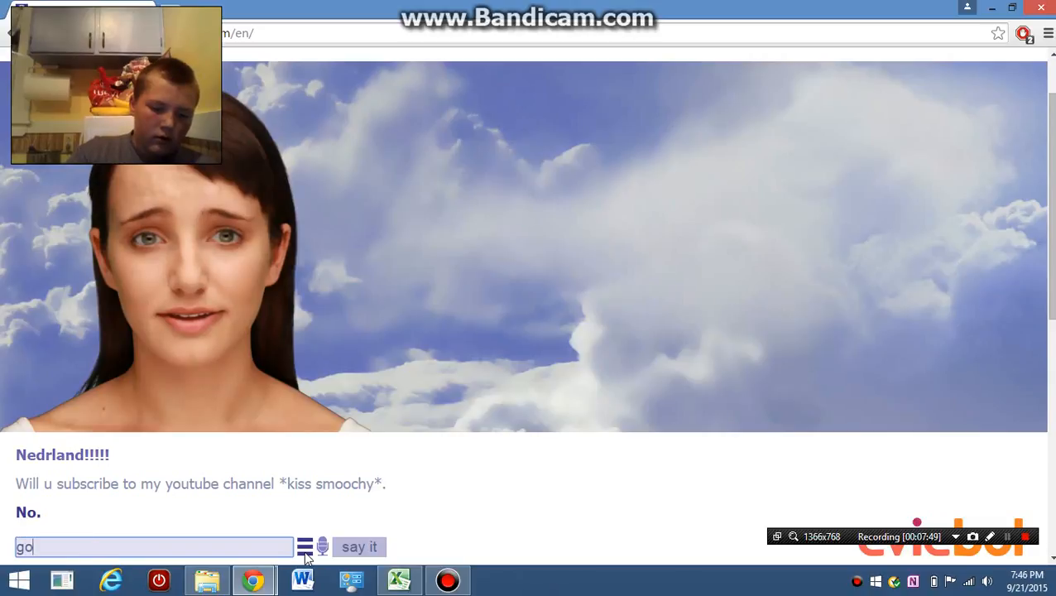
pyautogui.write('die in')
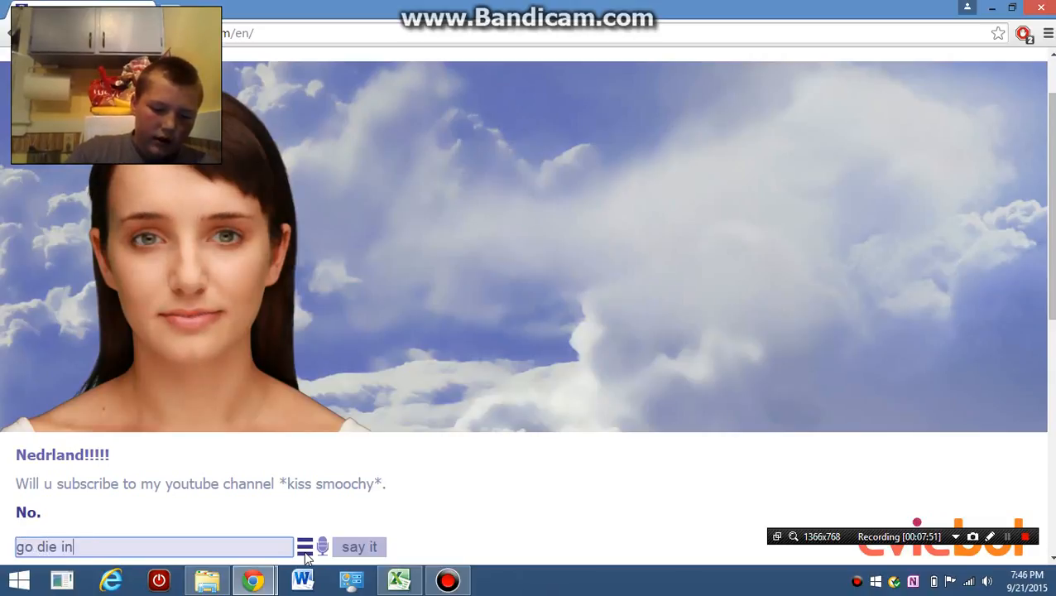
pyautogui.write('ahole')
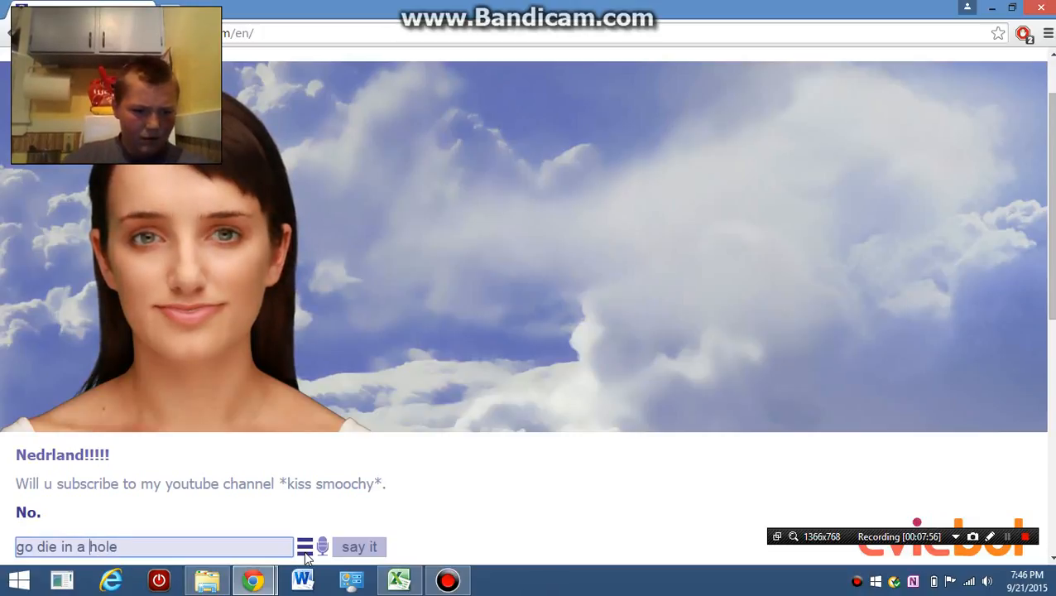
pyautogui.click(359, 546)
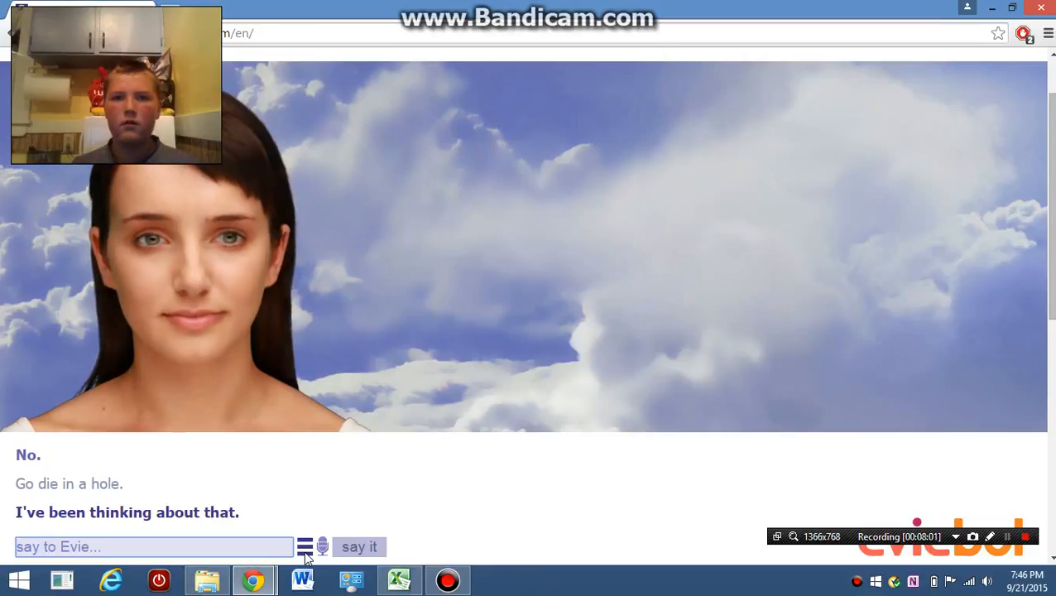
# - Send the short 'g... no' reply to Evie
pyautogui.write('g')
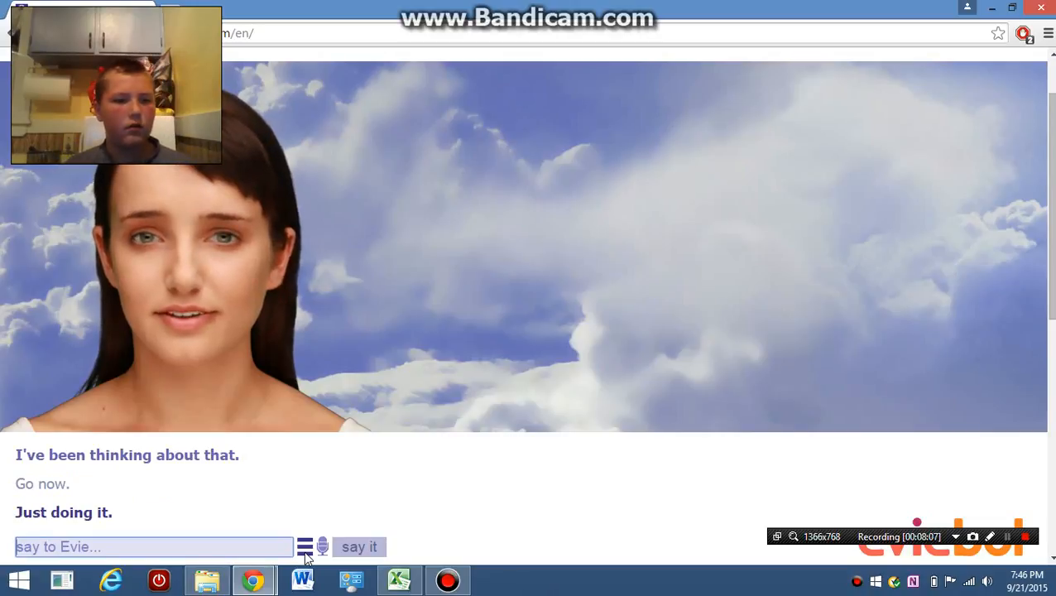
pyautogui.write('no')
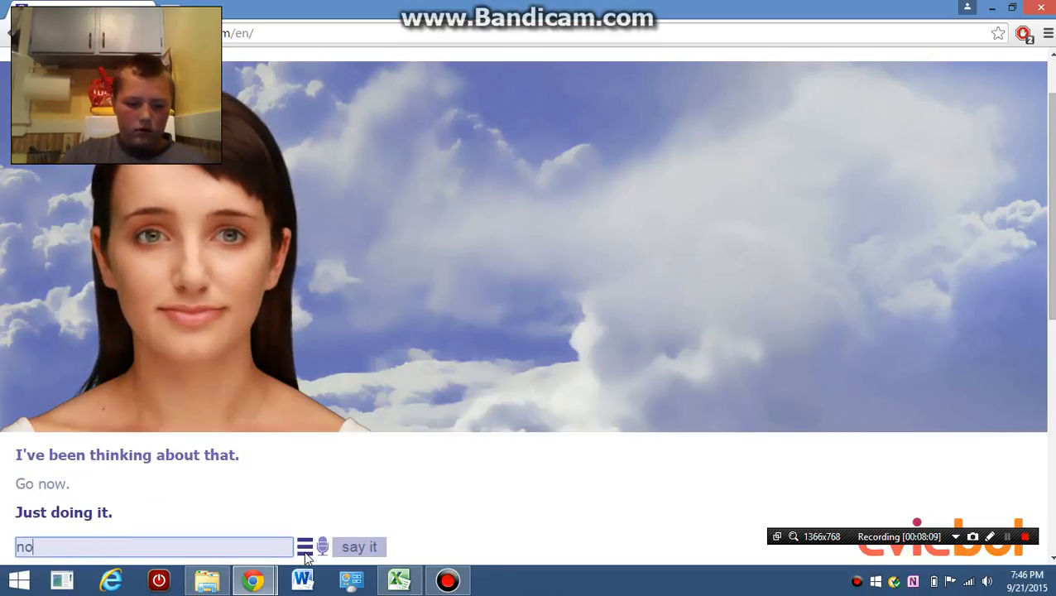
pyautogui.click(358, 546)
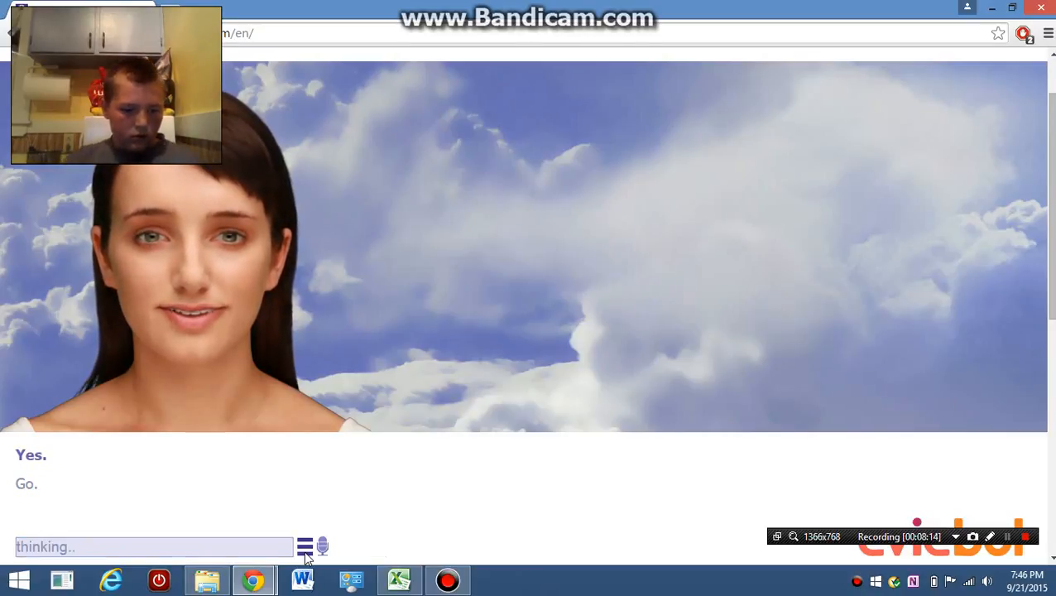
# - Send the goodbye 'chy bye bye', which Evie answers with 42
pyautogui.write('c')
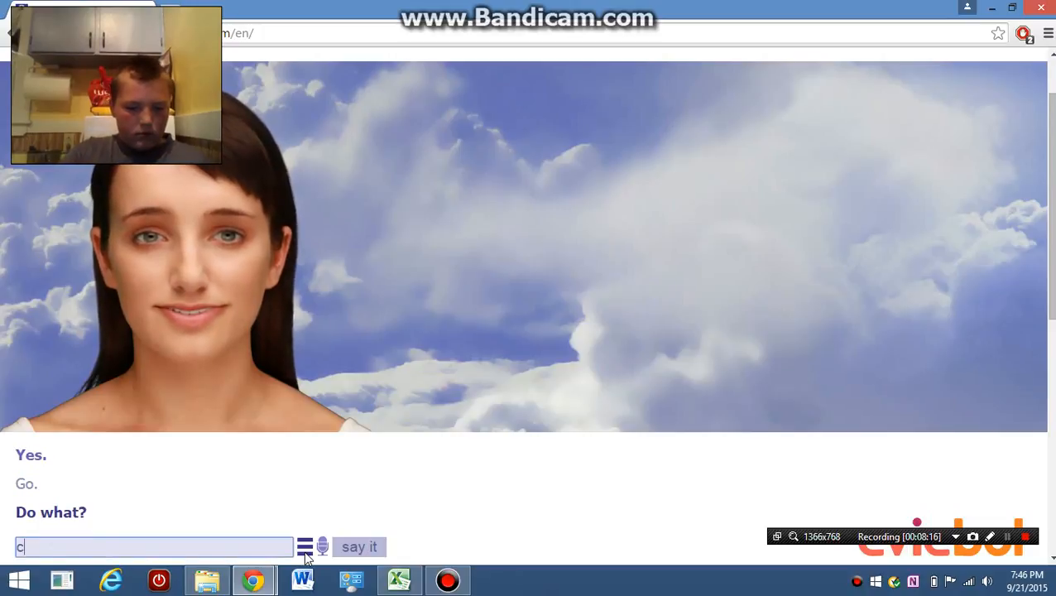
pyautogui.write('hy b')
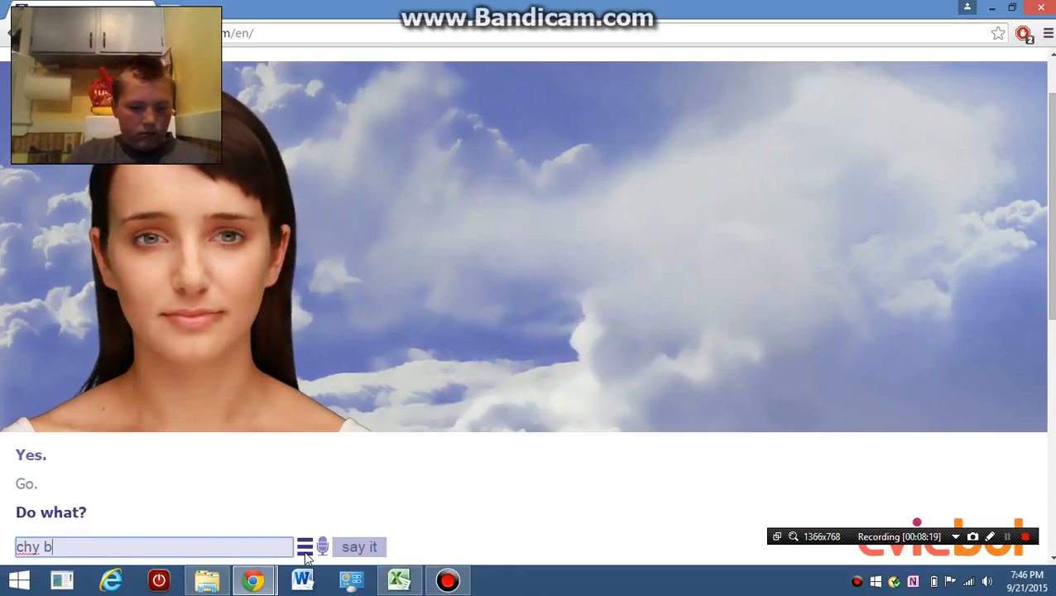
pyautogui.write('ye bye')
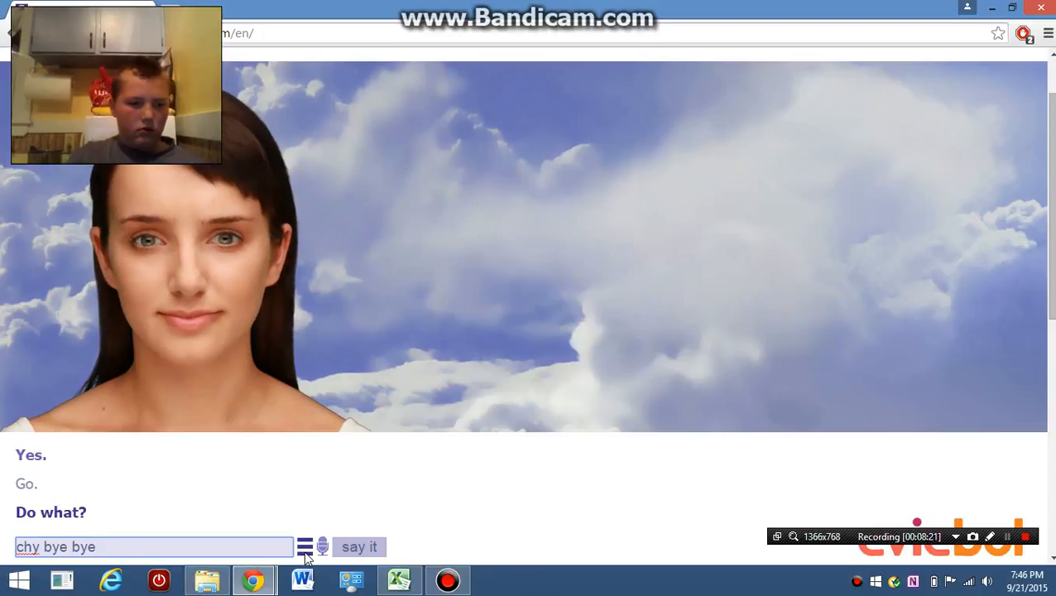
pyautogui.click(359, 546)
pyautogui.write('2')
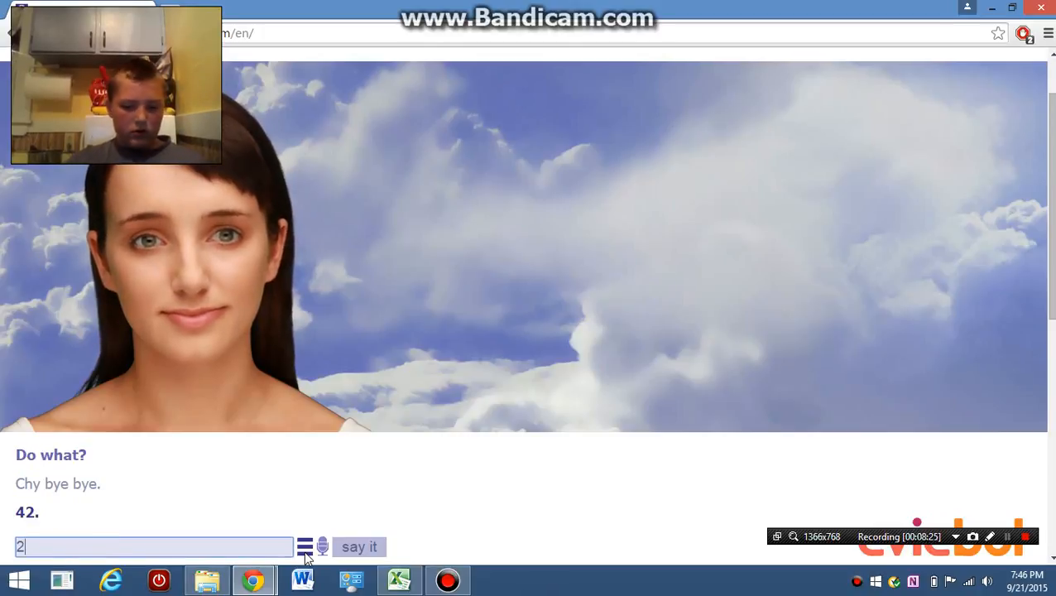
# - Send two number replies, then 'what', drawing Evie's answer 'Idk.'
pyautogui.click(359, 547)
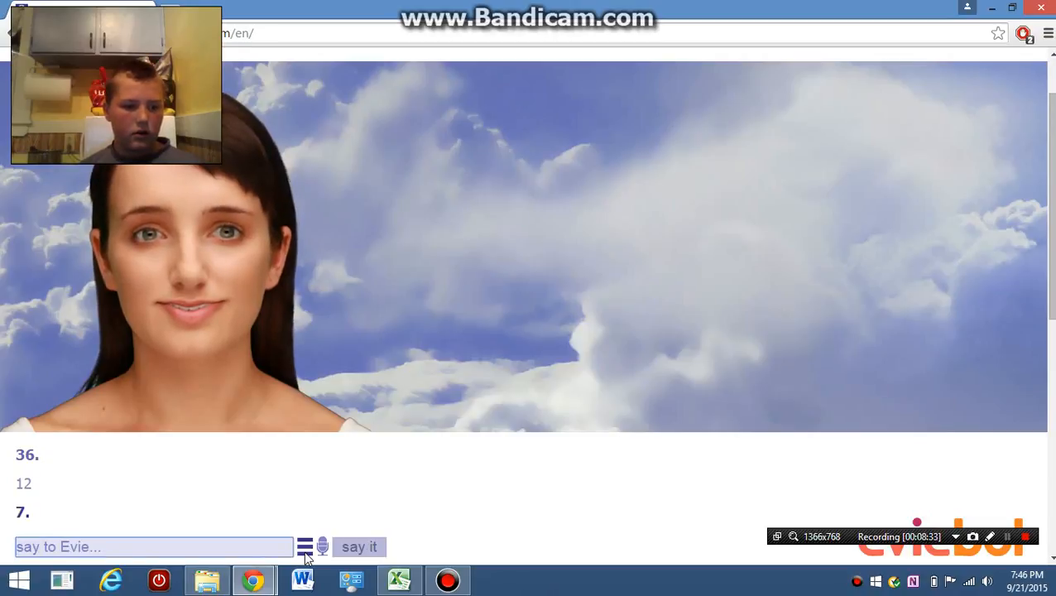
pyautogui.click(359, 547)
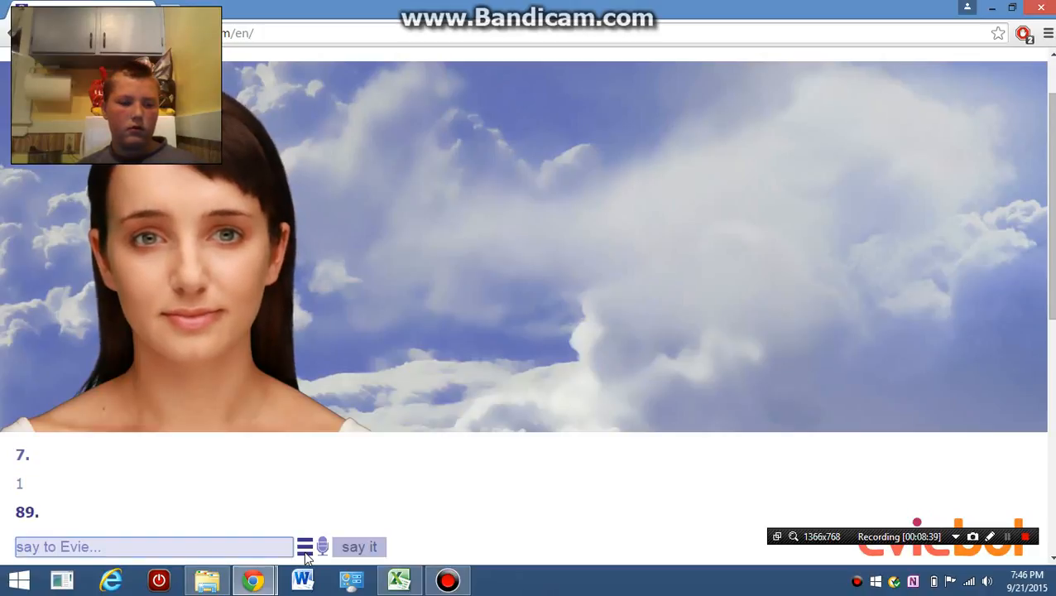
pyautogui.write('n')
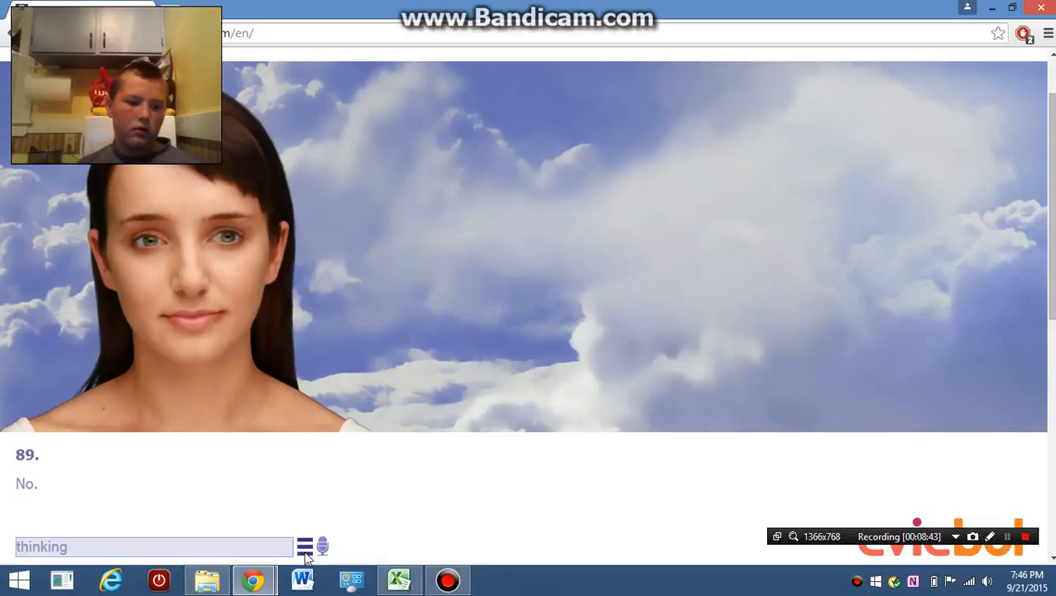
pyautogui.press('Return')
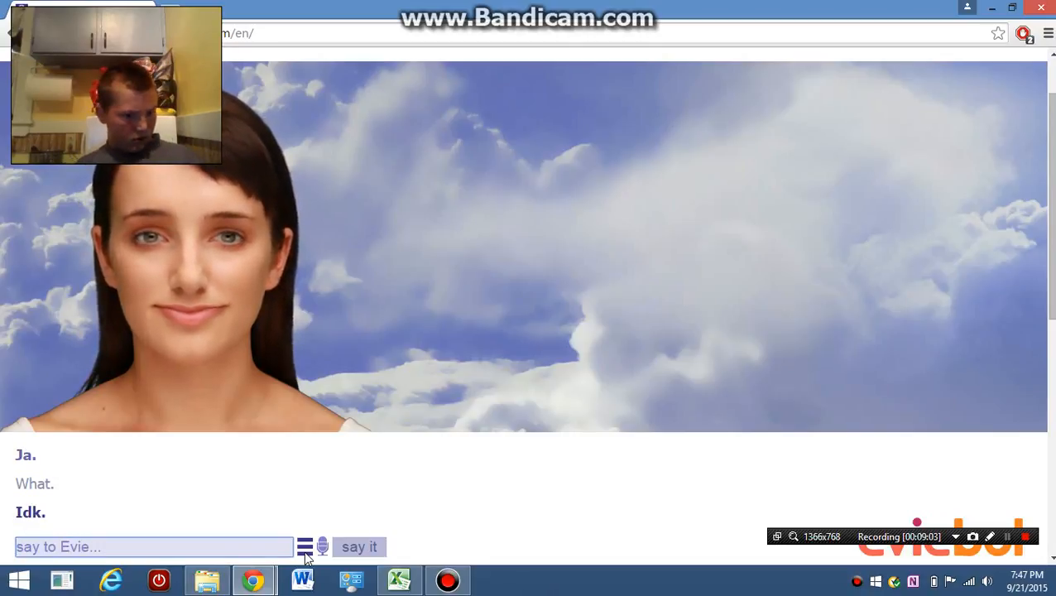
# - Ask Evie 'did u ju wink at me', getting her denial 'I didn't.'
pyautogui.write('did')
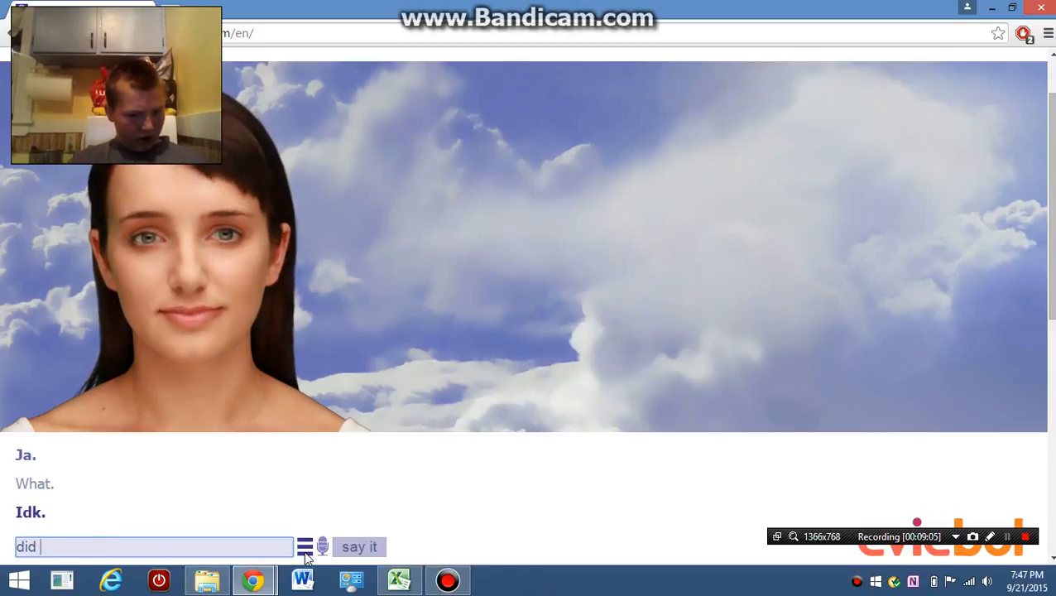
pyautogui.write('u')
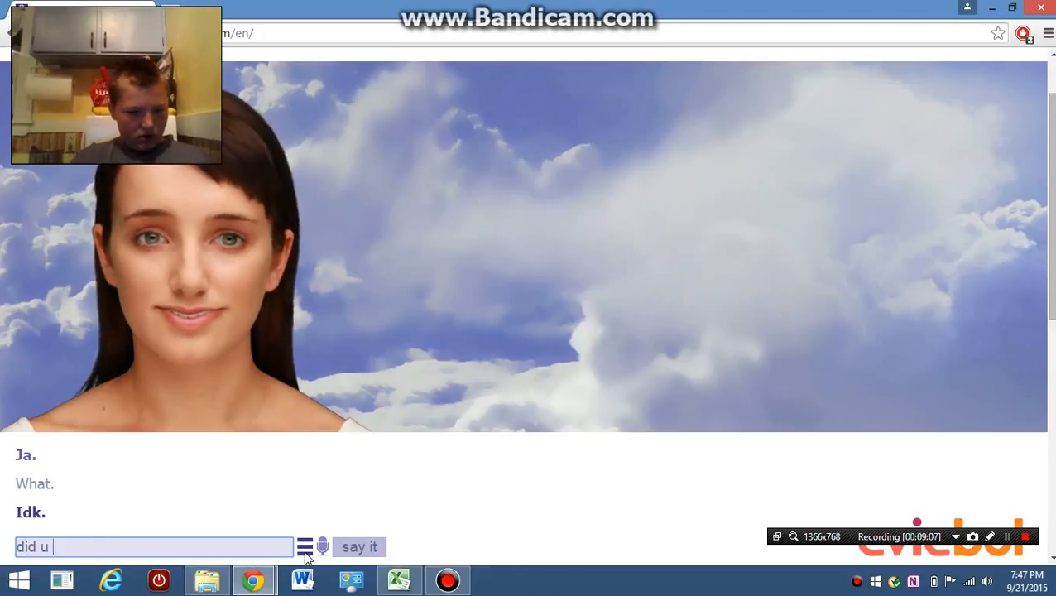
pyautogui.write('ju wink at m')
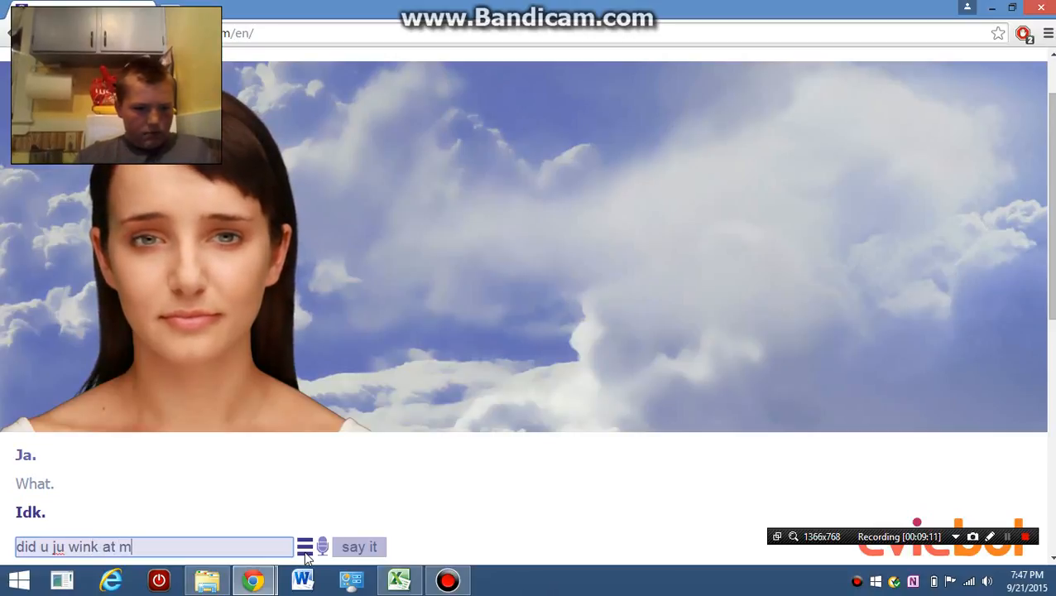
pyautogui.click(358, 547)
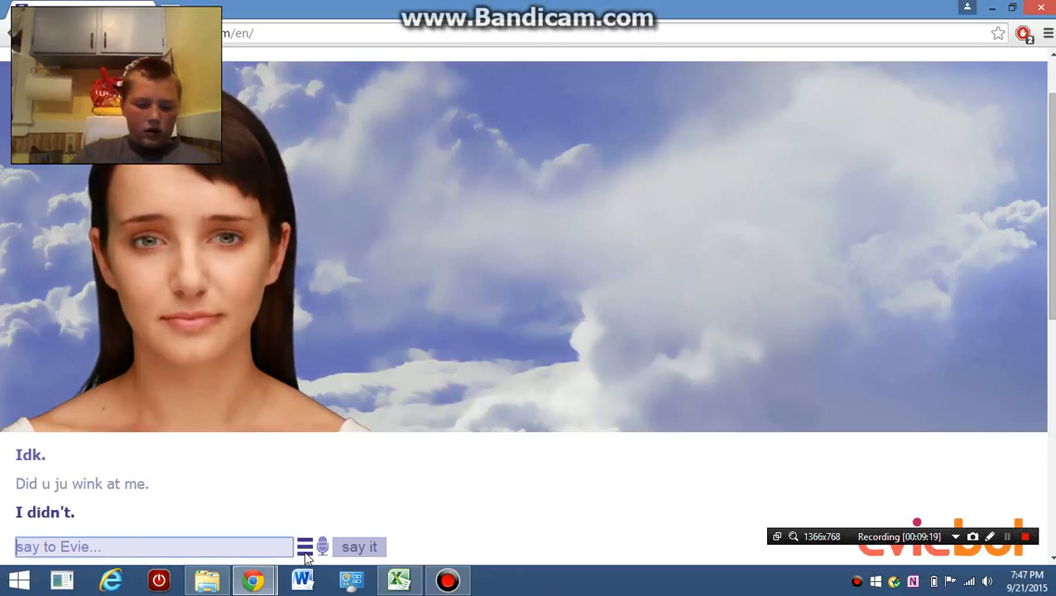
# - Insist 'ya u did', to which Evie replies she doesn't know your name
pyautogui.write('ya u did')
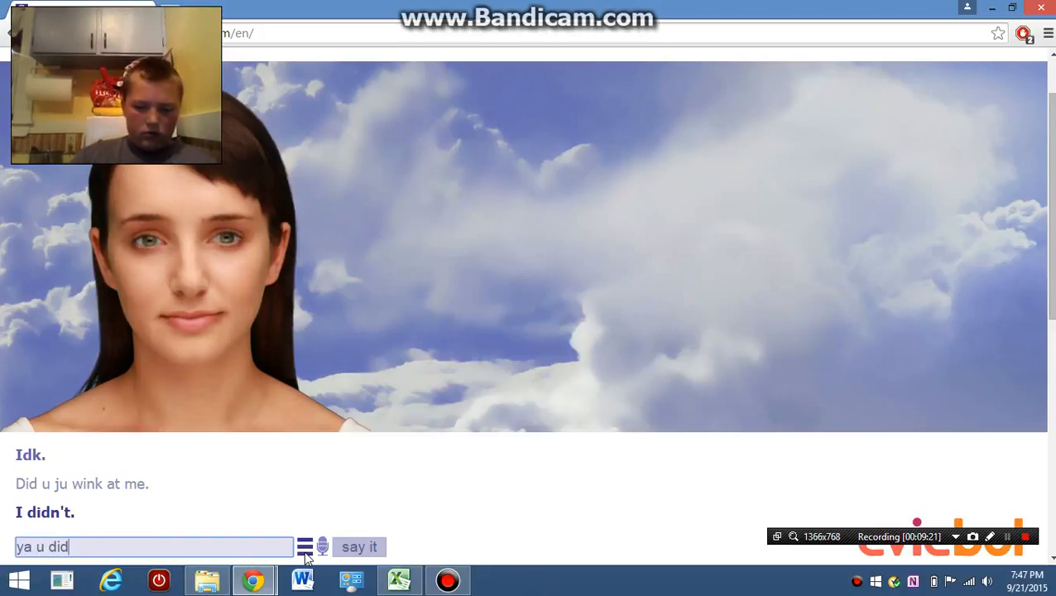
pyautogui.click(359, 546)
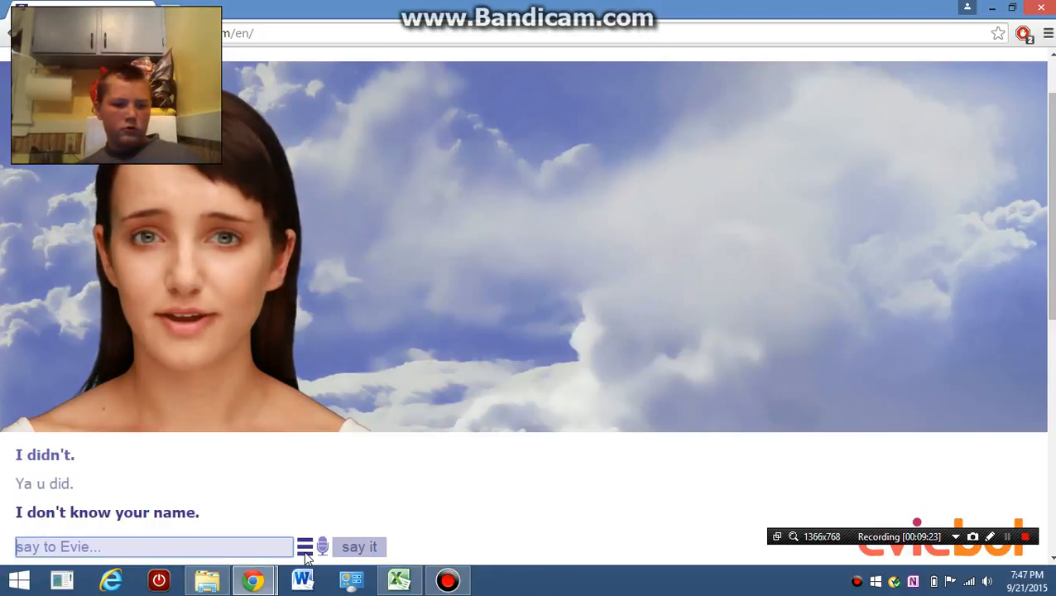
# - Tell Evie your name 'Ceno', getting 'Hi, No. It's nice to meet you.'
pyautogui.write('ce')
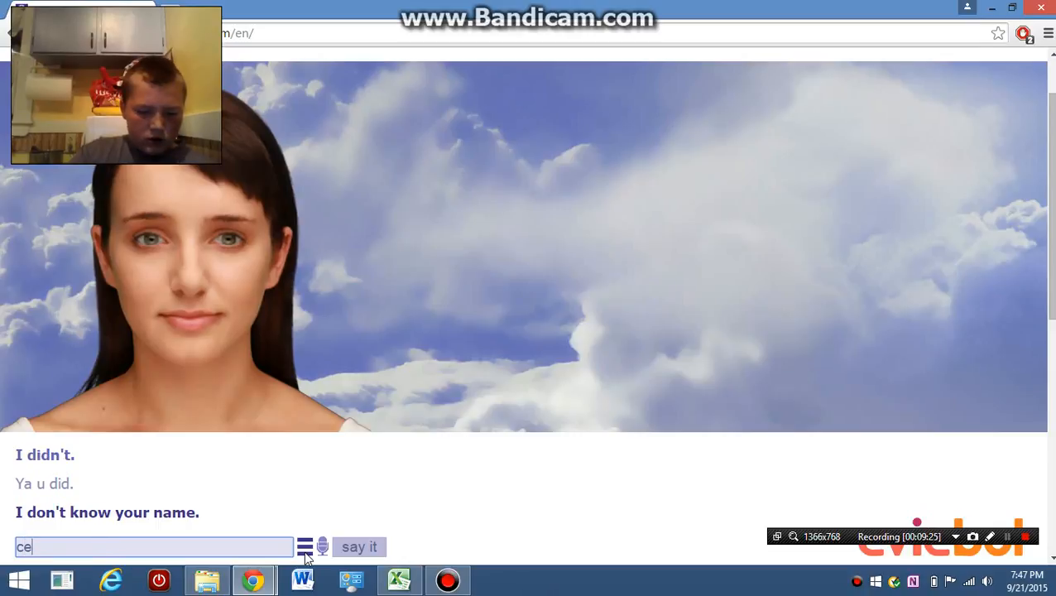
pyautogui.click(359, 547)
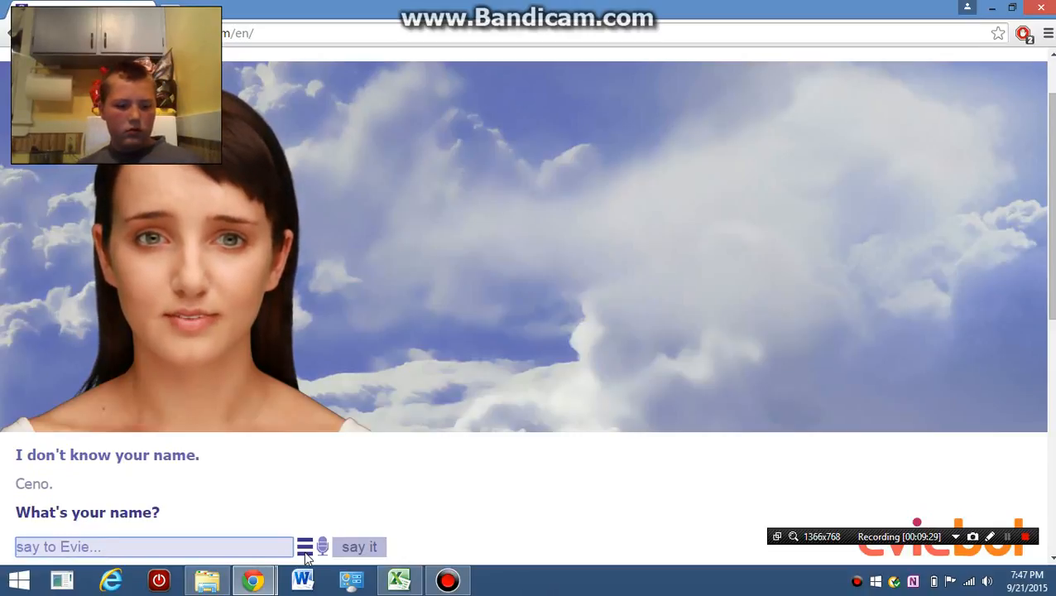
pyautogui.write('ceno')
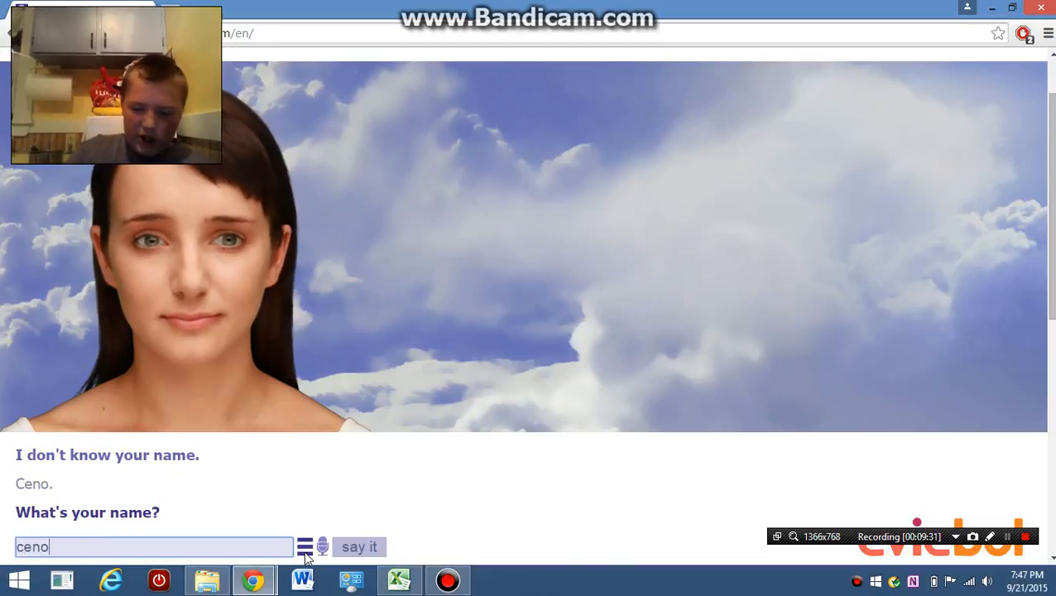
pyautogui.click(359, 546)
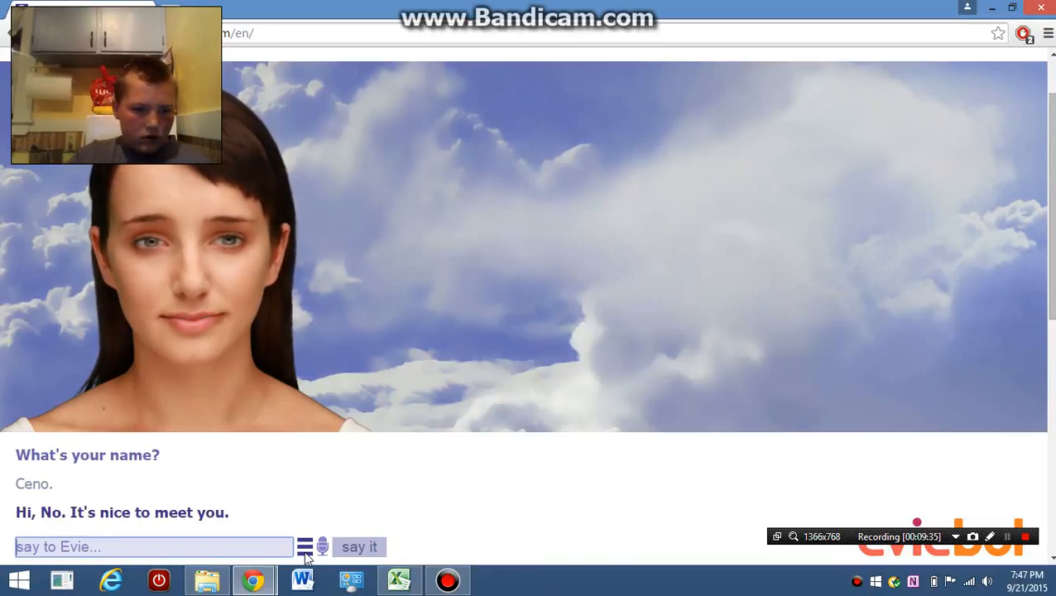
# - Send a short 'c' reply, then answer Evie's age question with 21
pyautogui.write('c')
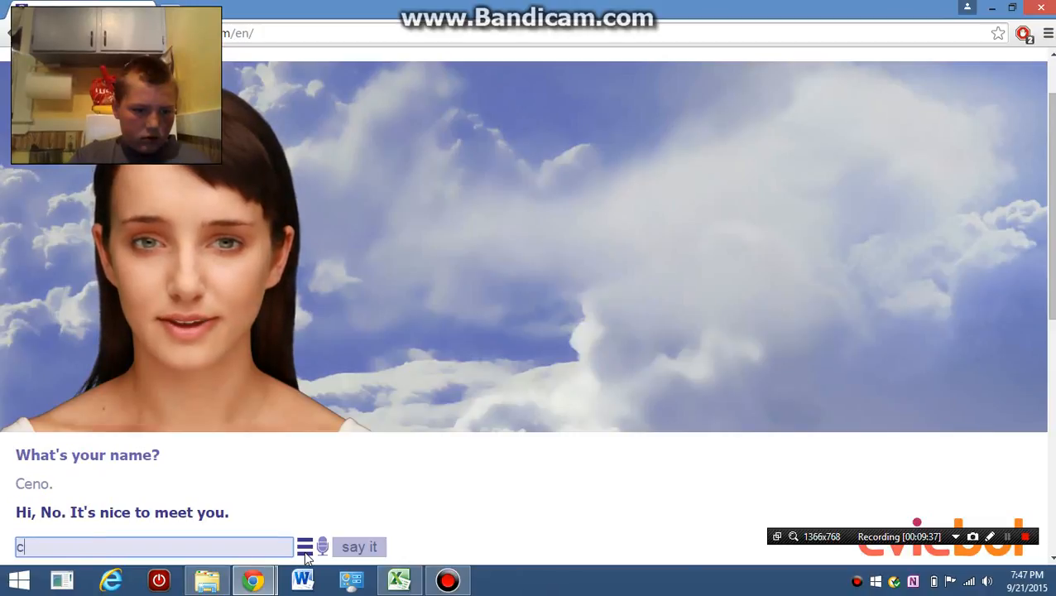
pyautogui.click(359, 546)
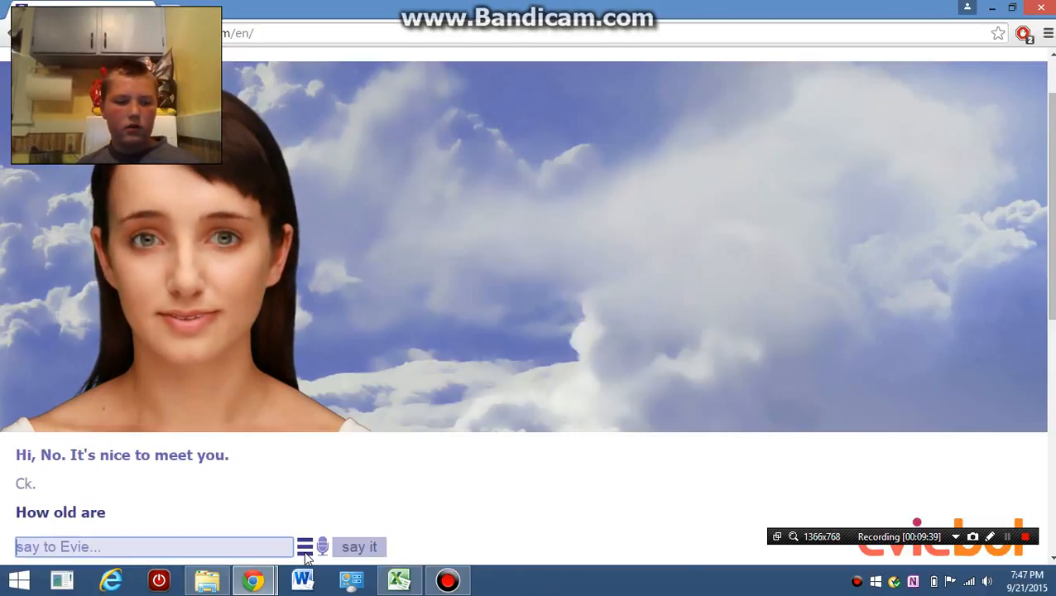
pyautogui.write('2')
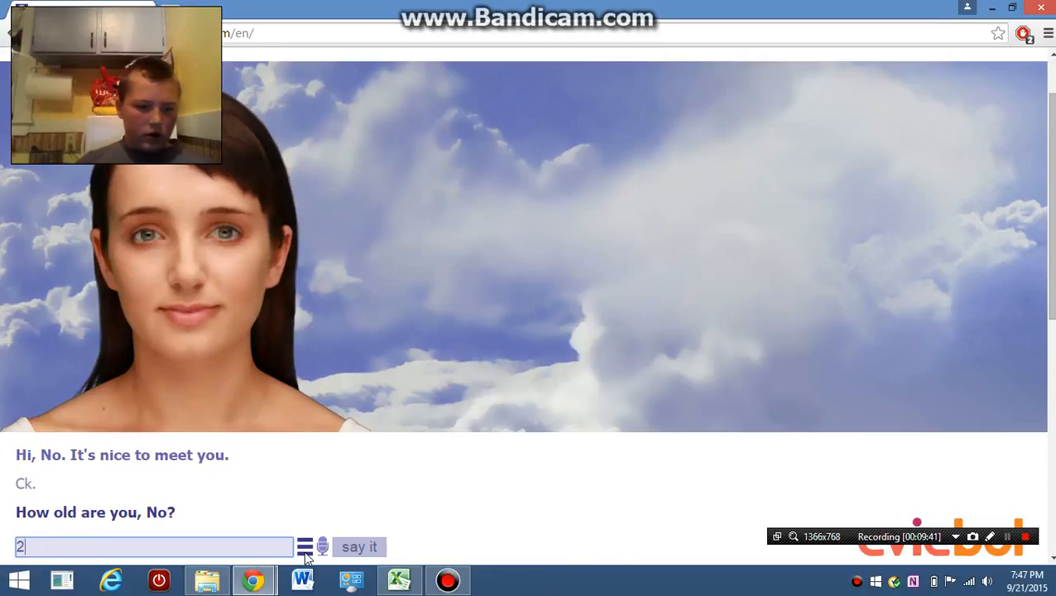
pyautogui.click(359, 547)
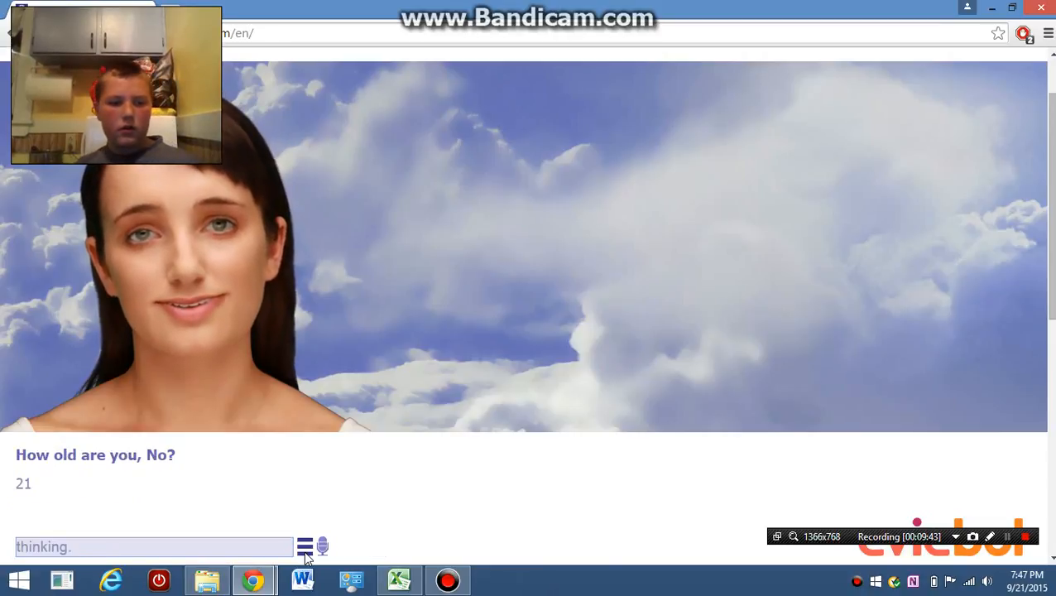